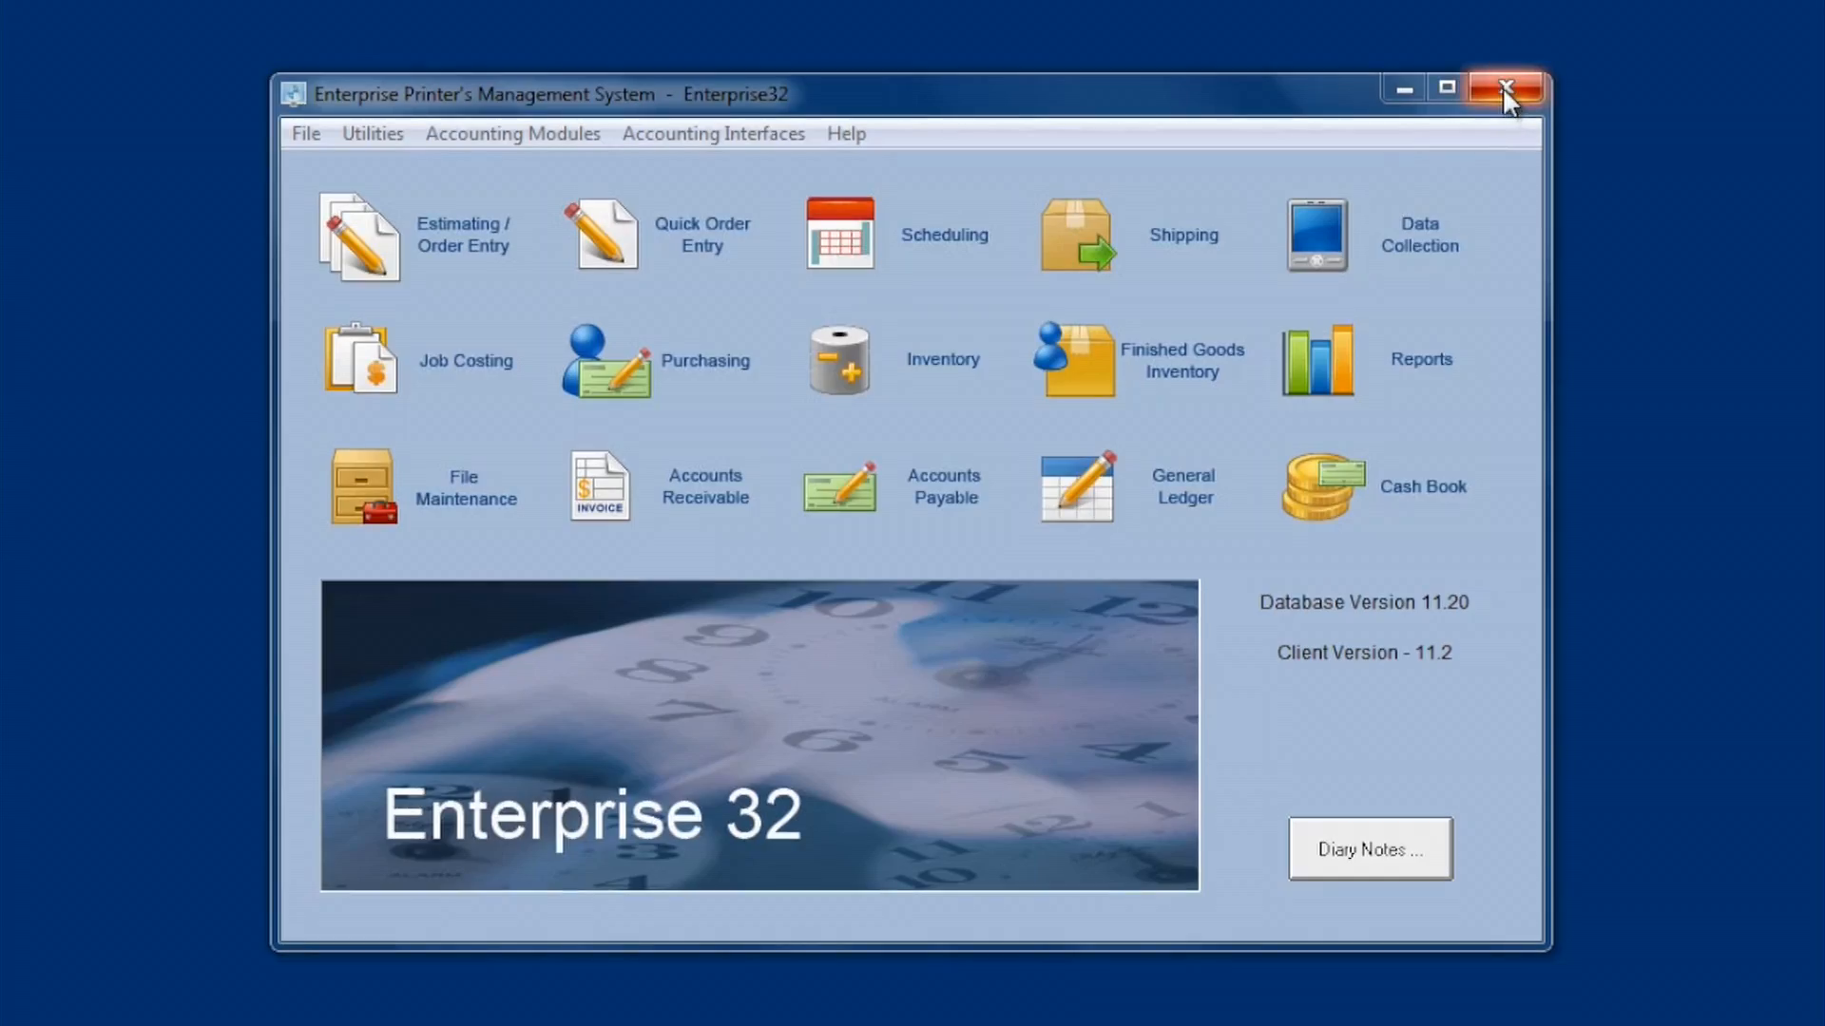
pyautogui.moveTo(1507, 91)
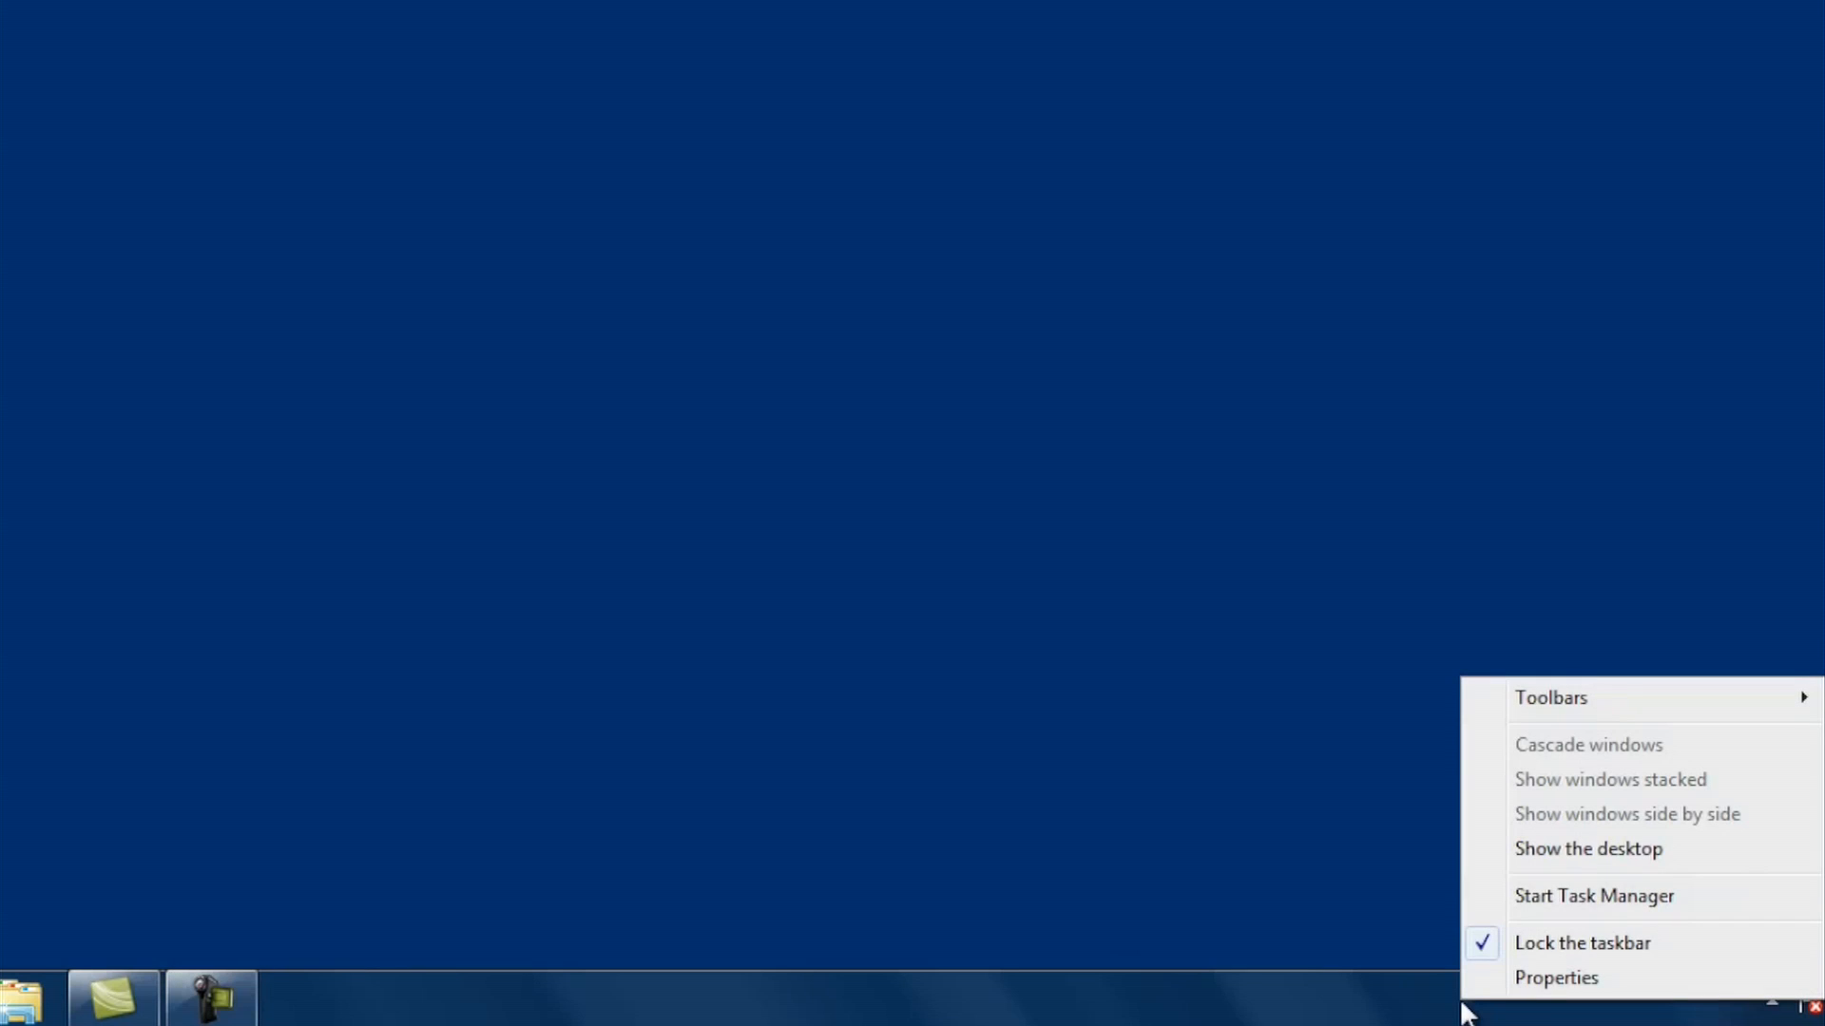
pyautogui.moveTo(1470, 1009)
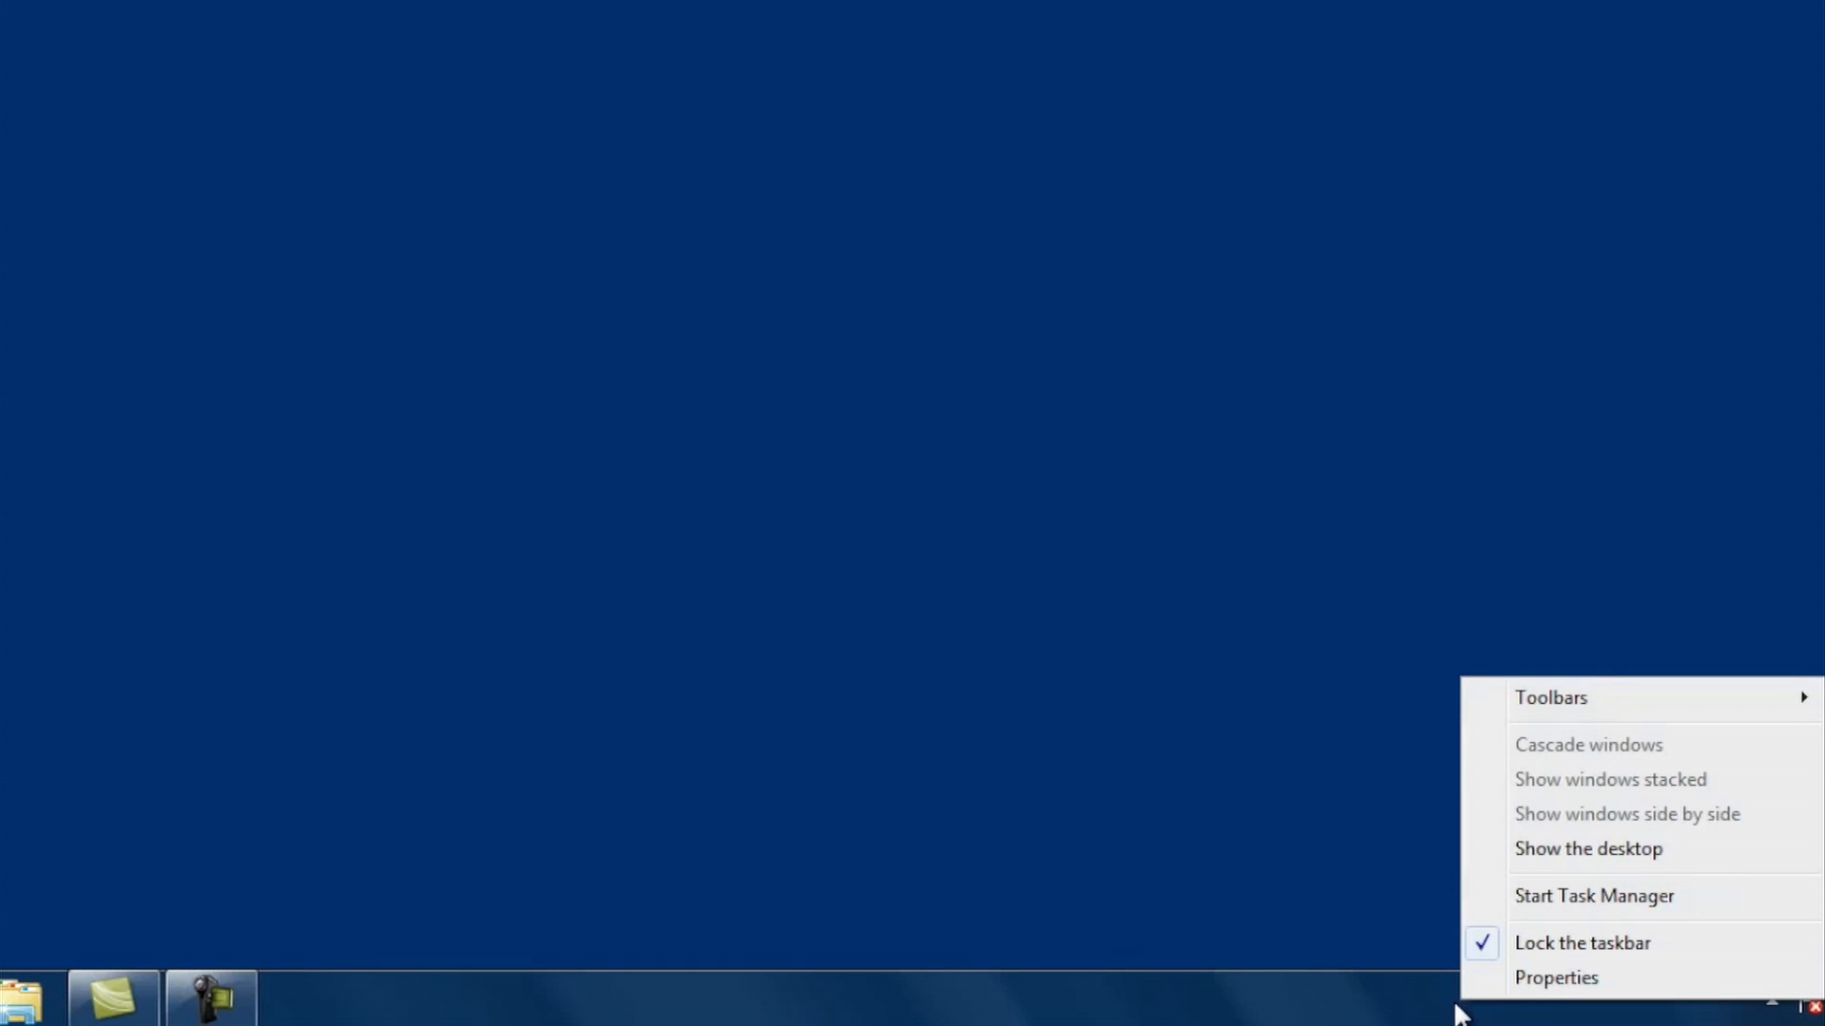
pyautogui.moveTo(1593, 895)
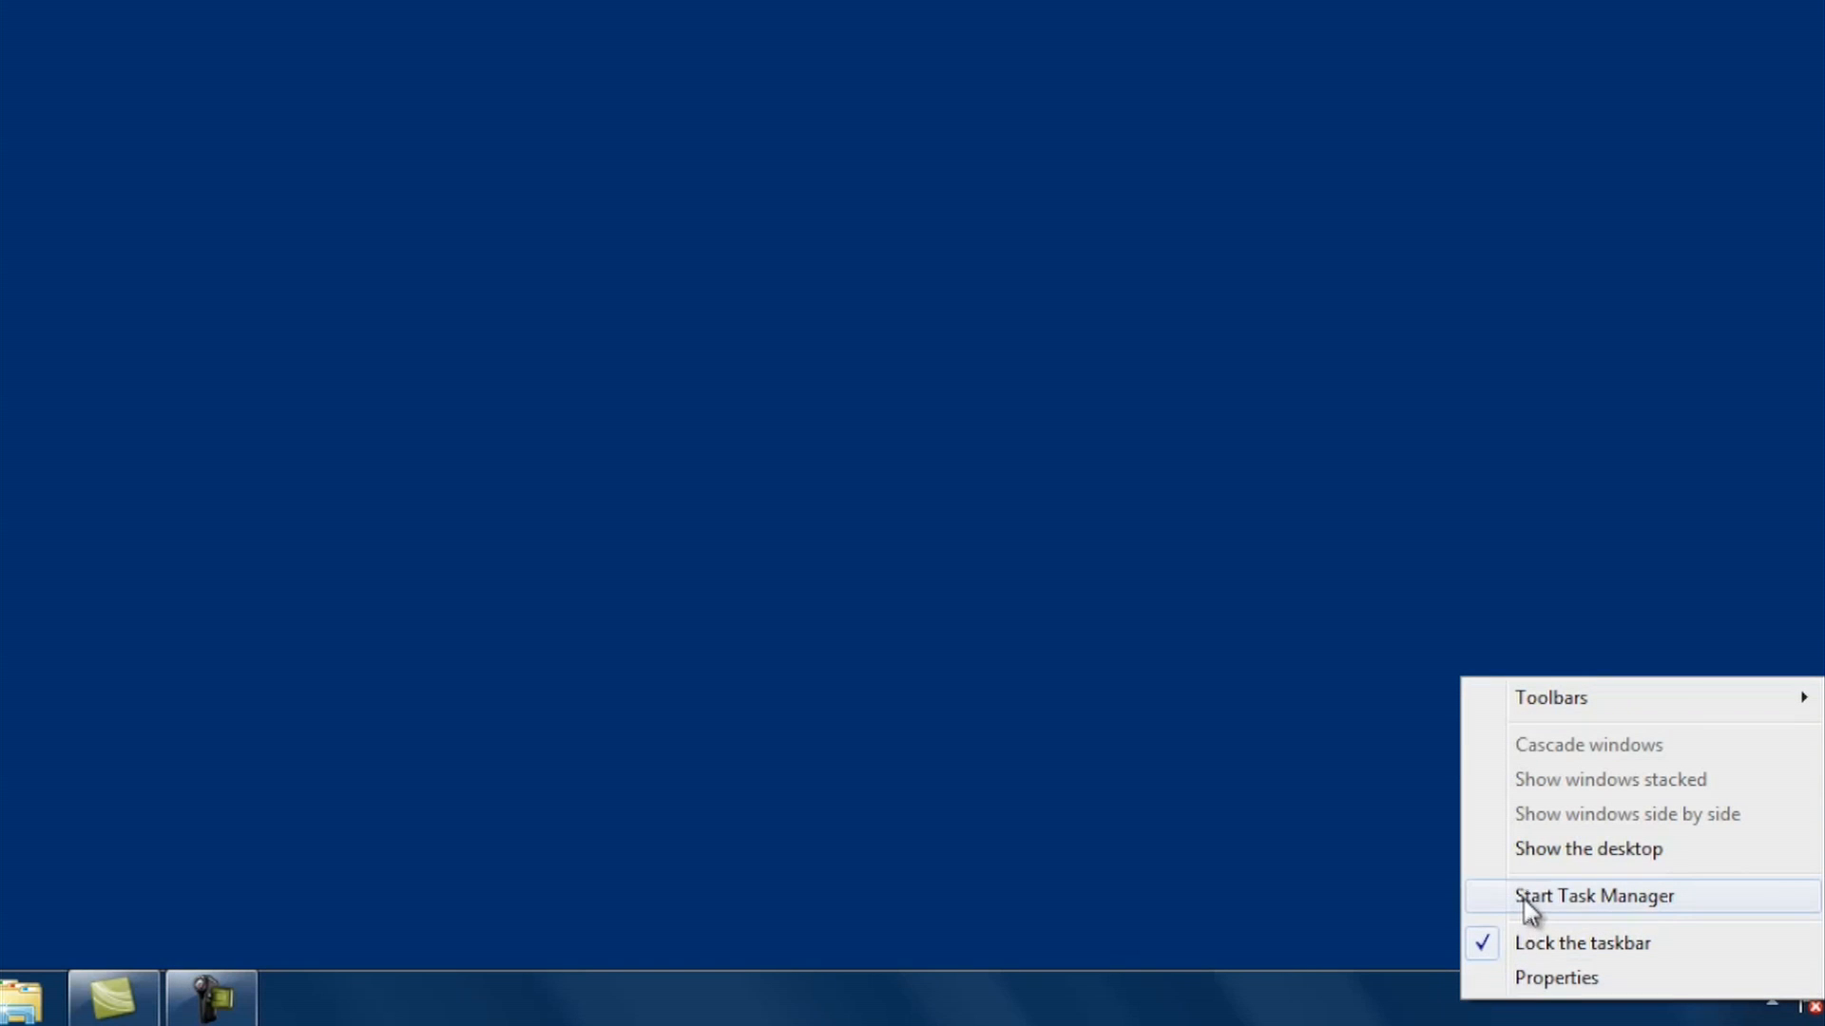
# Step: Review the Processes list in Task Manager for leftover Enterprise32 processes, then close Task Manager
pyautogui.click(1592, 895)
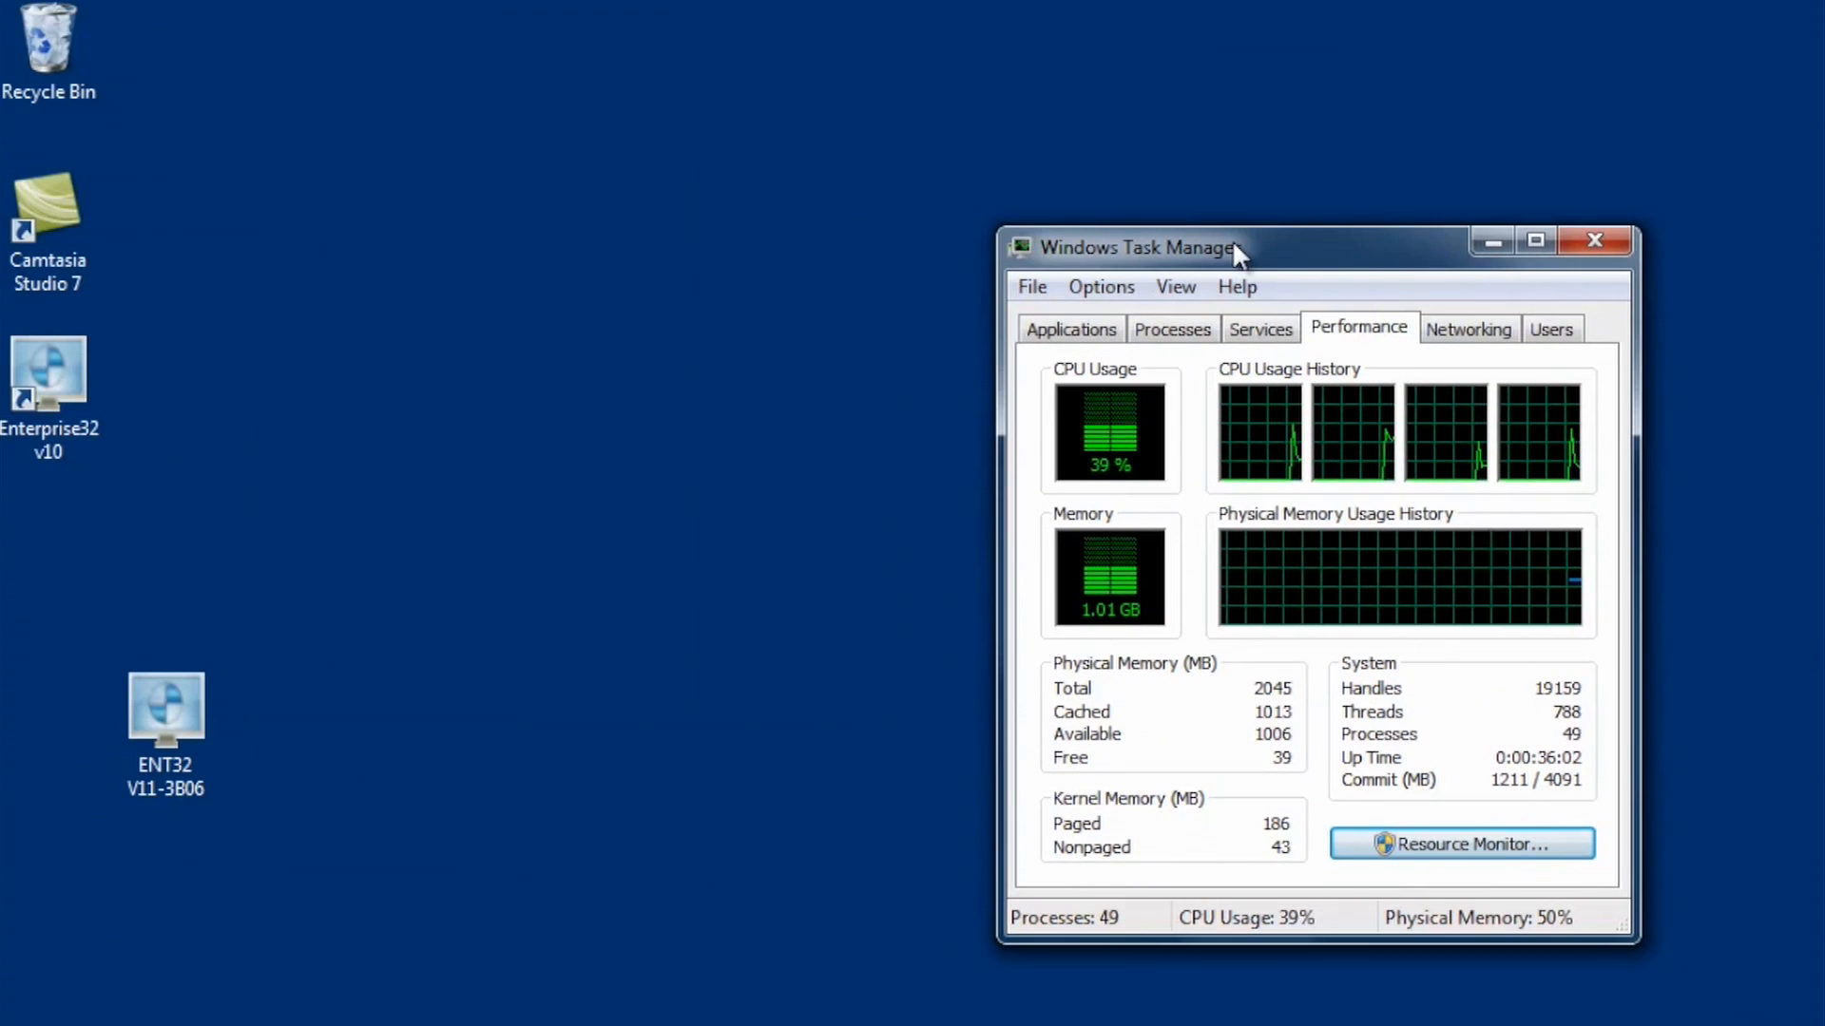
pyautogui.click(1172, 329)
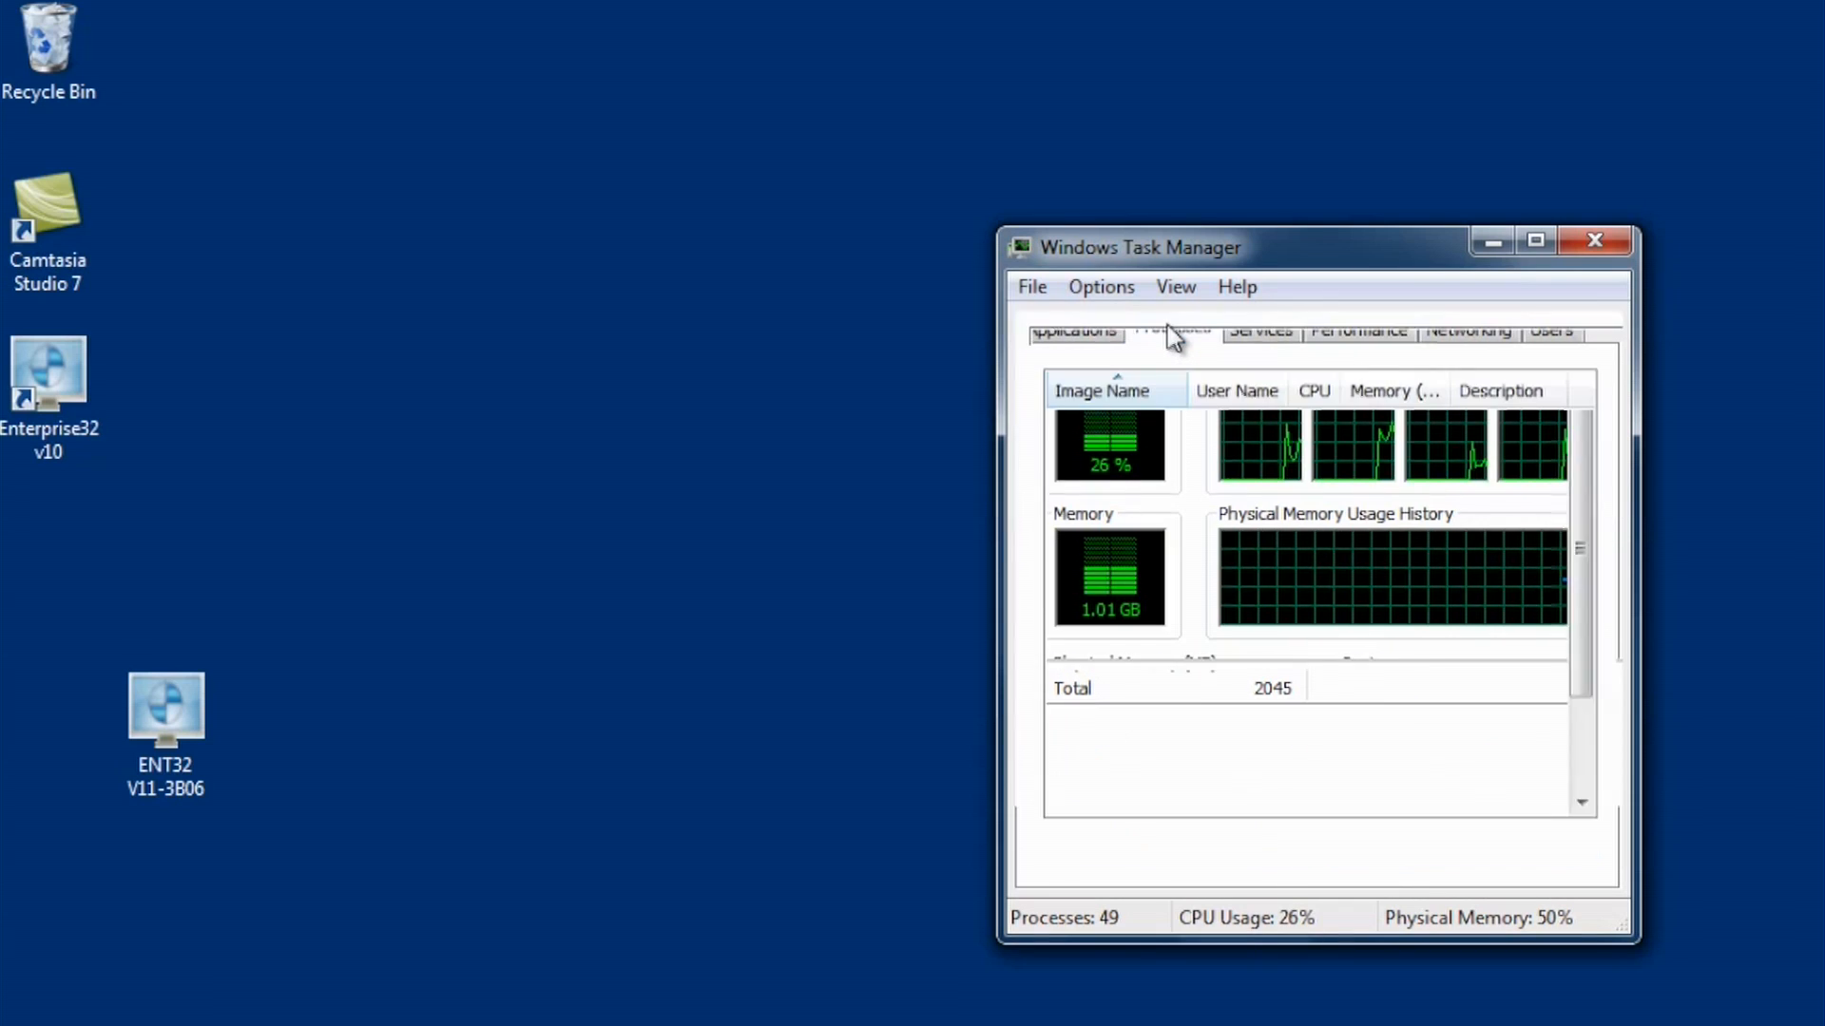
pyautogui.click(1171, 329)
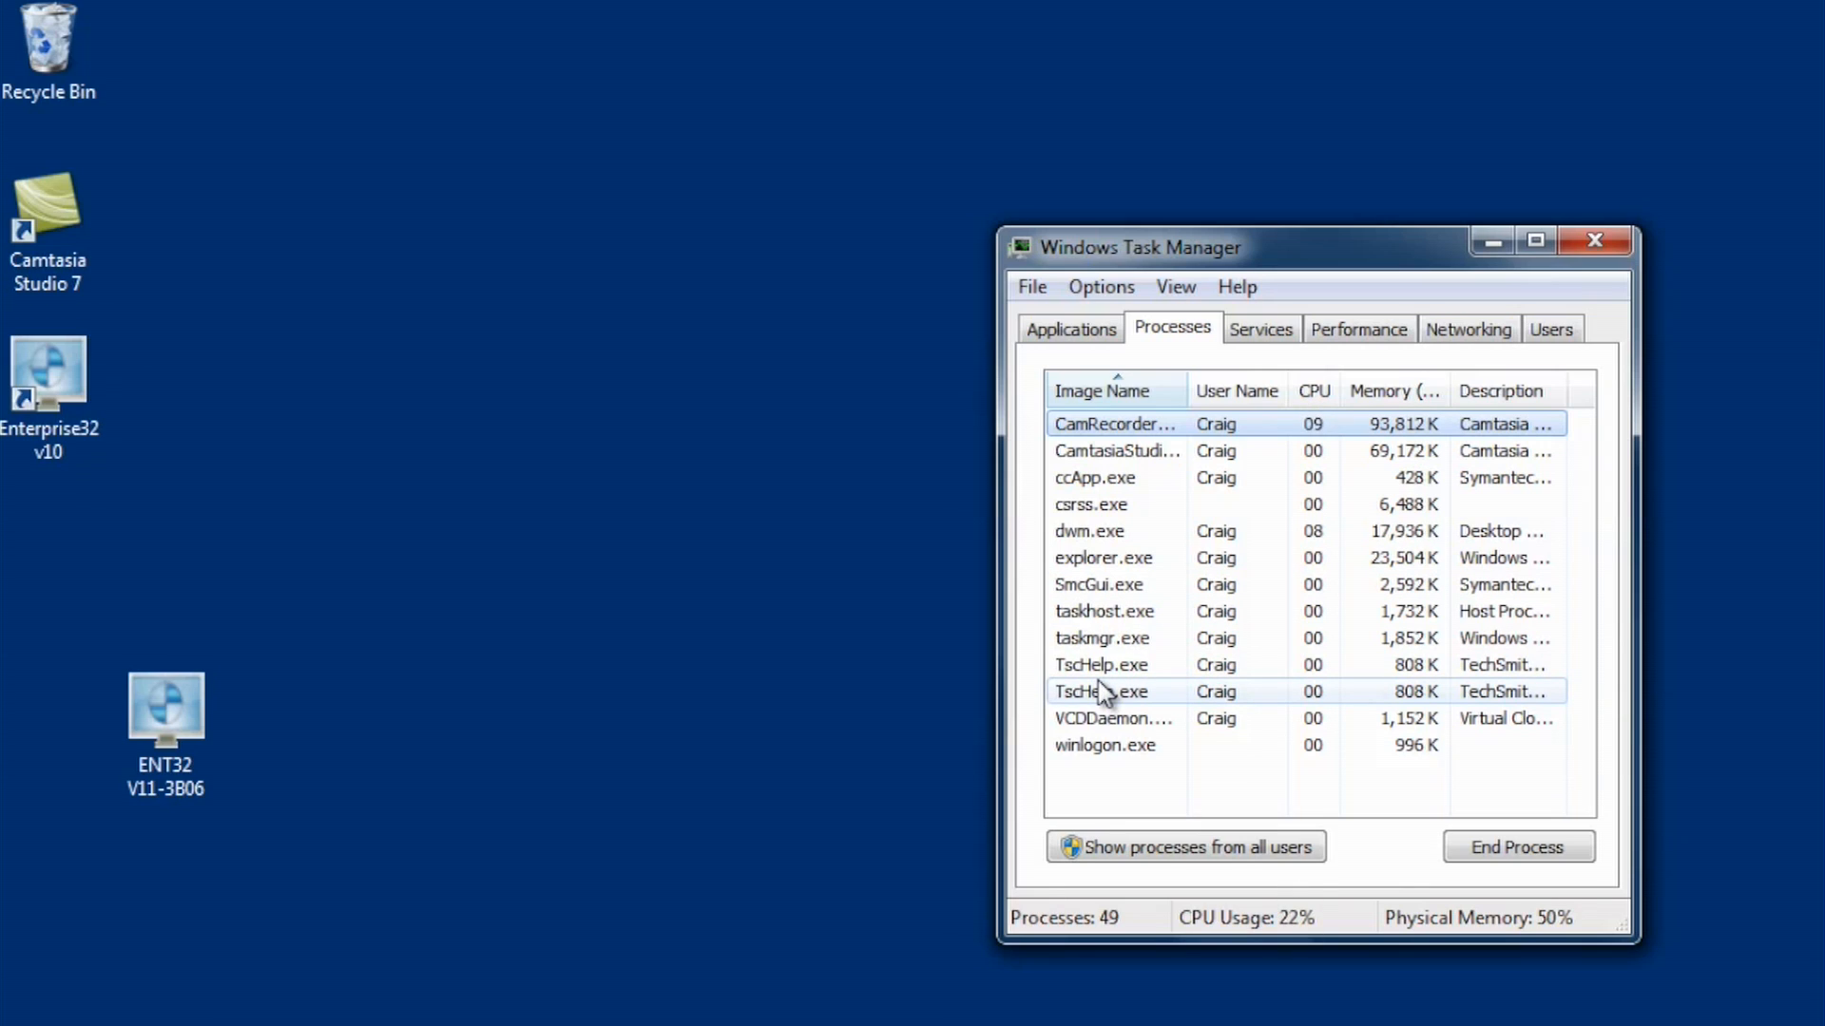
pyautogui.click(1101, 665)
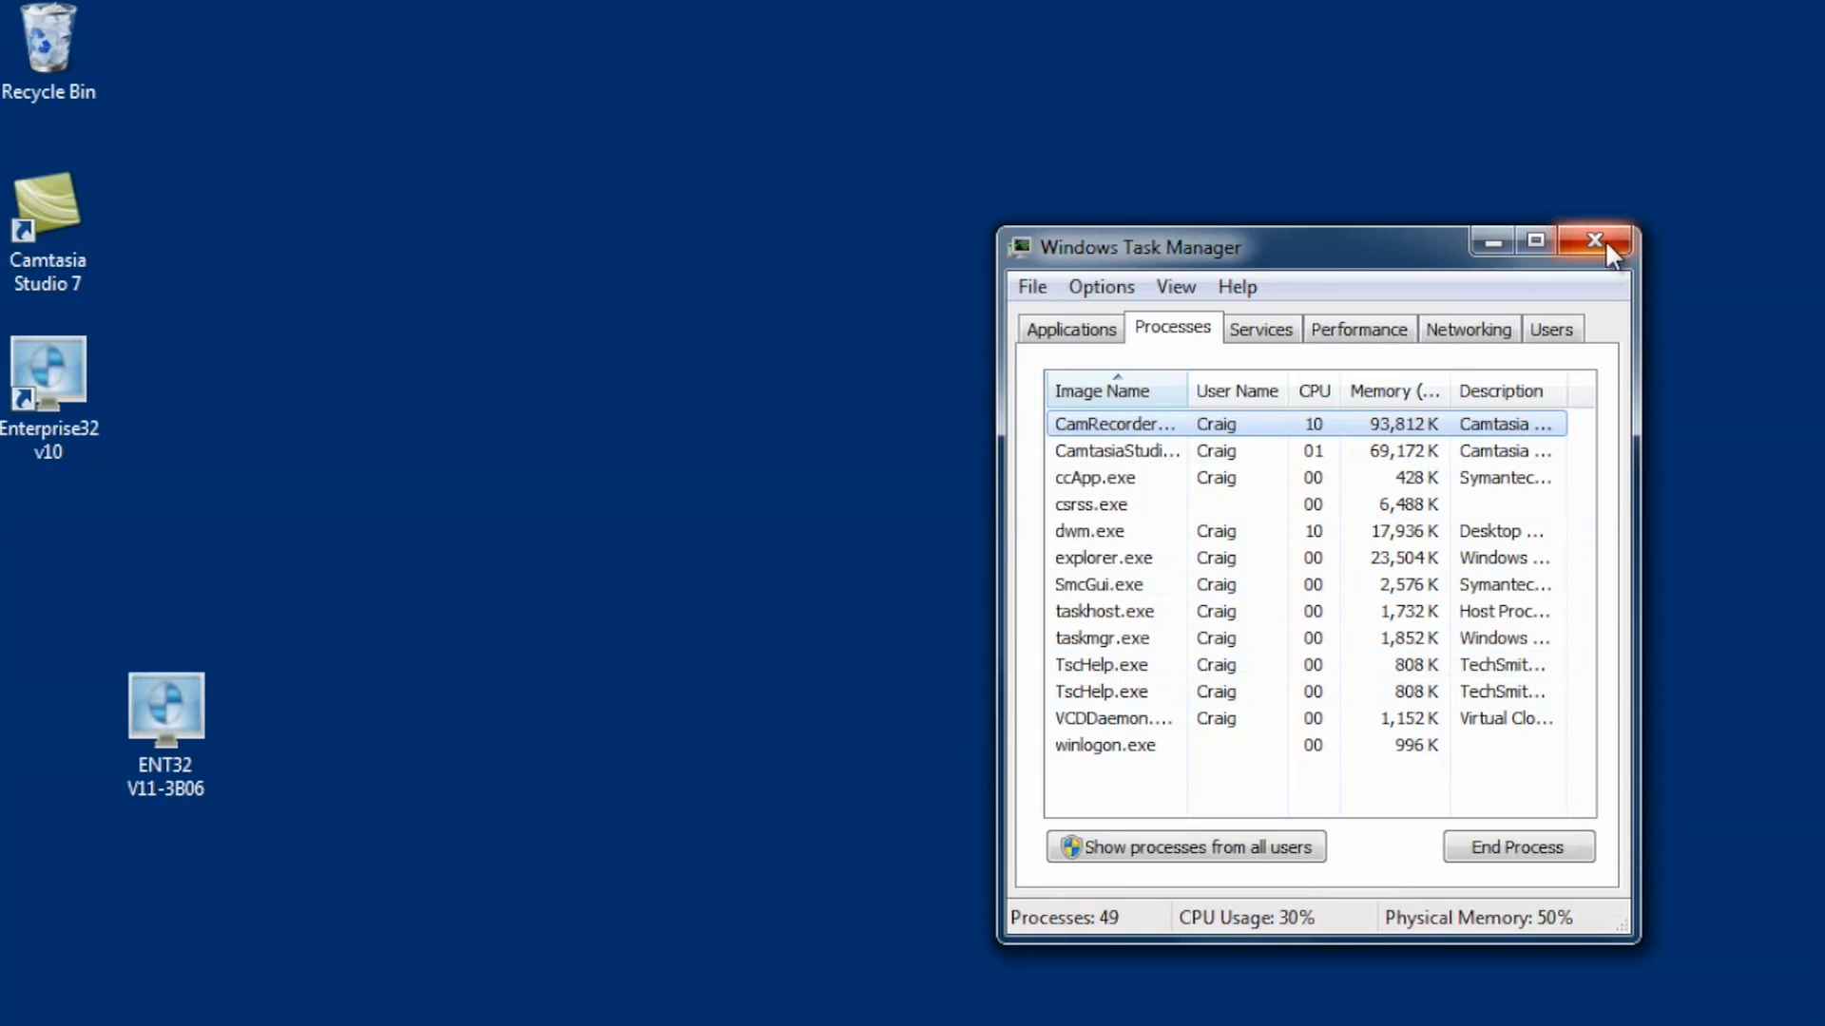
pyautogui.click(1593, 241)
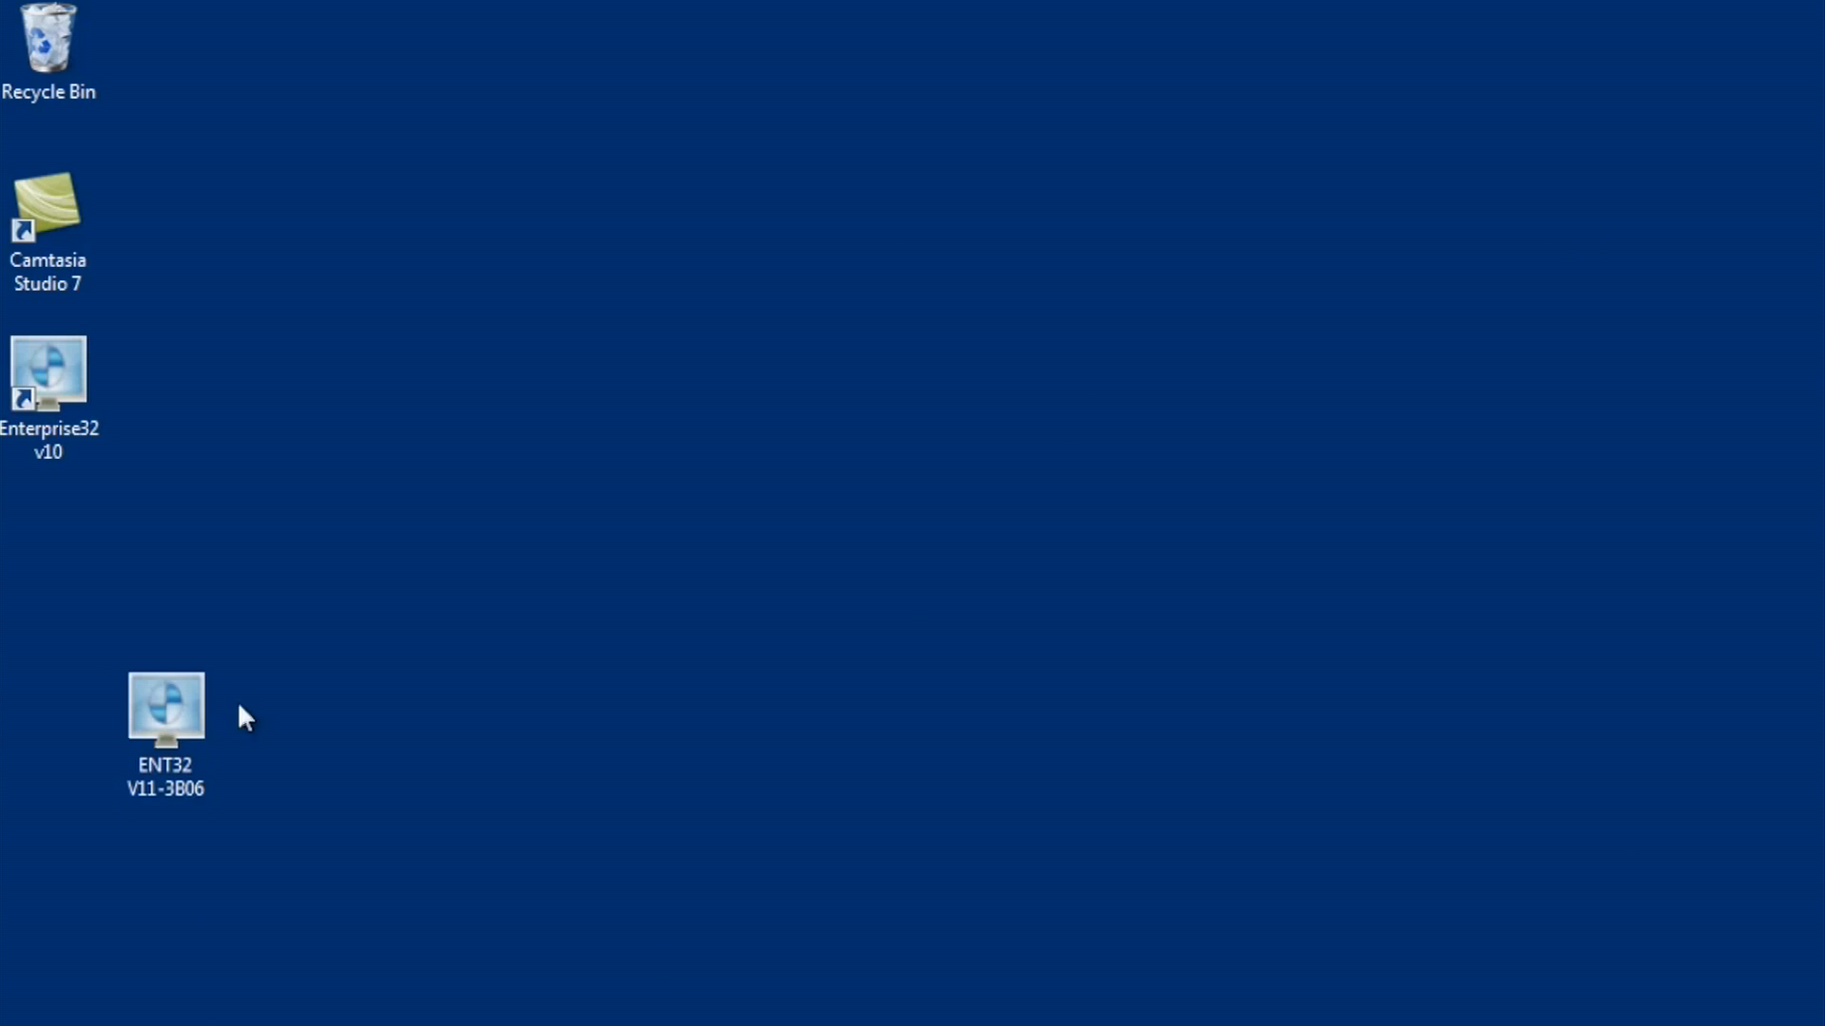
# Step: Launch the ENT32 V11-3B06 installer from the desktop to reach the Setup welcome page
pyautogui.click(165, 707)
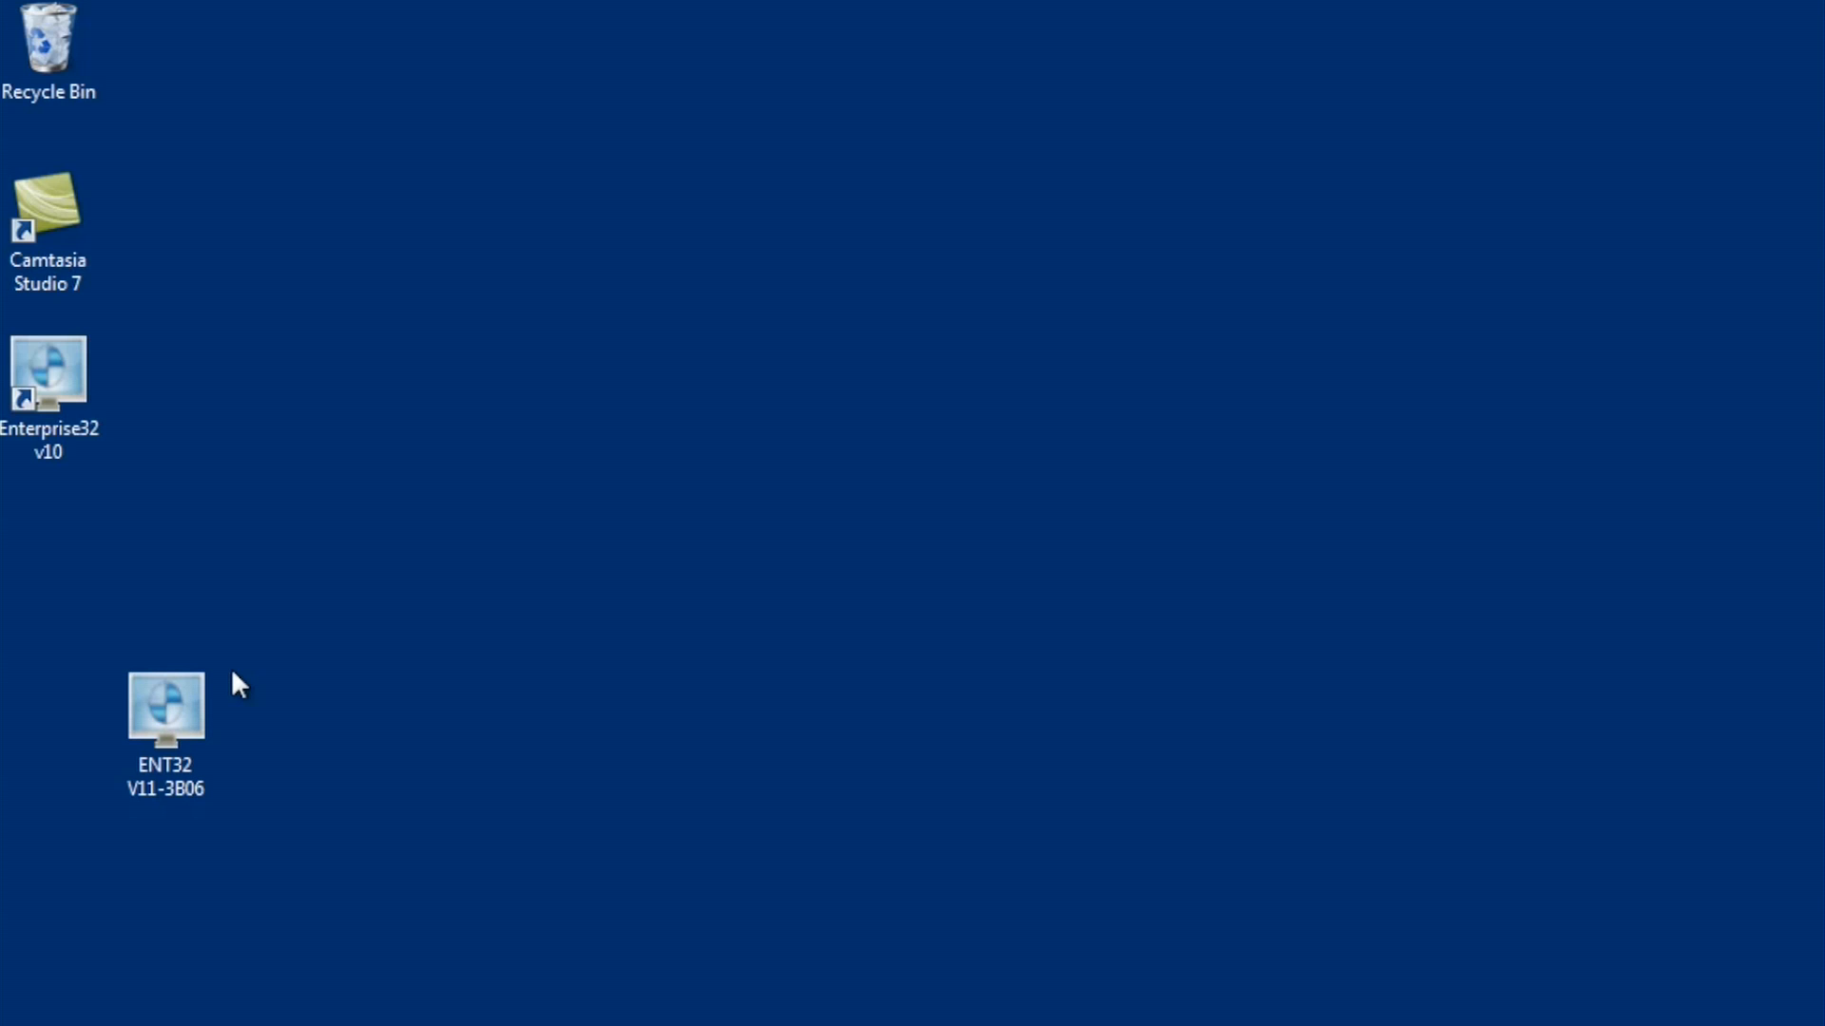
pyautogui.doubleClick(166, 707)
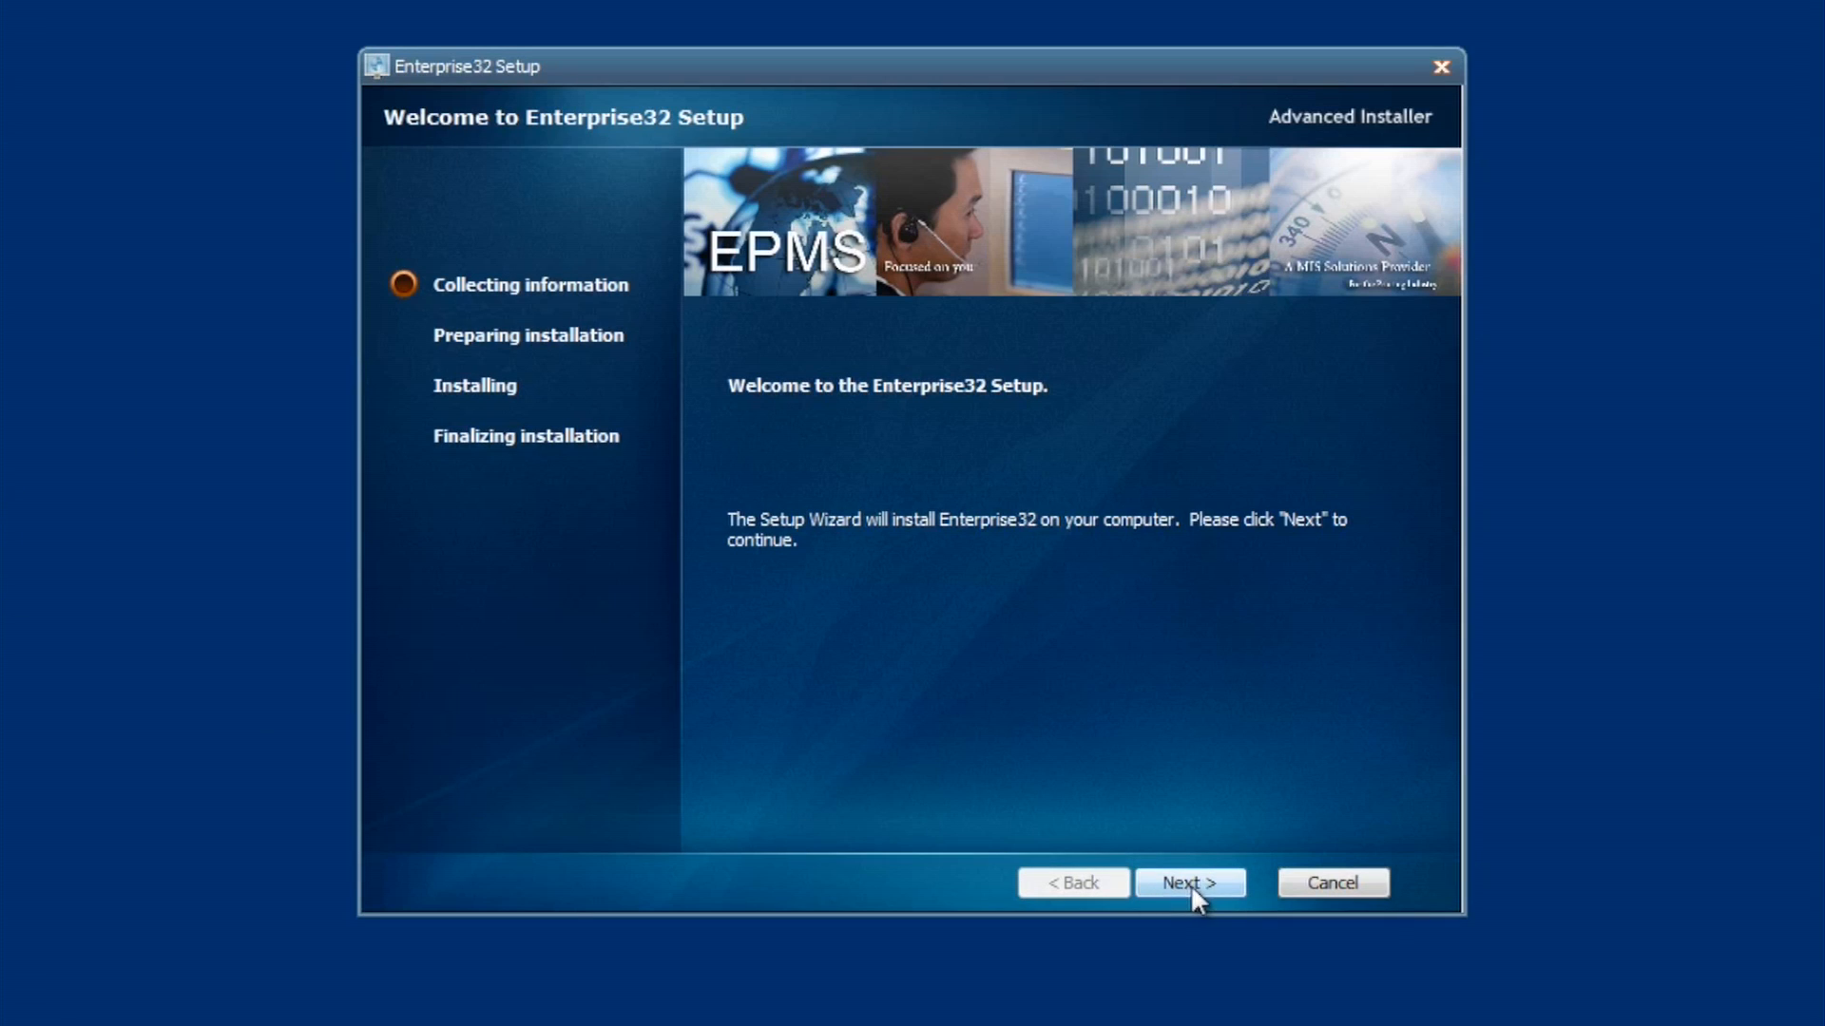
# Step: Accept 'I have read and accept the information' in the release notes and continue to Setup Type
pyautogui.click(1188, 882)
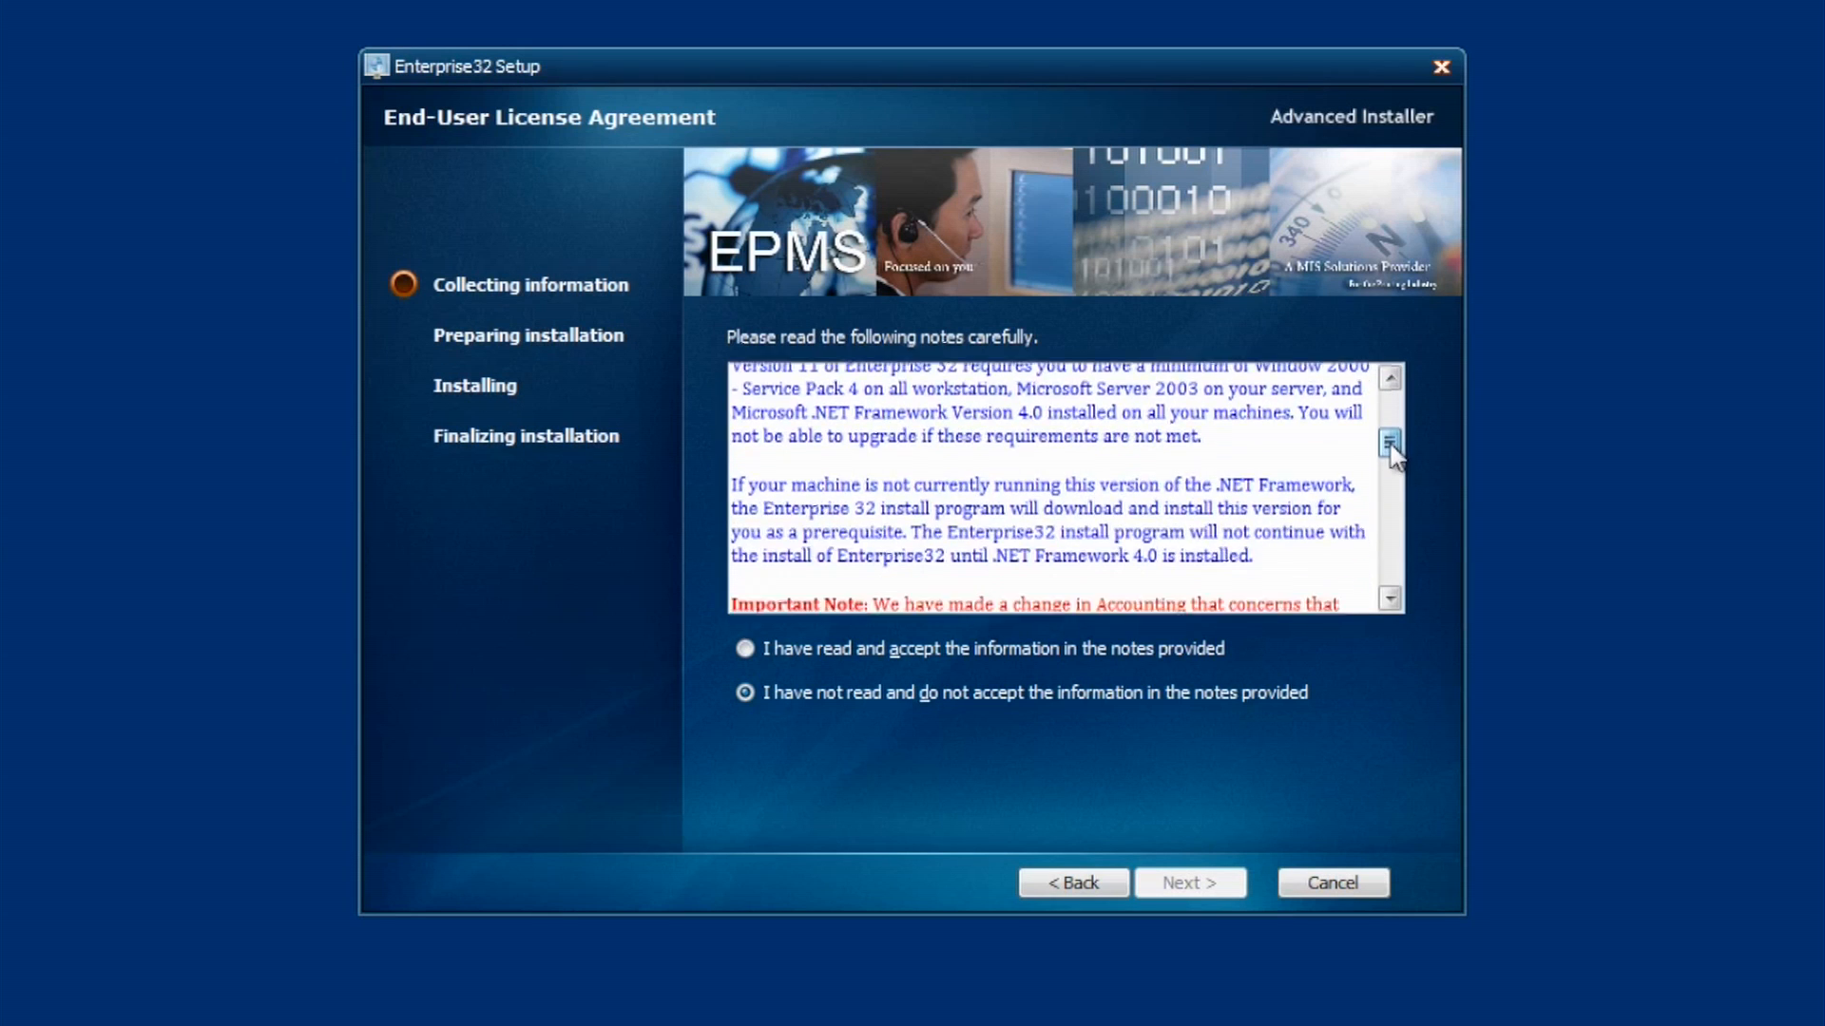
pyautogui.scroll(-3)
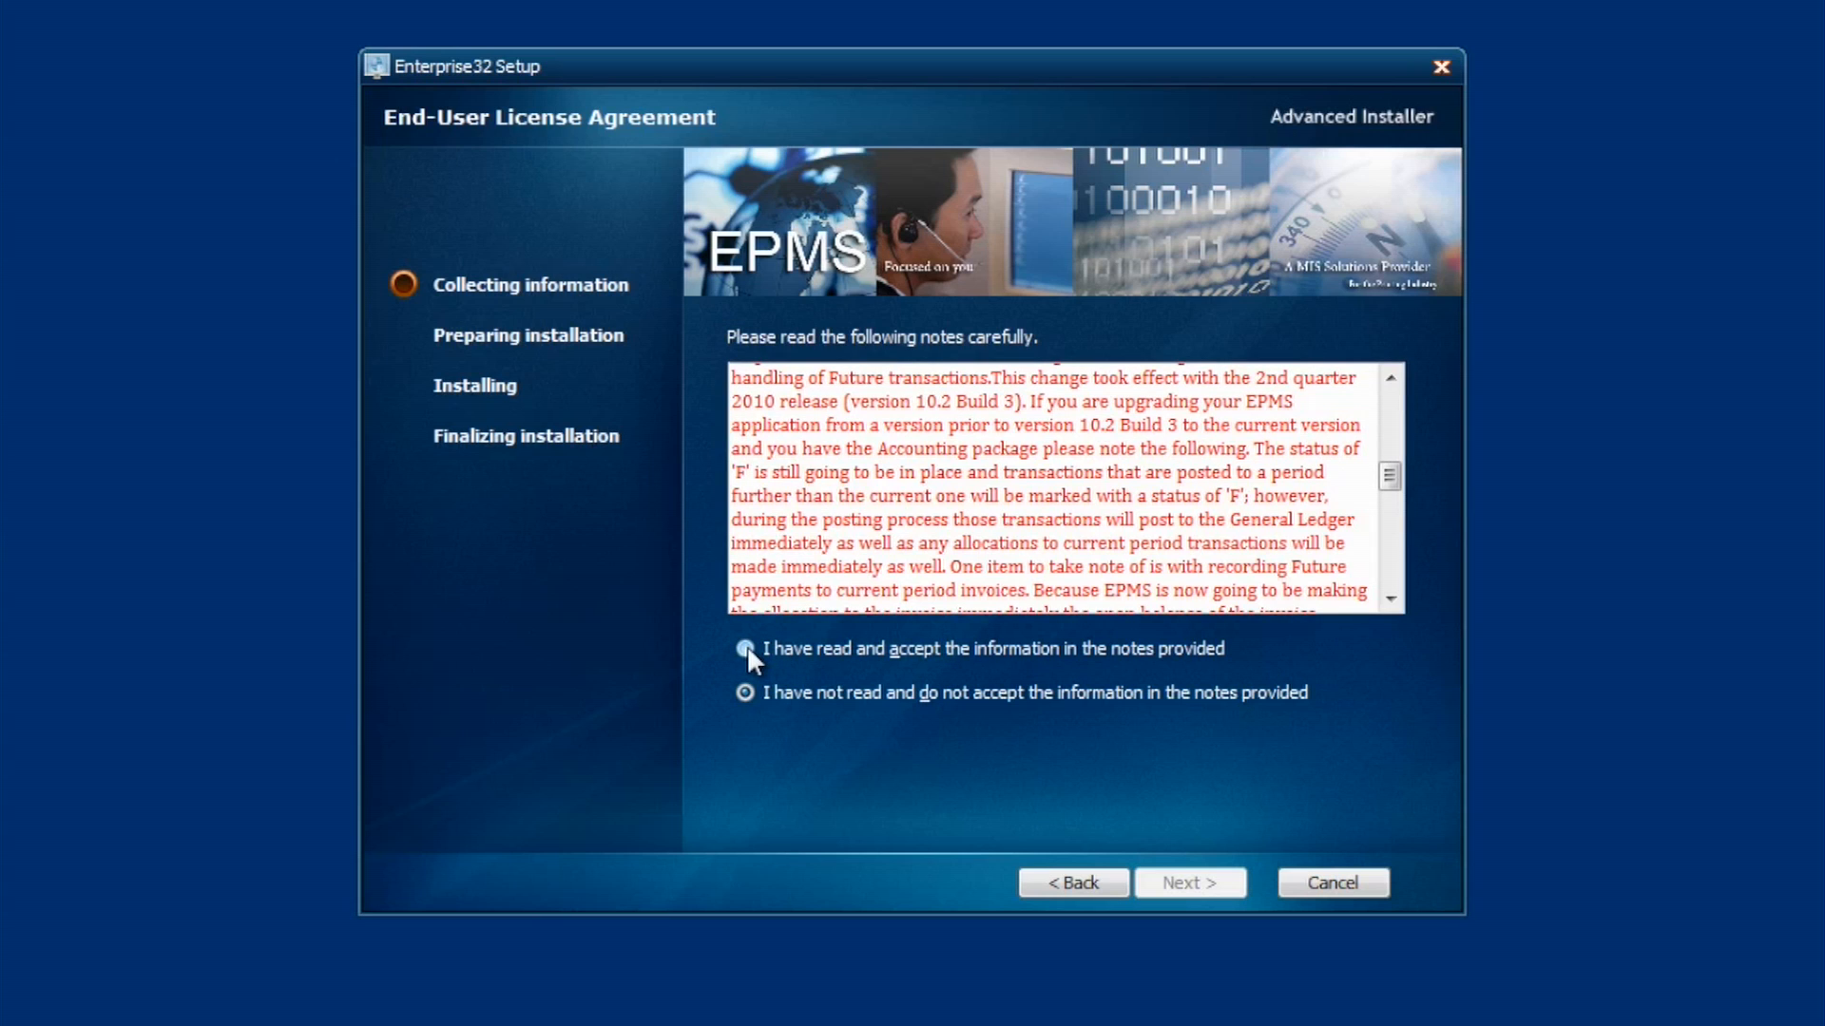
pyautogui.click(746, 648)
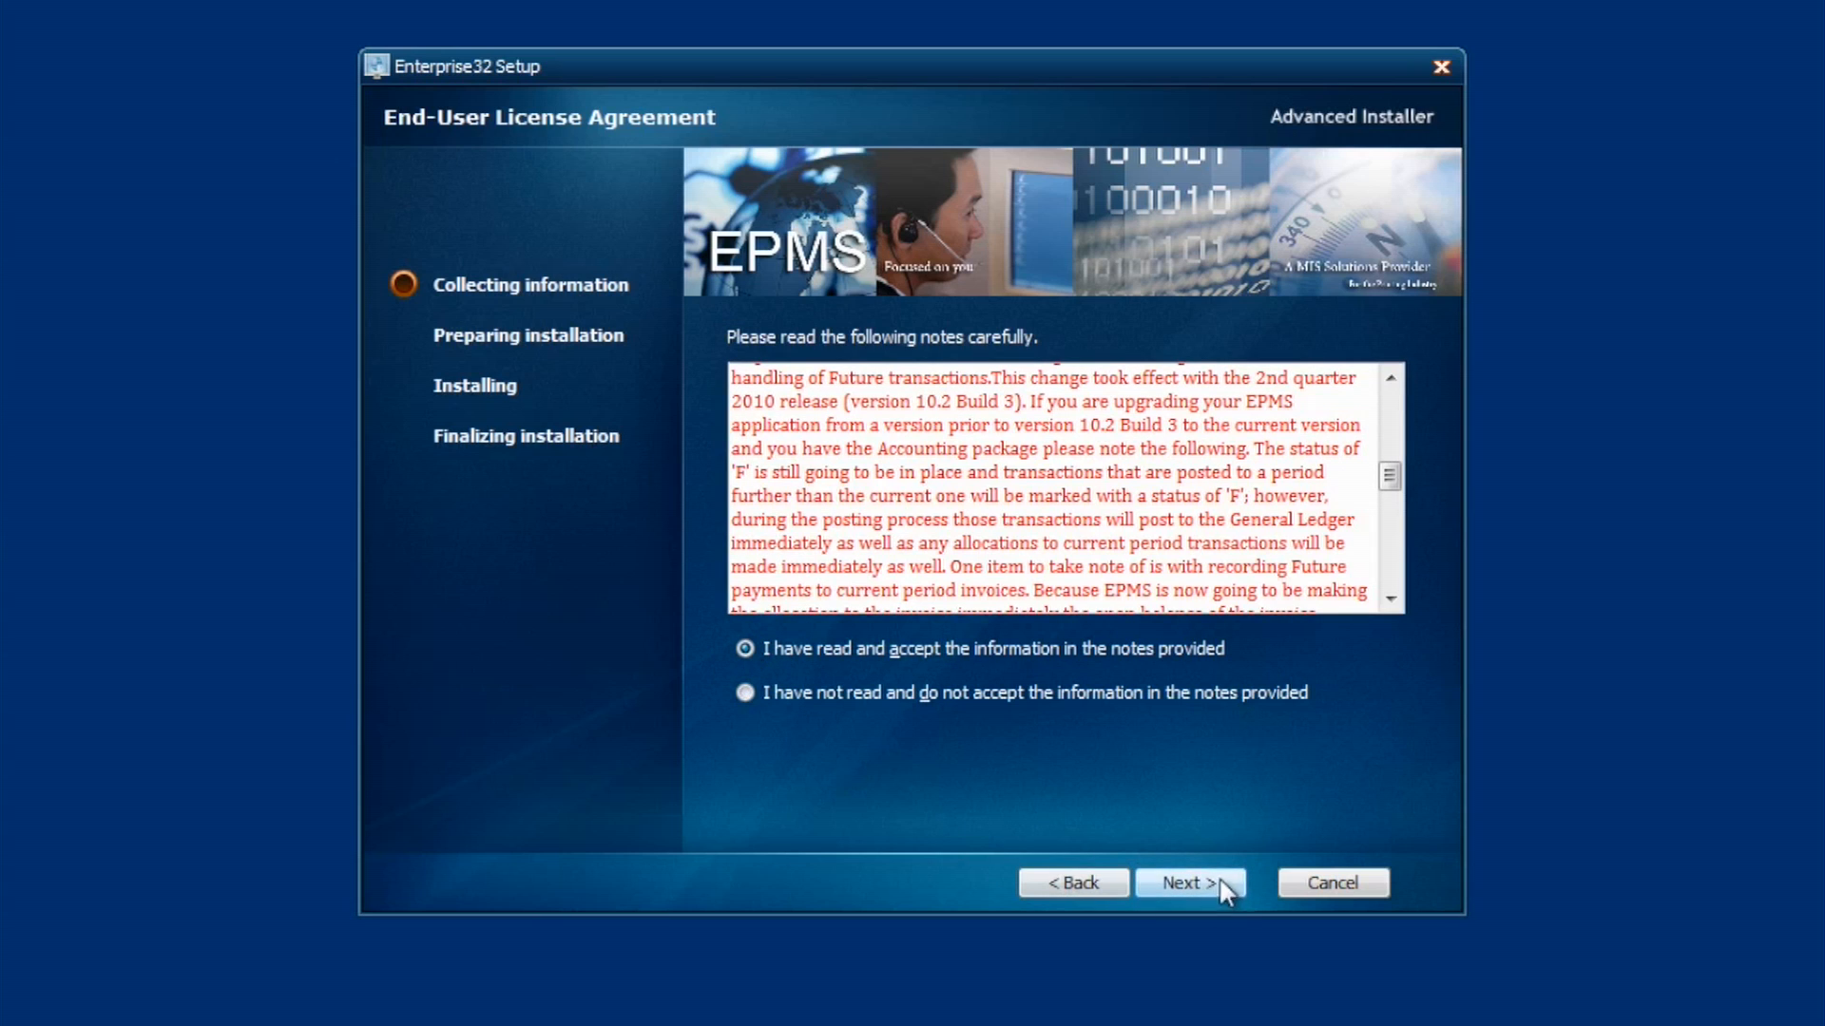
pyautogui.click(1188, 882)
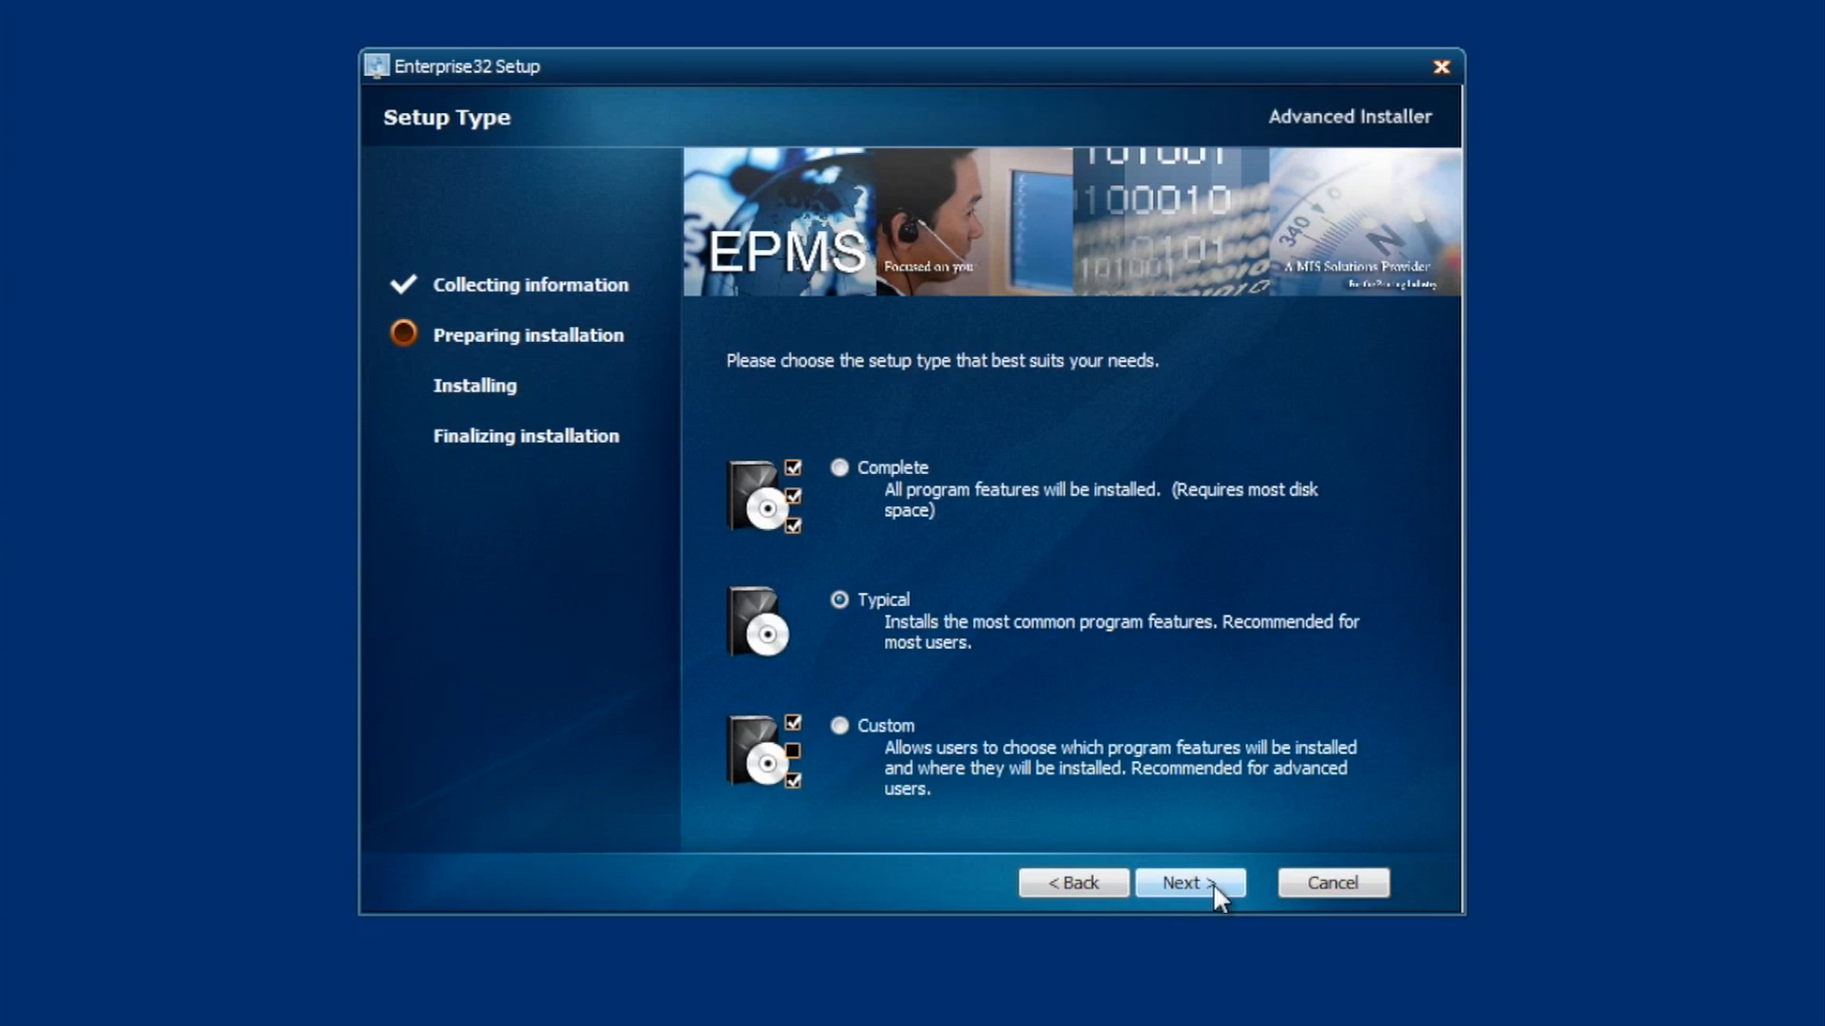
pyautogui.moveTo(1215, 901)
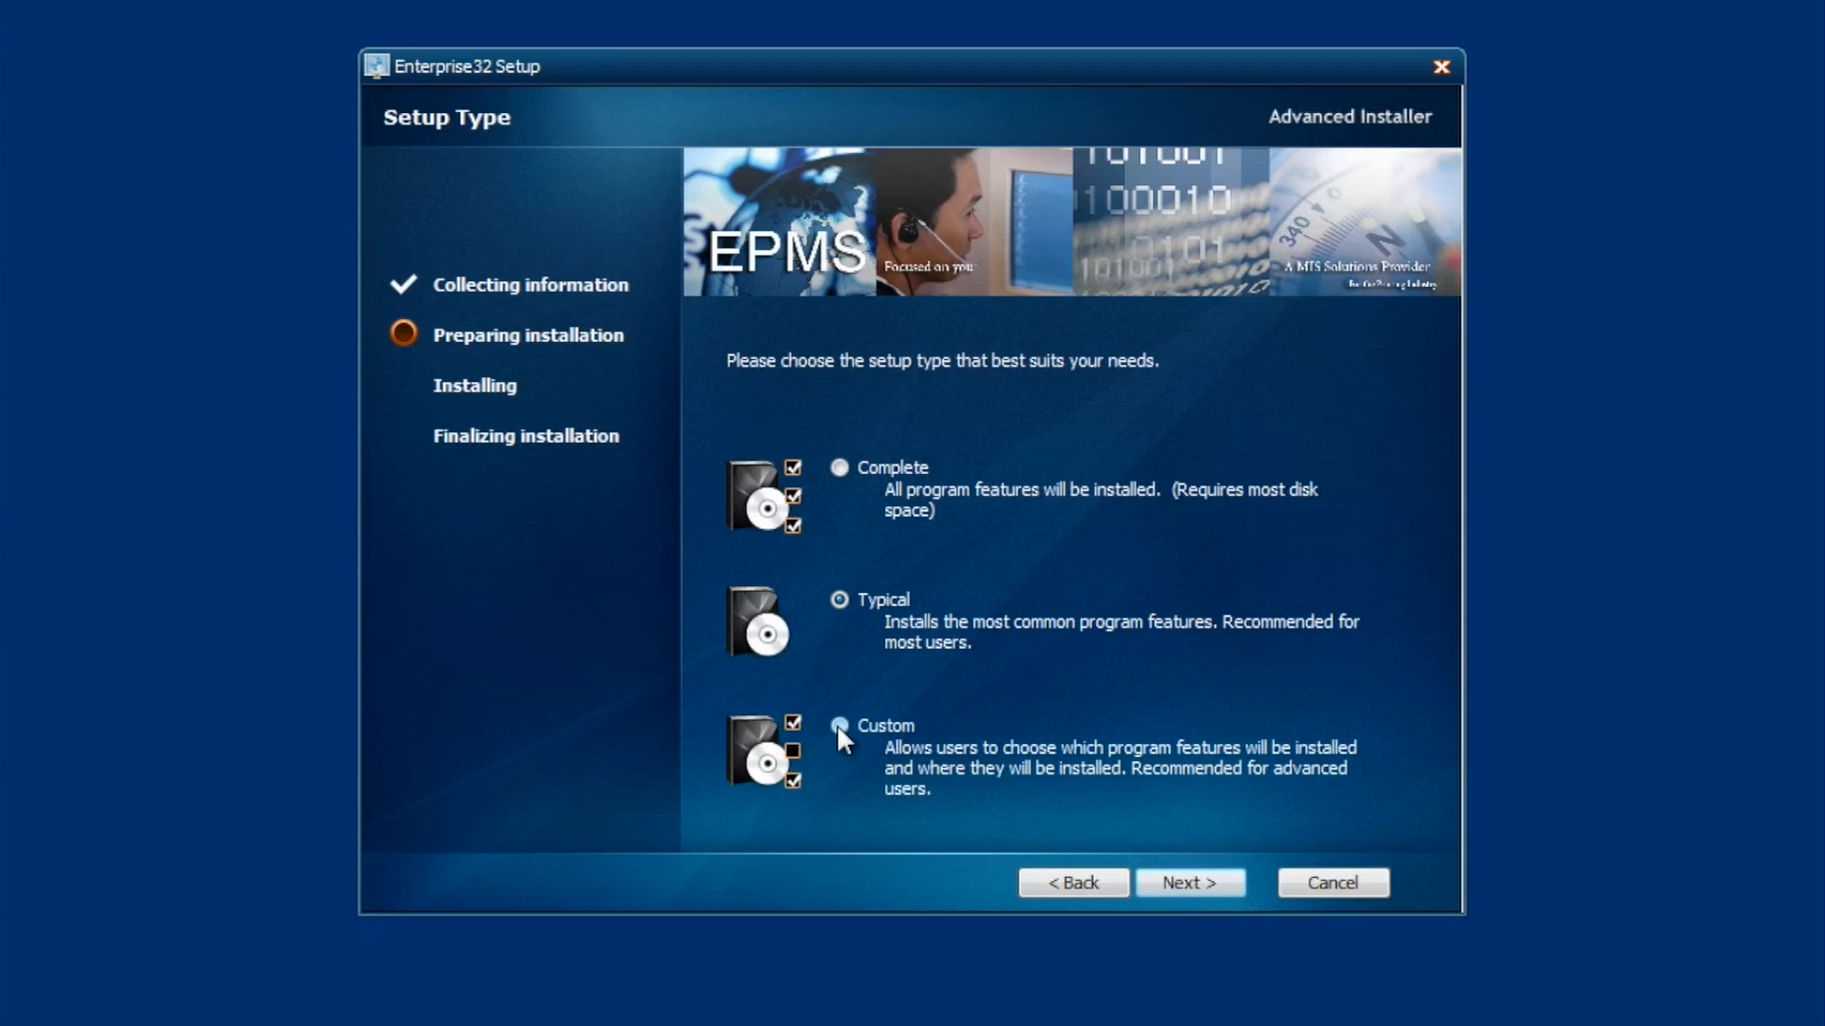
# Step: Choose the Custom setup type and continue to the Custom Setup feature list
pyautogui.click(838, 724)
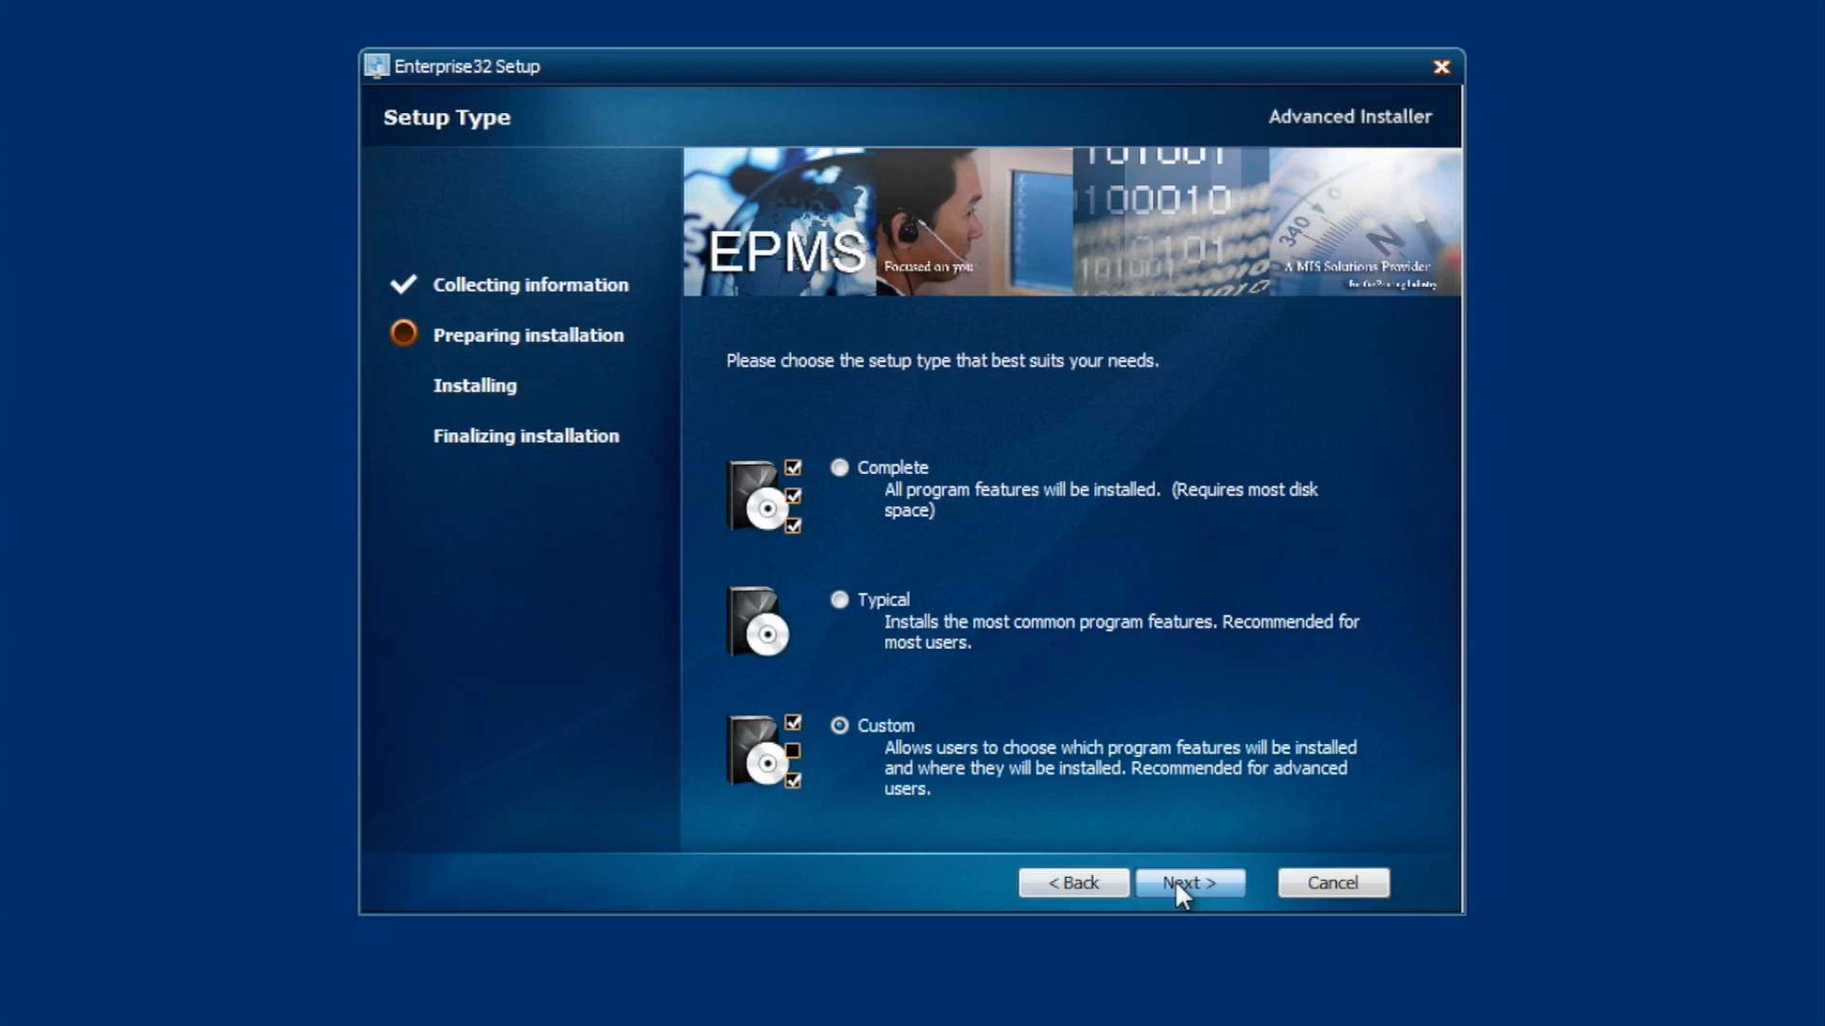
pyautogui.moveTo(1199, 901)
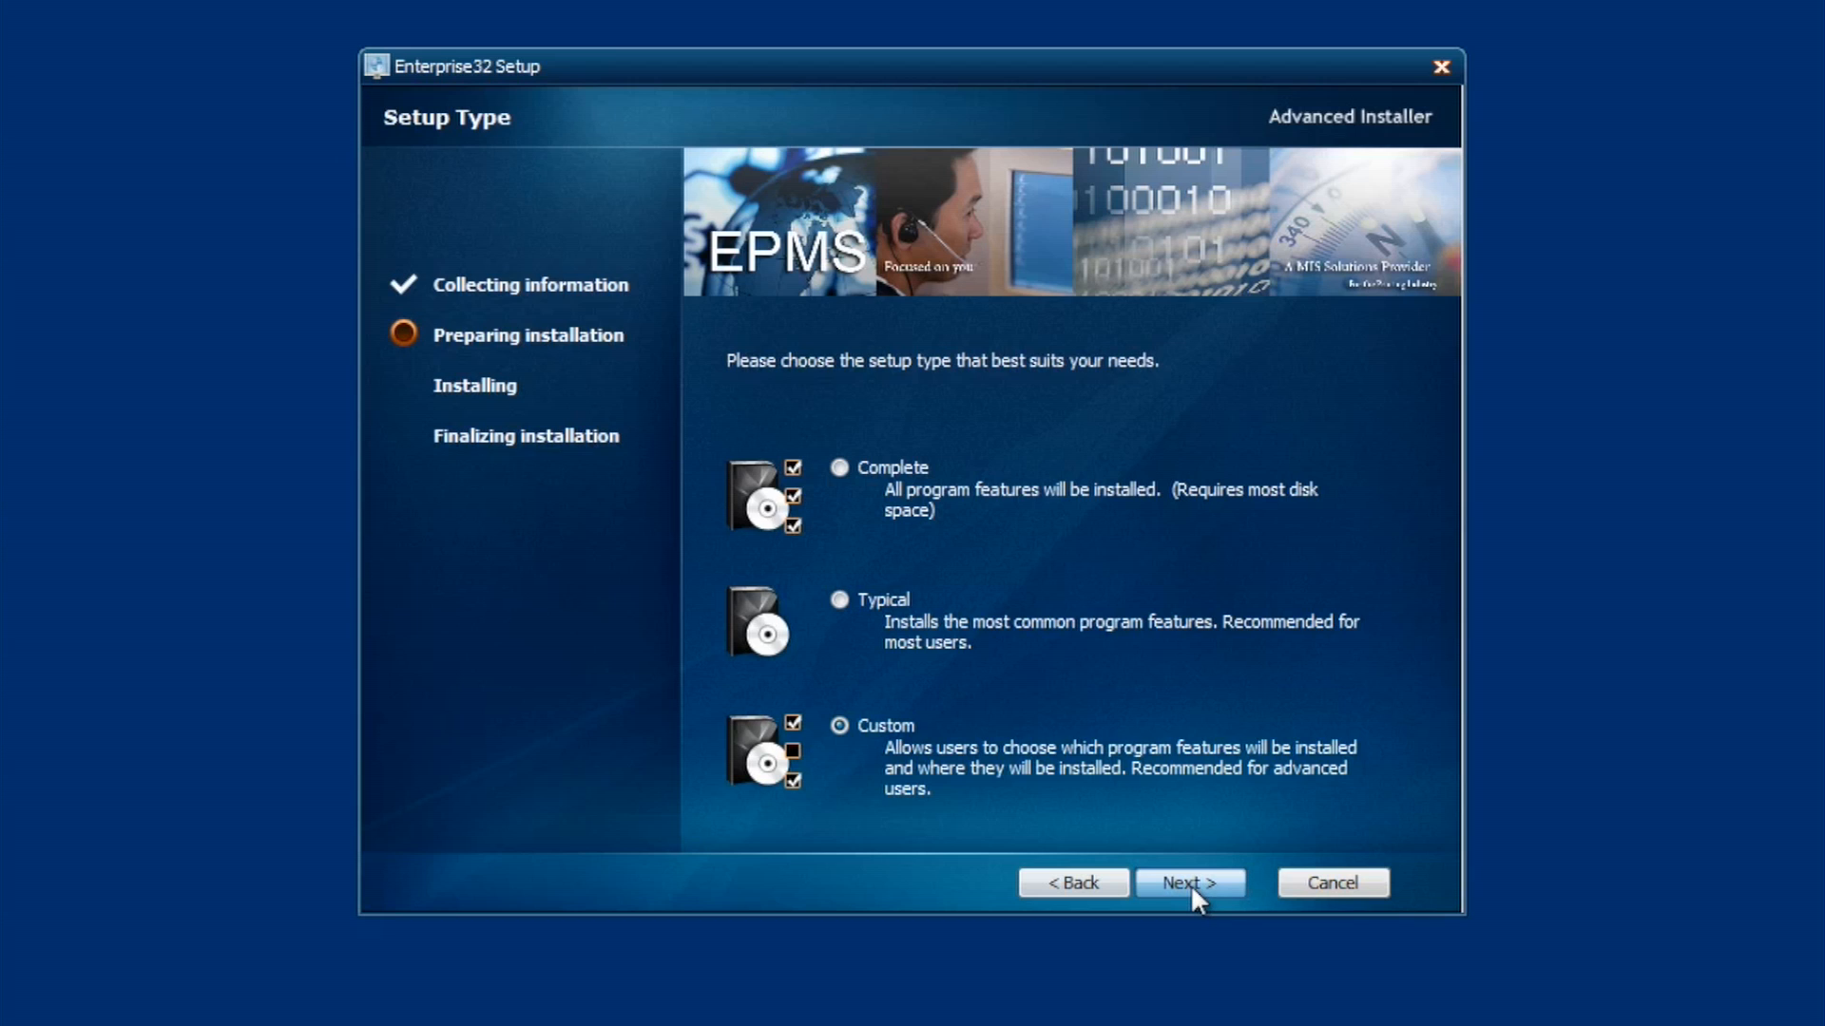
pyautogui.moveTo(1199, 899)
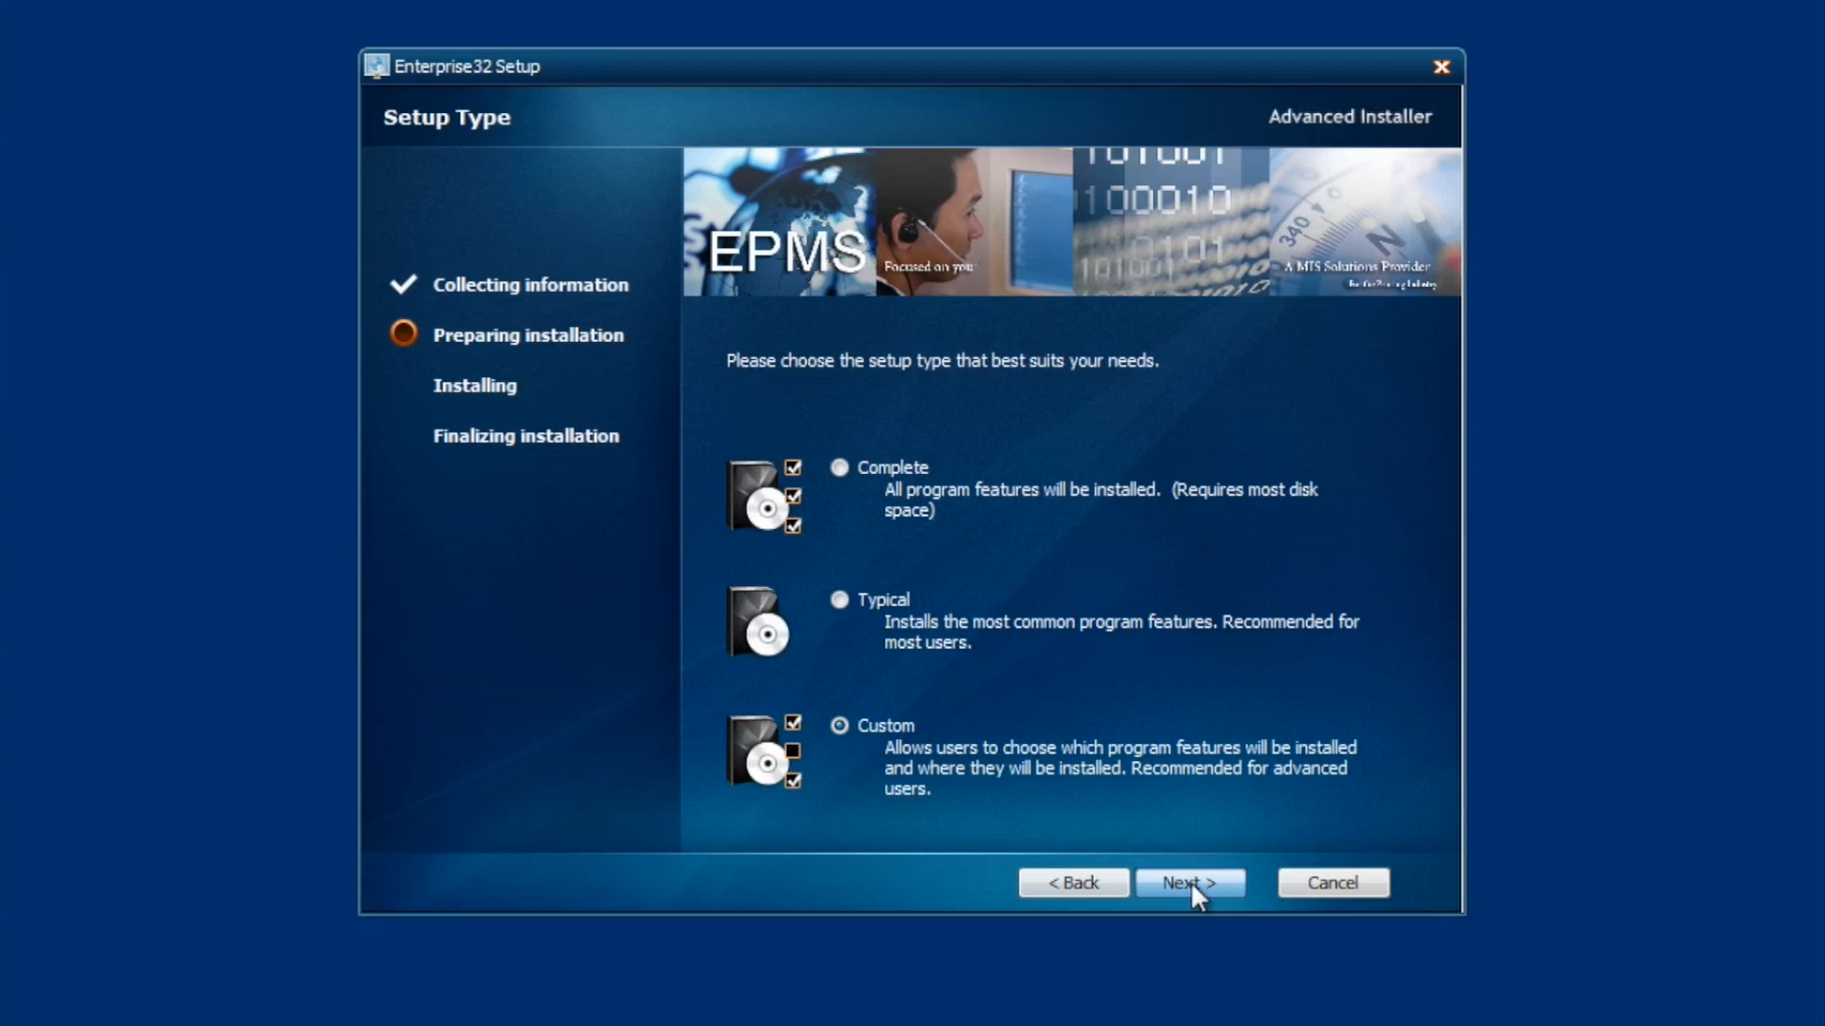
pyautogui.click(1186, 882)
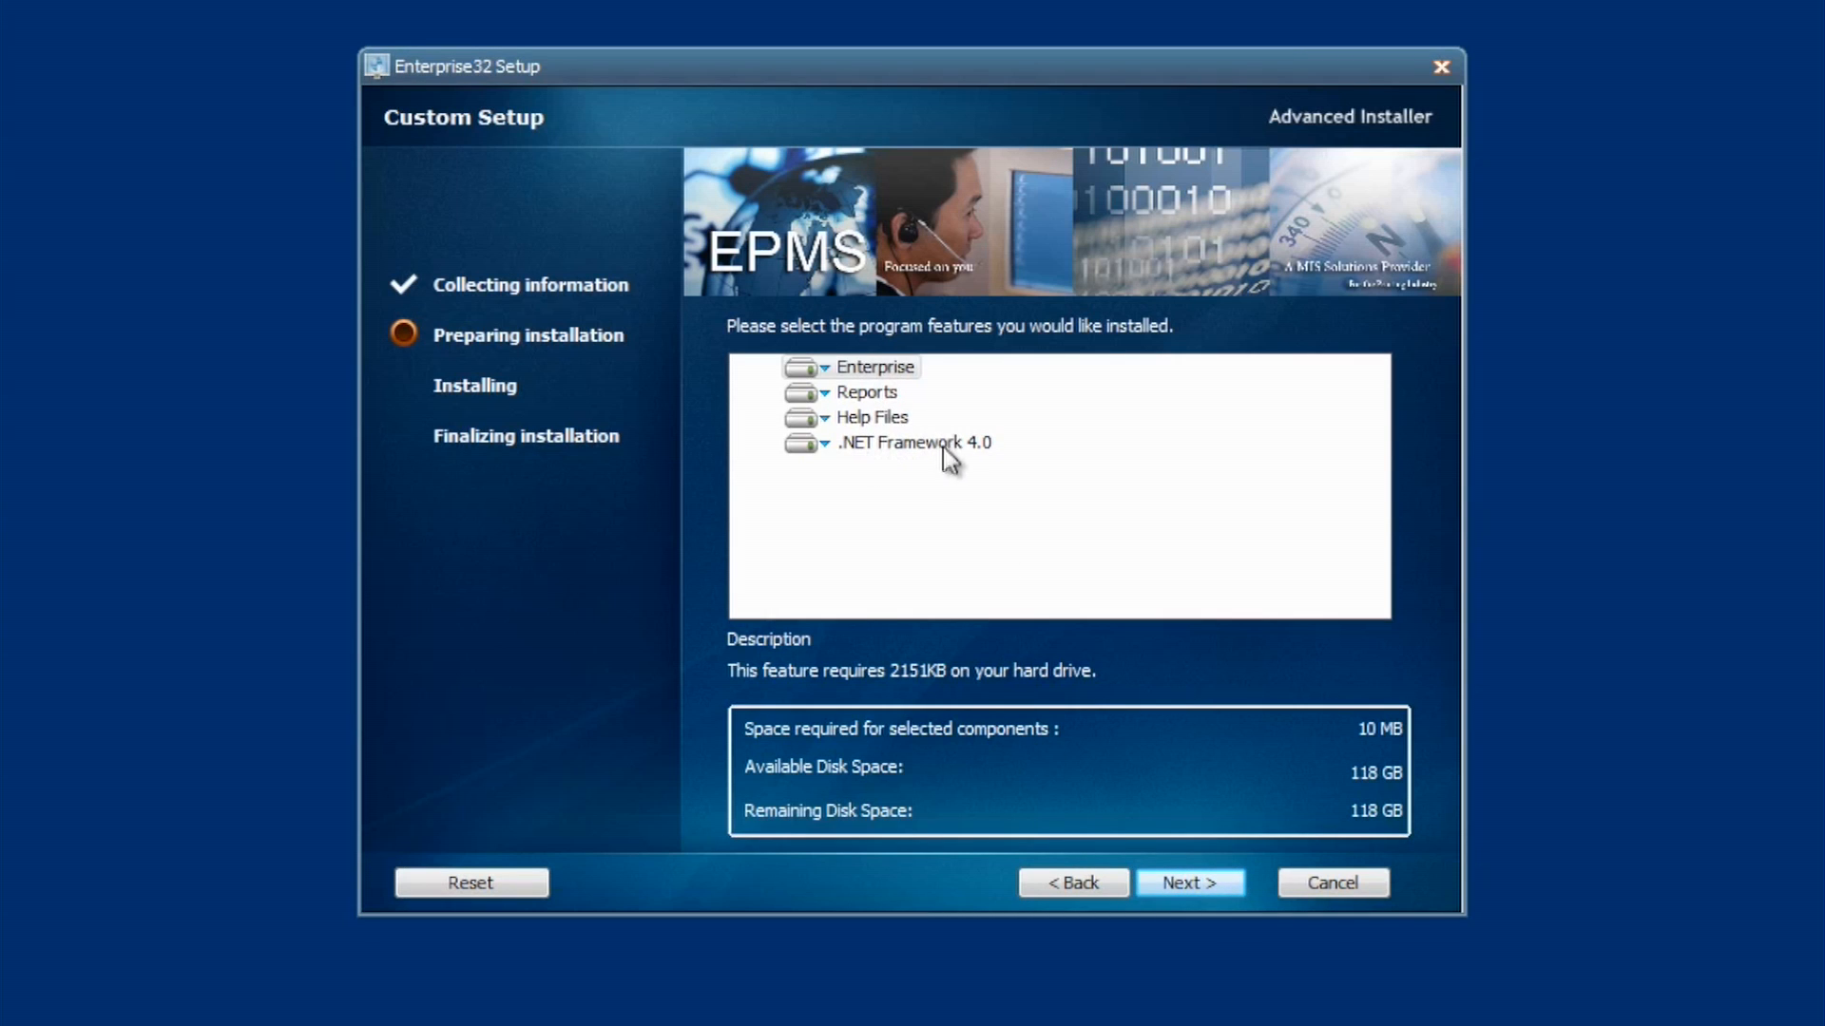
pyautogui.moveTo(850, 462)
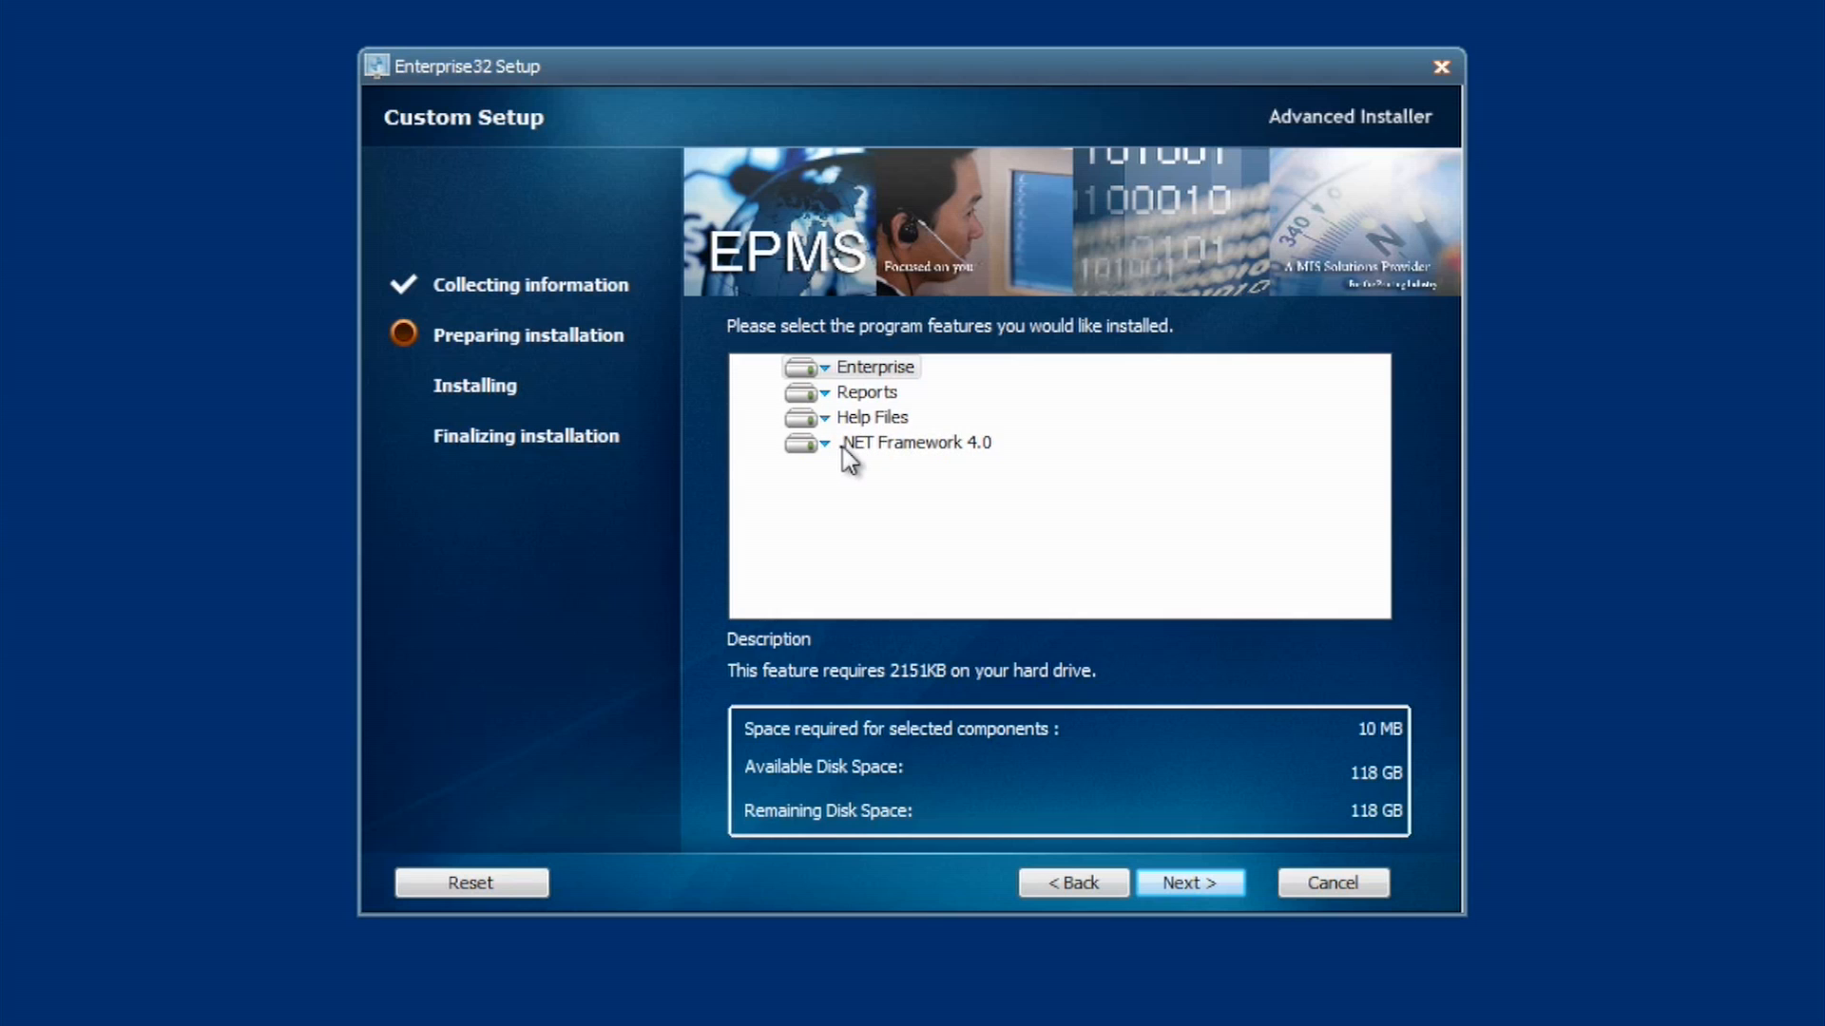
pyautogui.moveTo(855, 460)
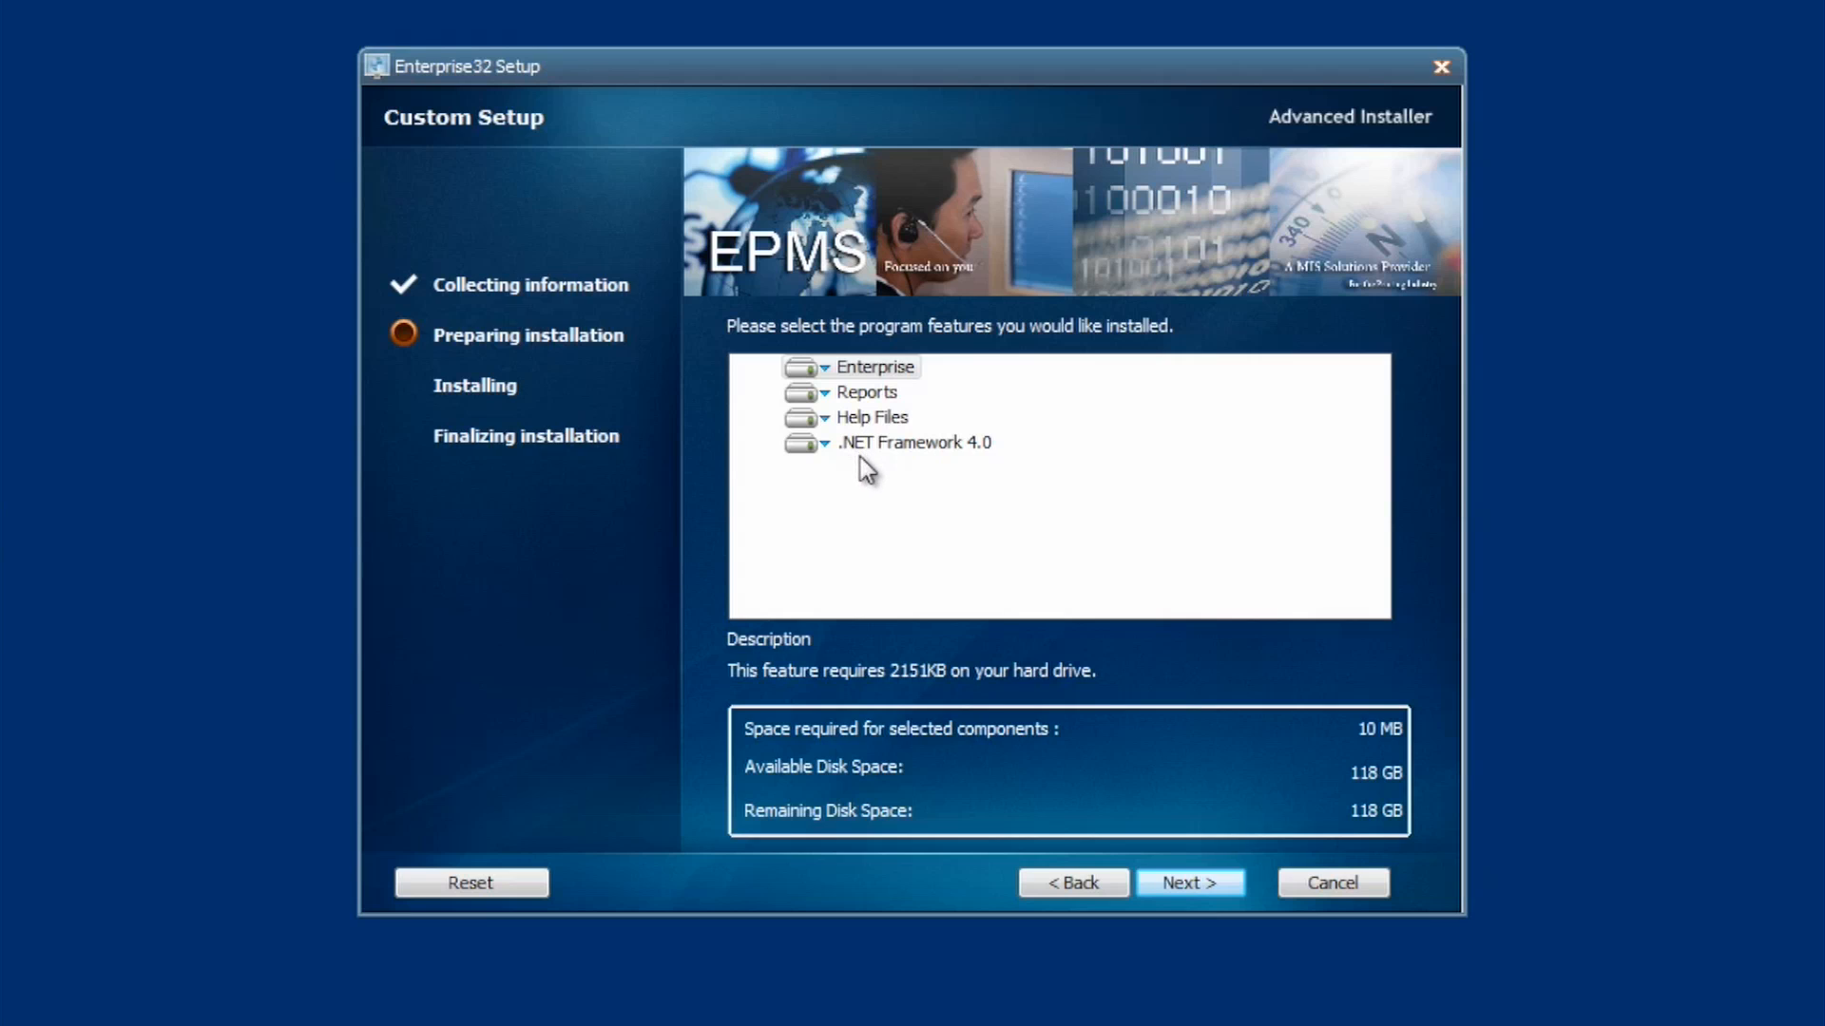
pyautogui.moveTo(855, 416)
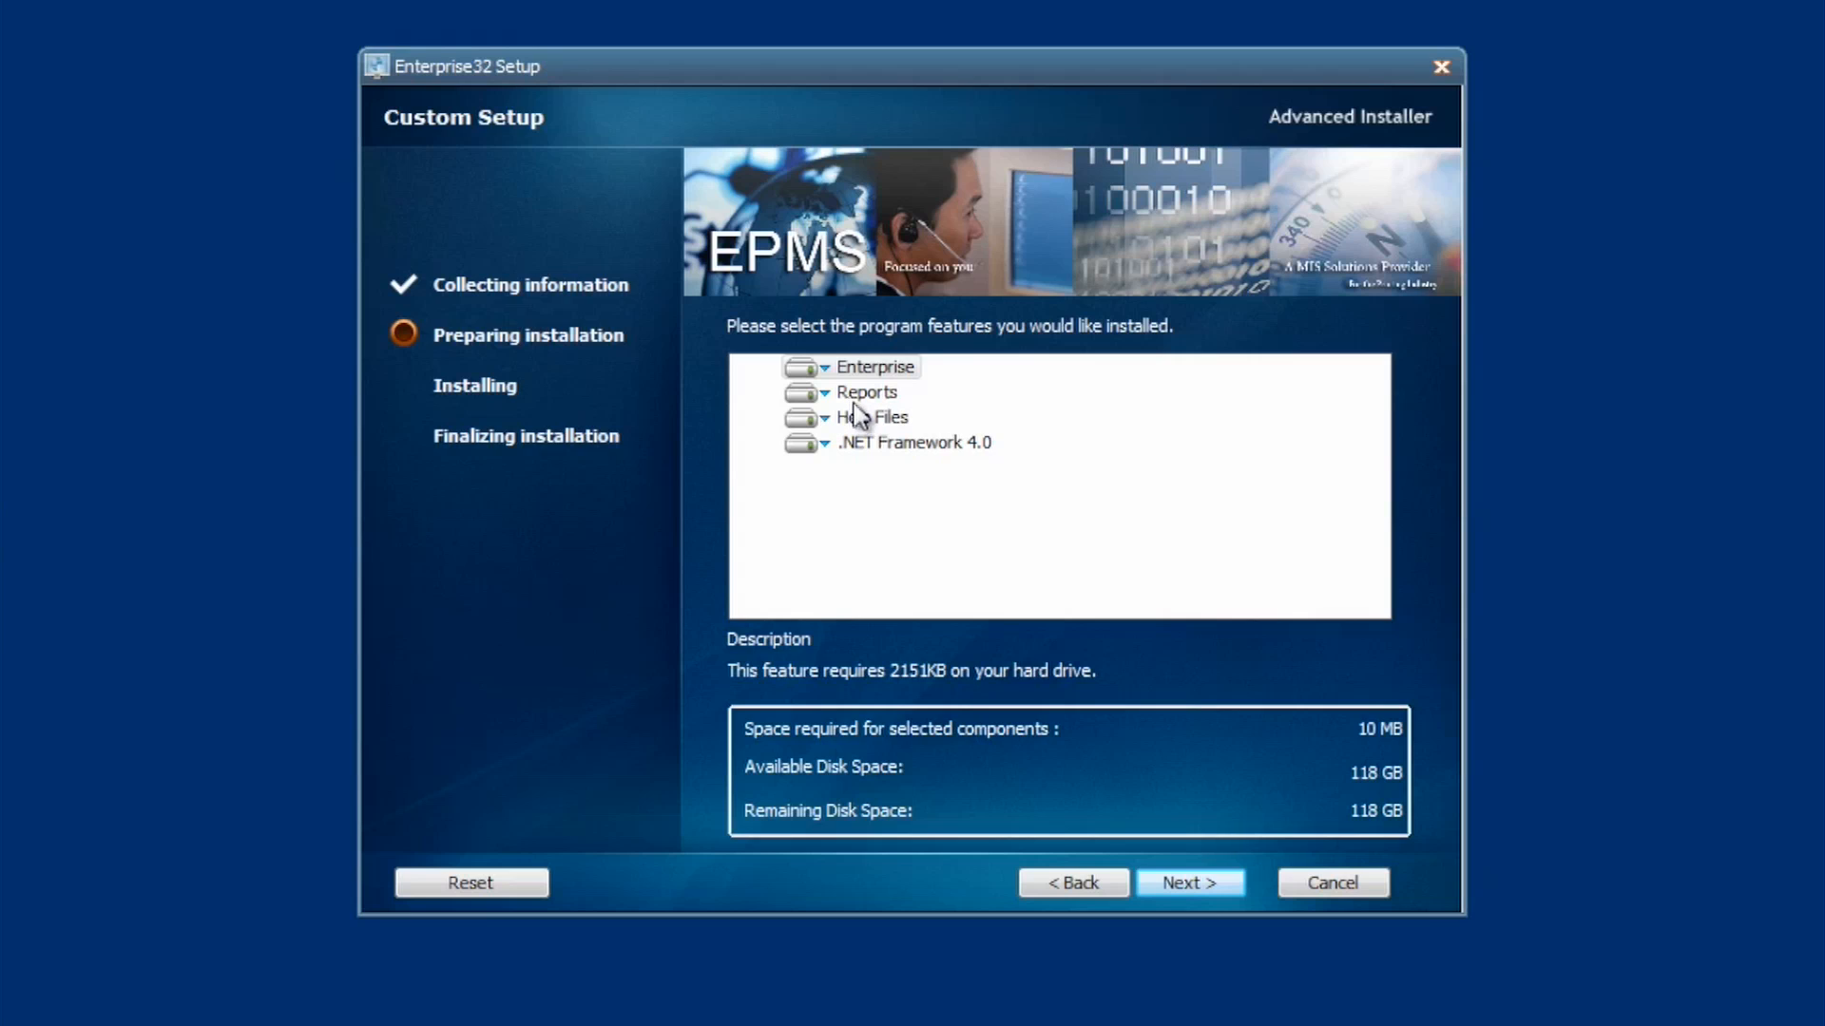
pyautogui.moveTo(905, 378)
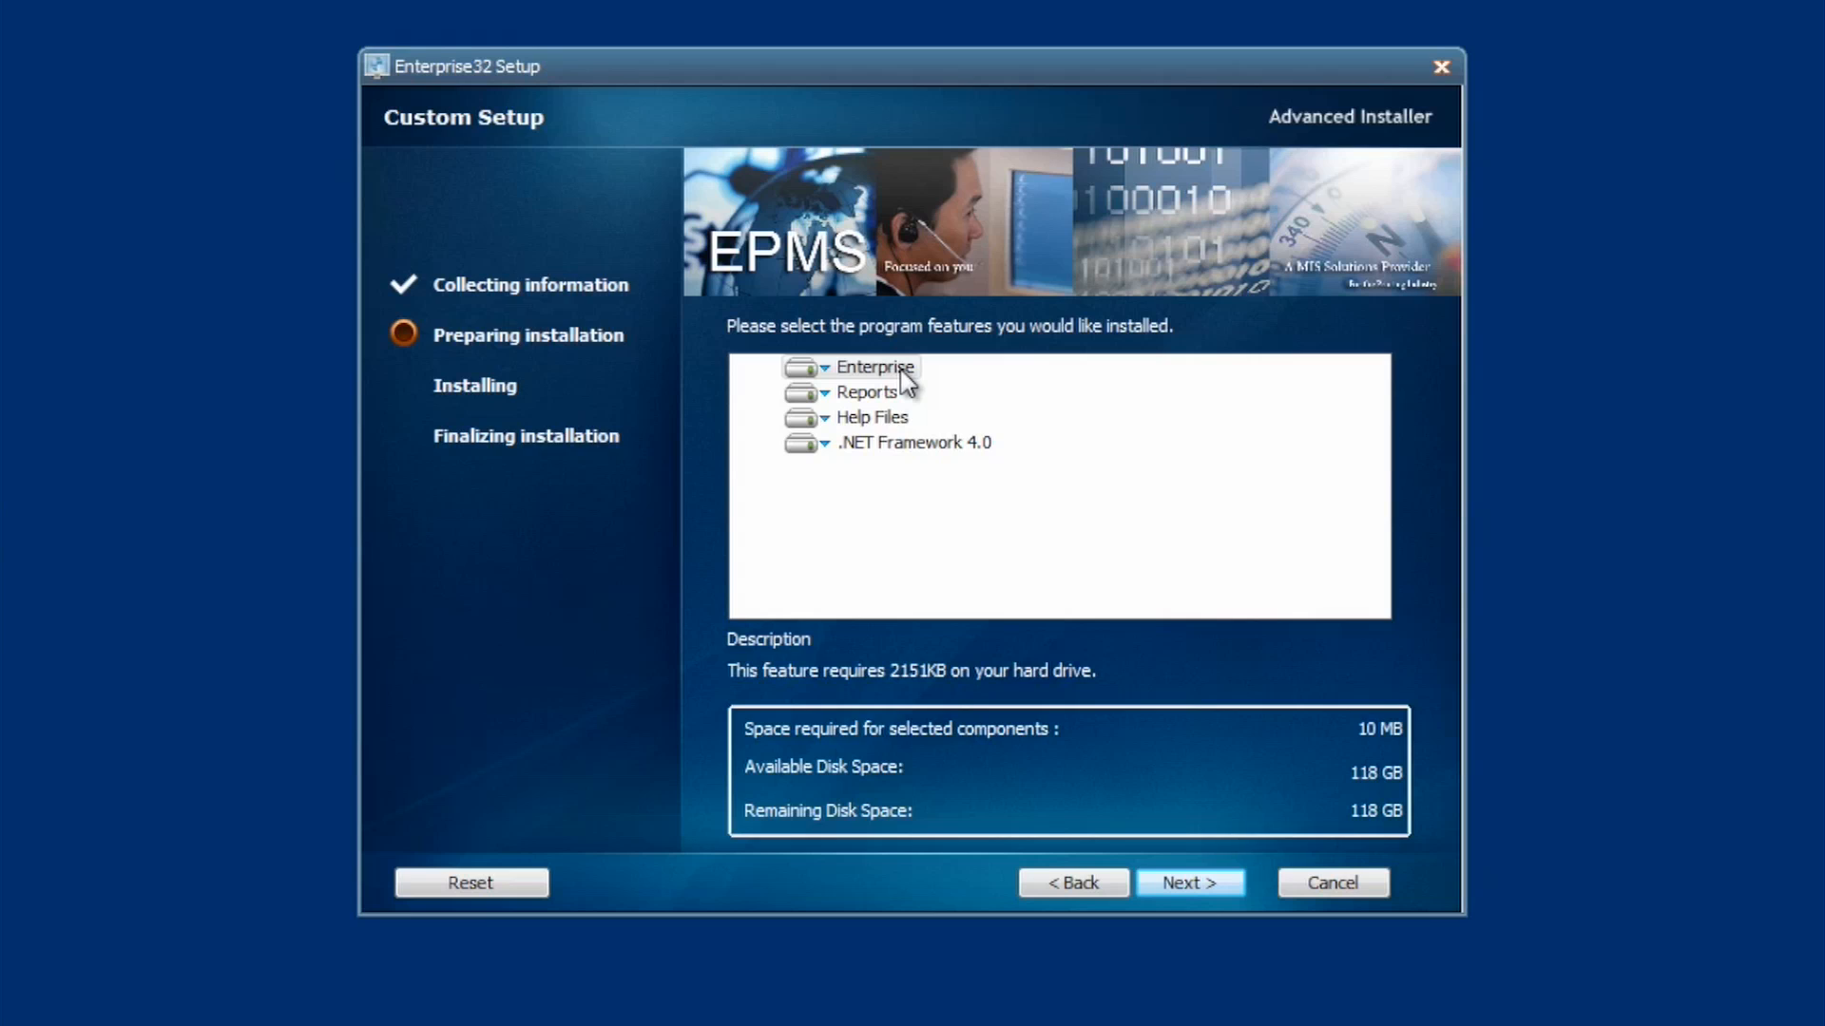
pyautogui.moveTo(899, 384)
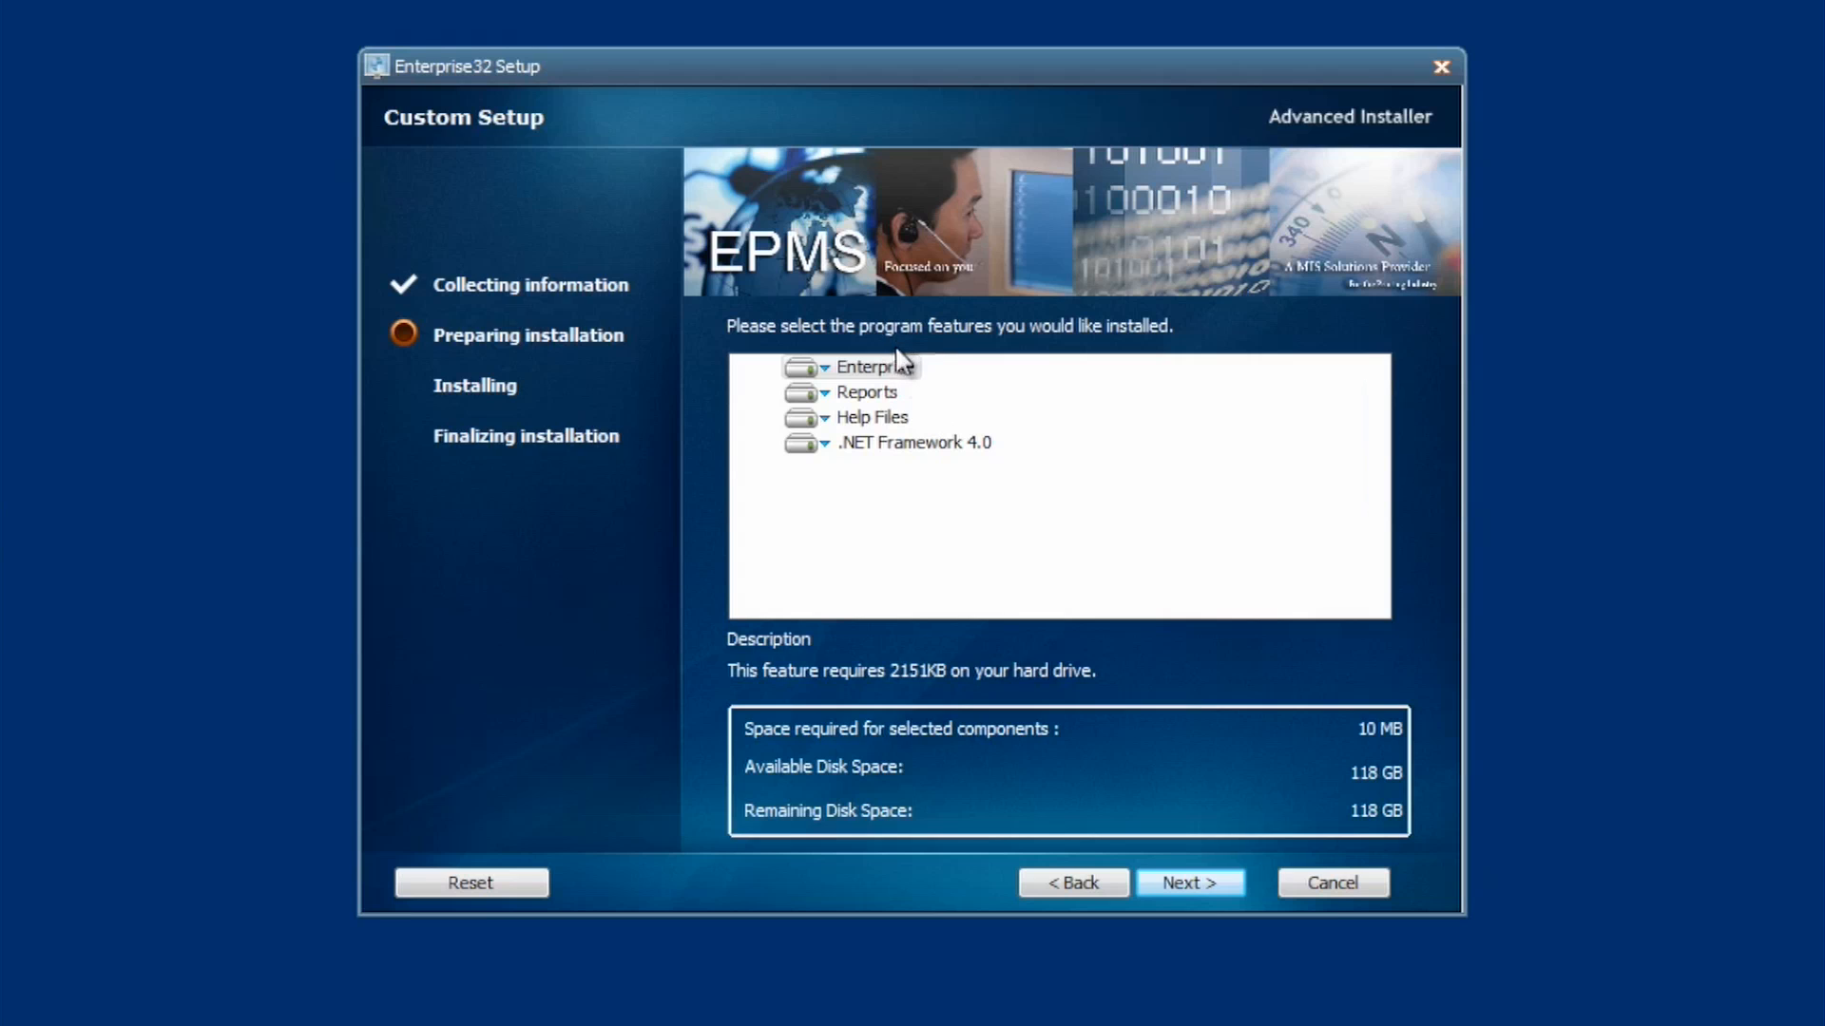
# Step: Set Reports to unavailable, restore it to install on local hard drive, and go back to Setup Type
pyautogui.click(821, 392)
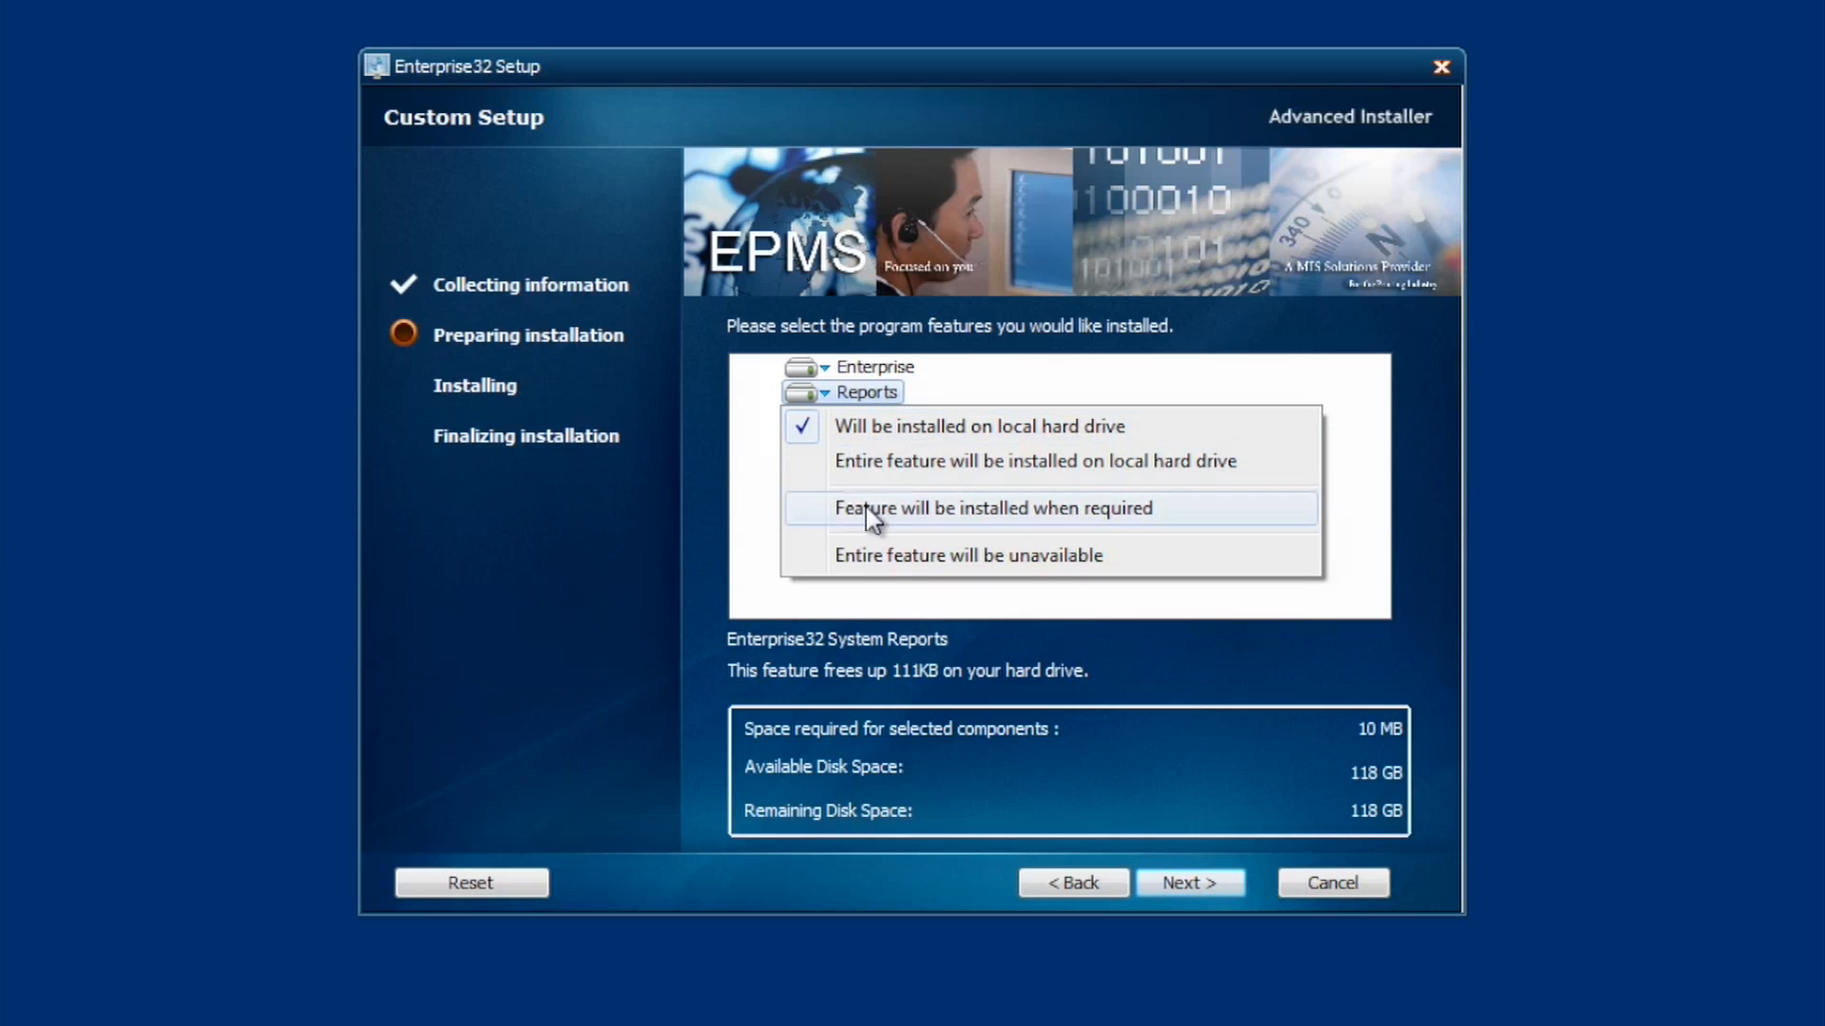
pyautogui.moveTo(857, 571)
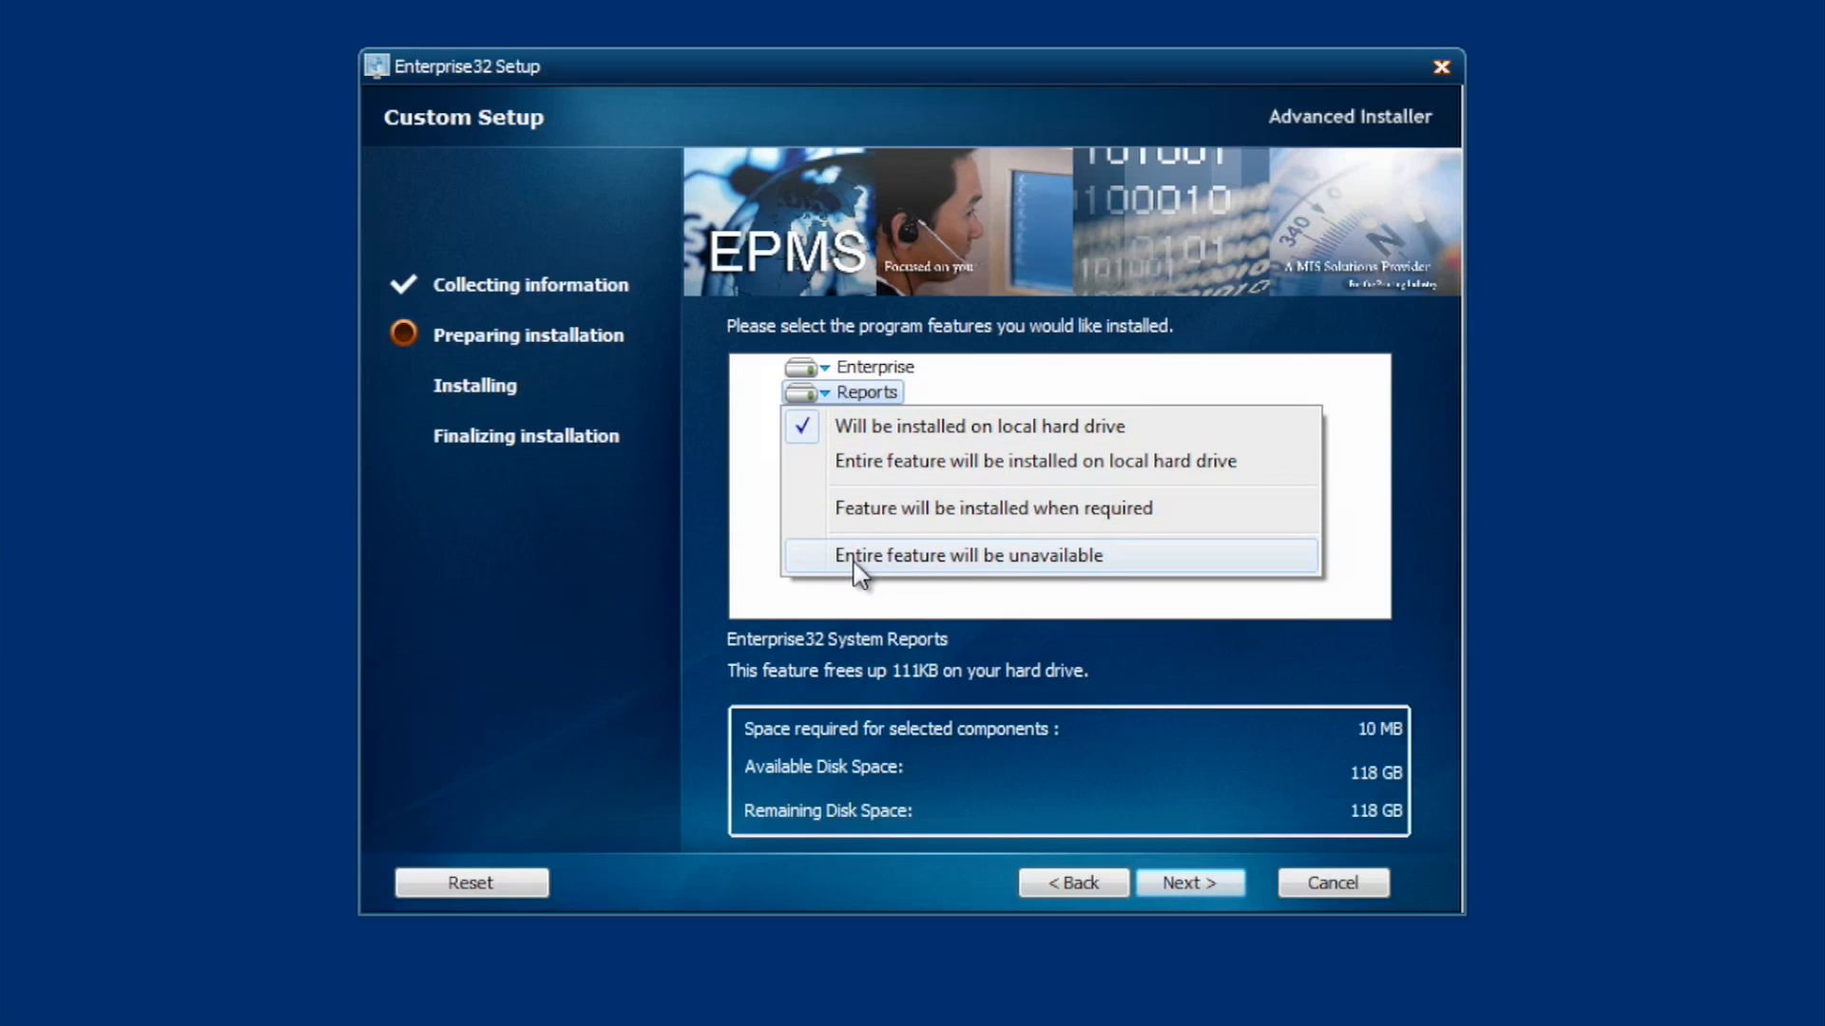
pyautogui.click(968, 555)
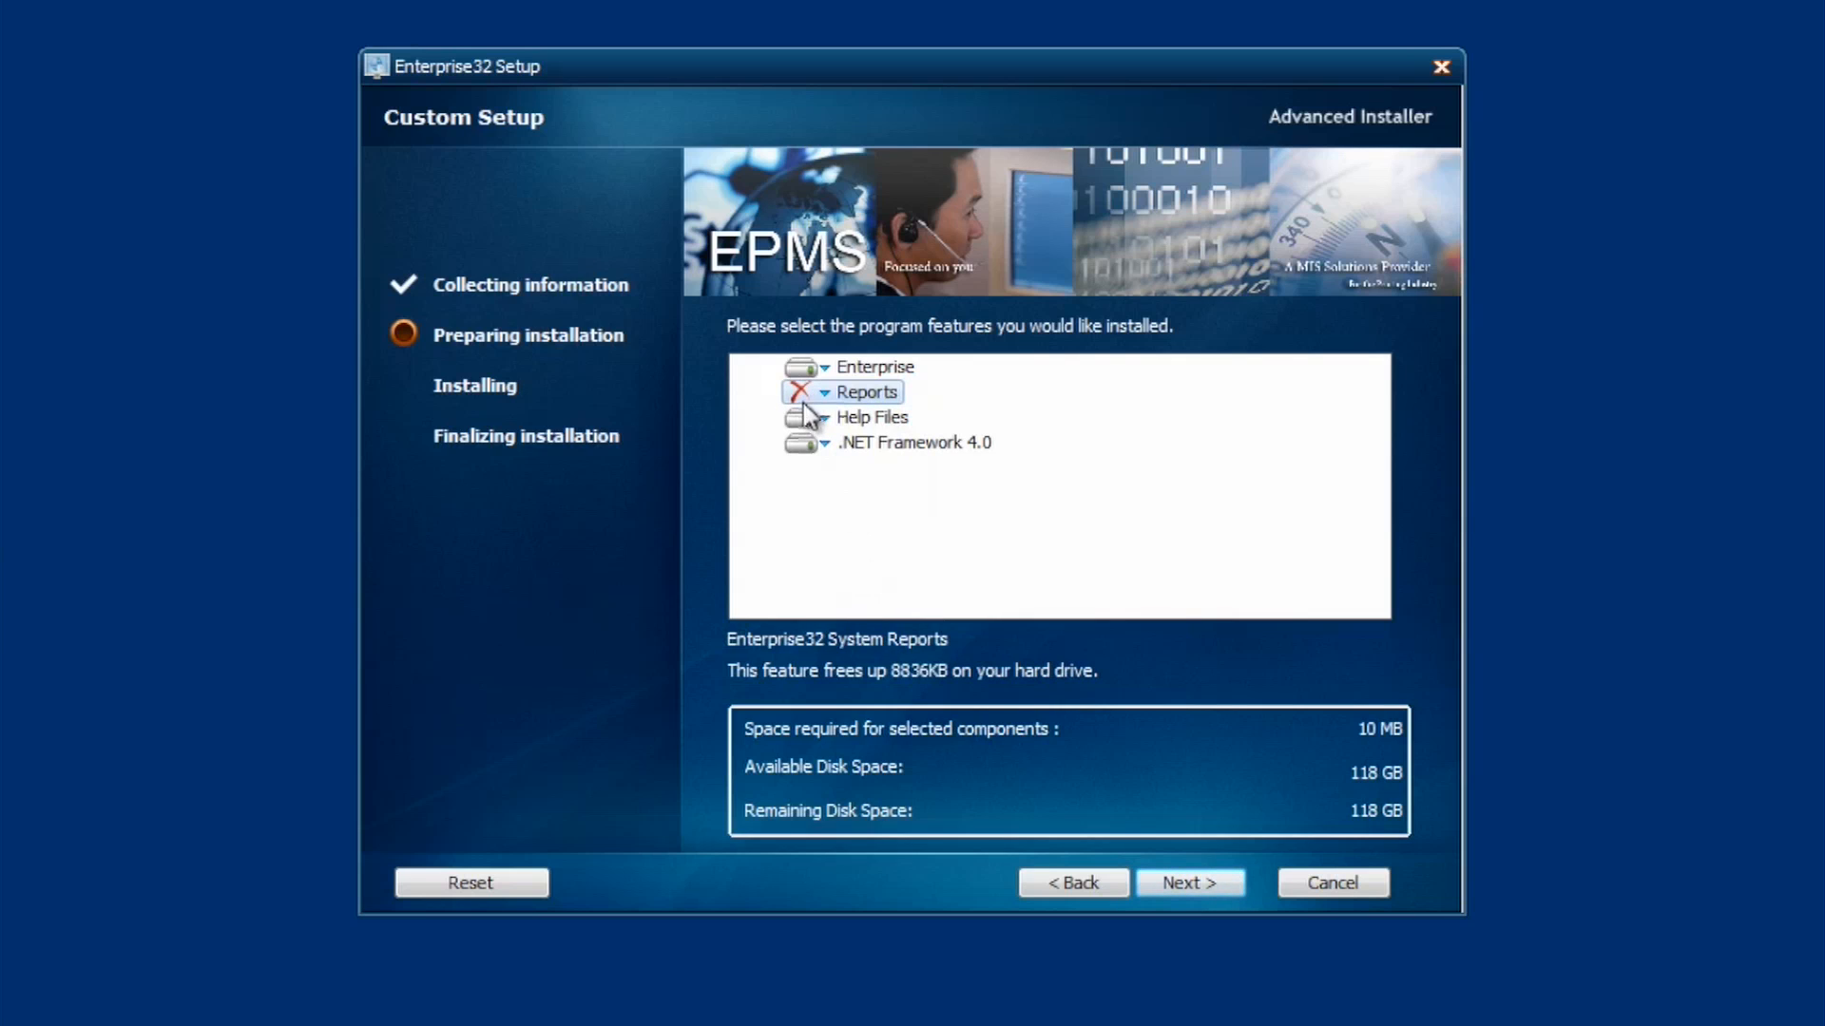
pyautogui.moveTo(802, 401)
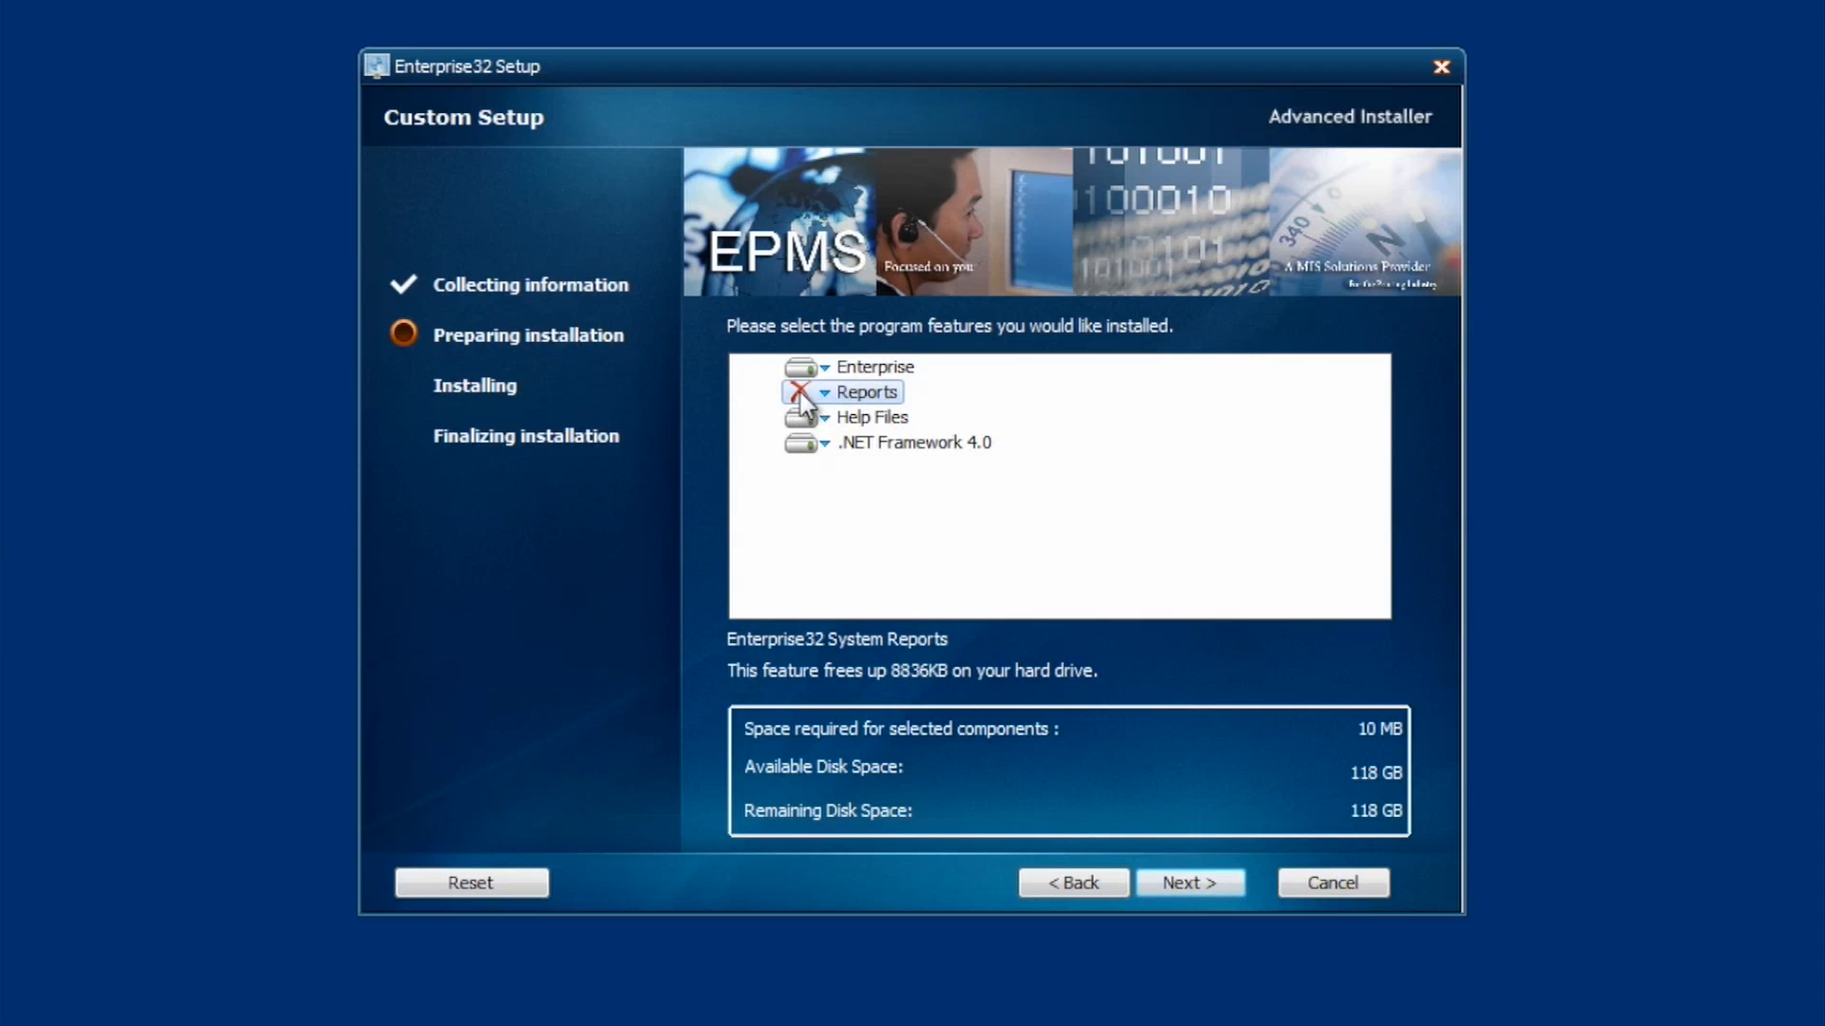
pyautogui.click(823, 392)
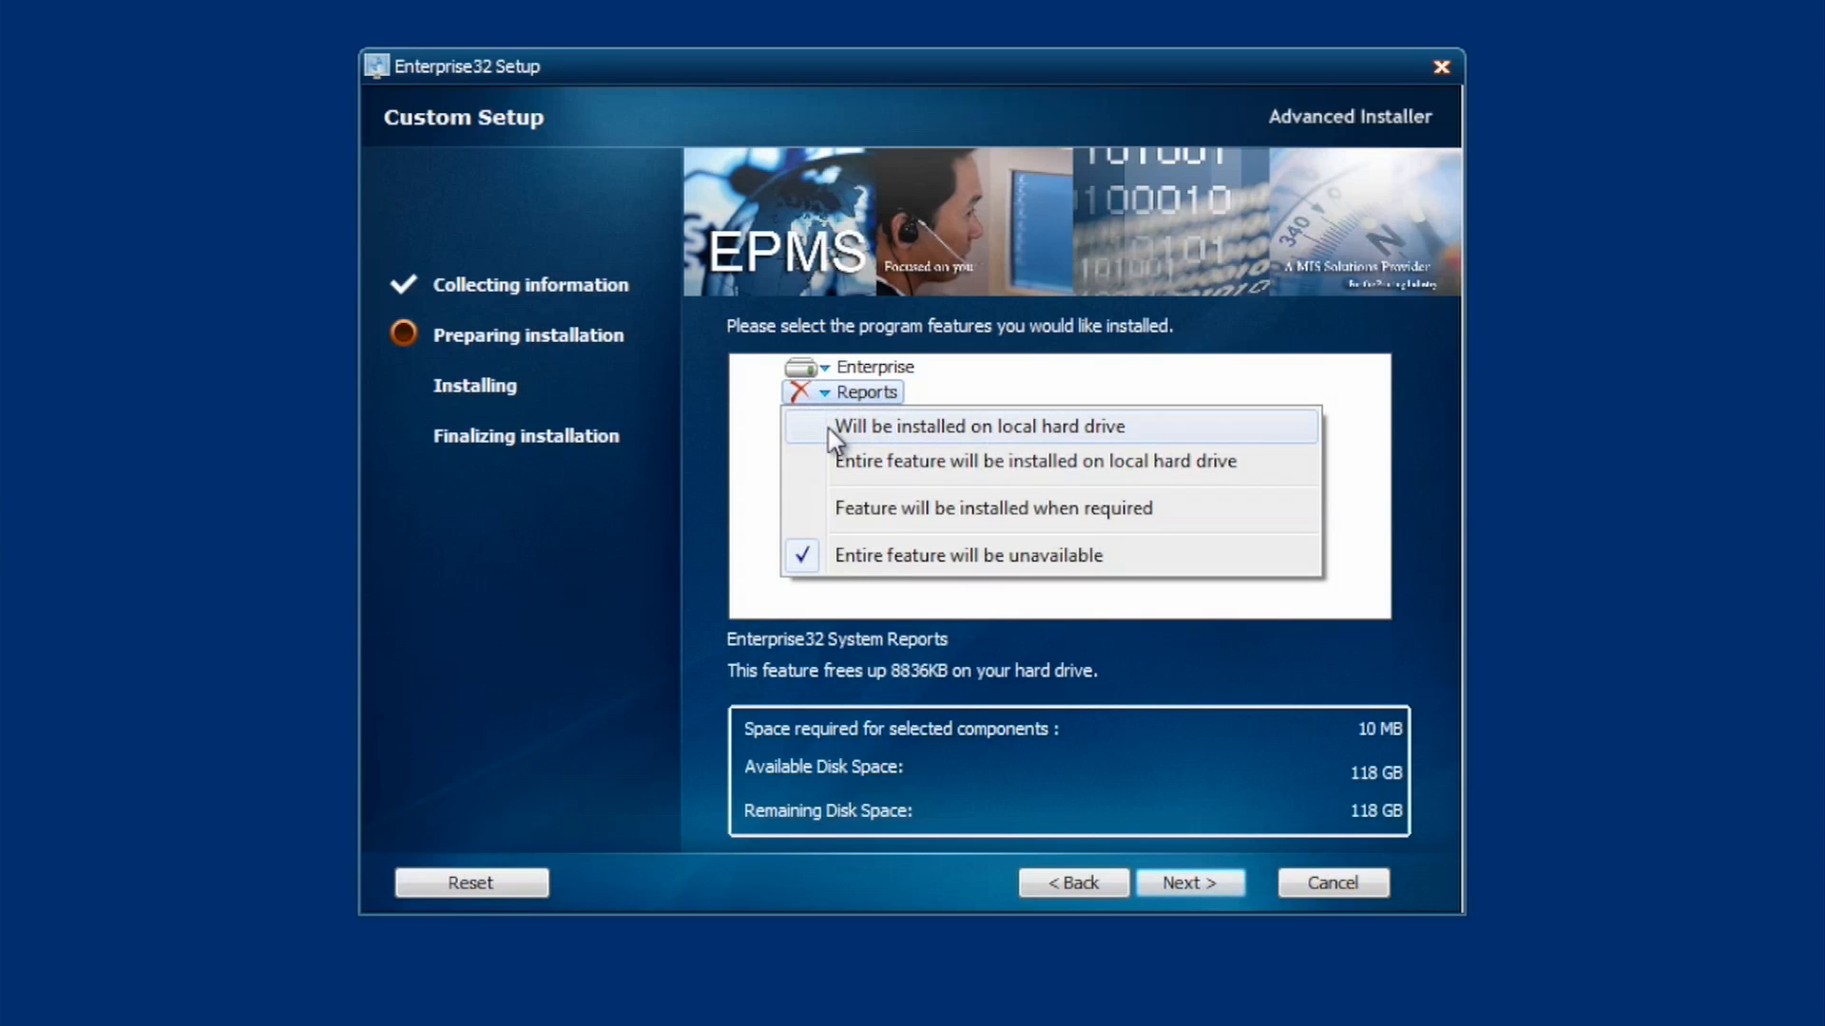
pyautogui.click(977, 425)
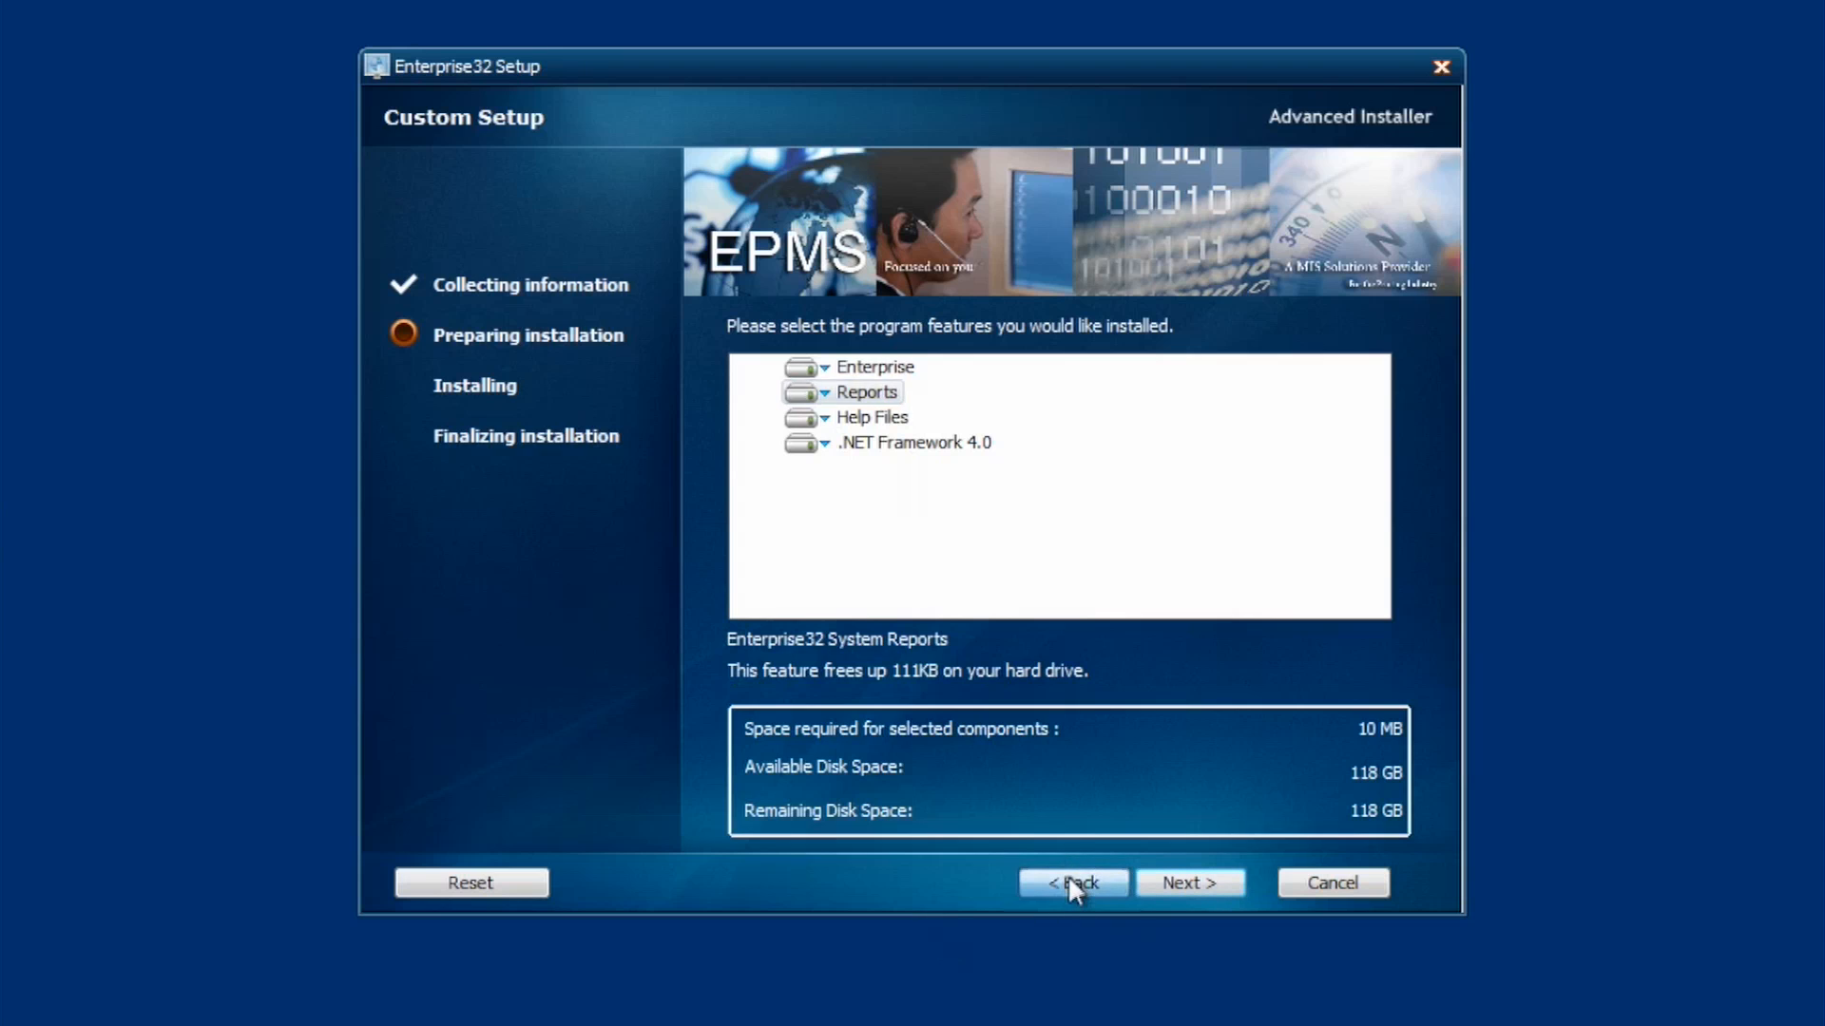
pyautogui.click(1070, 882)
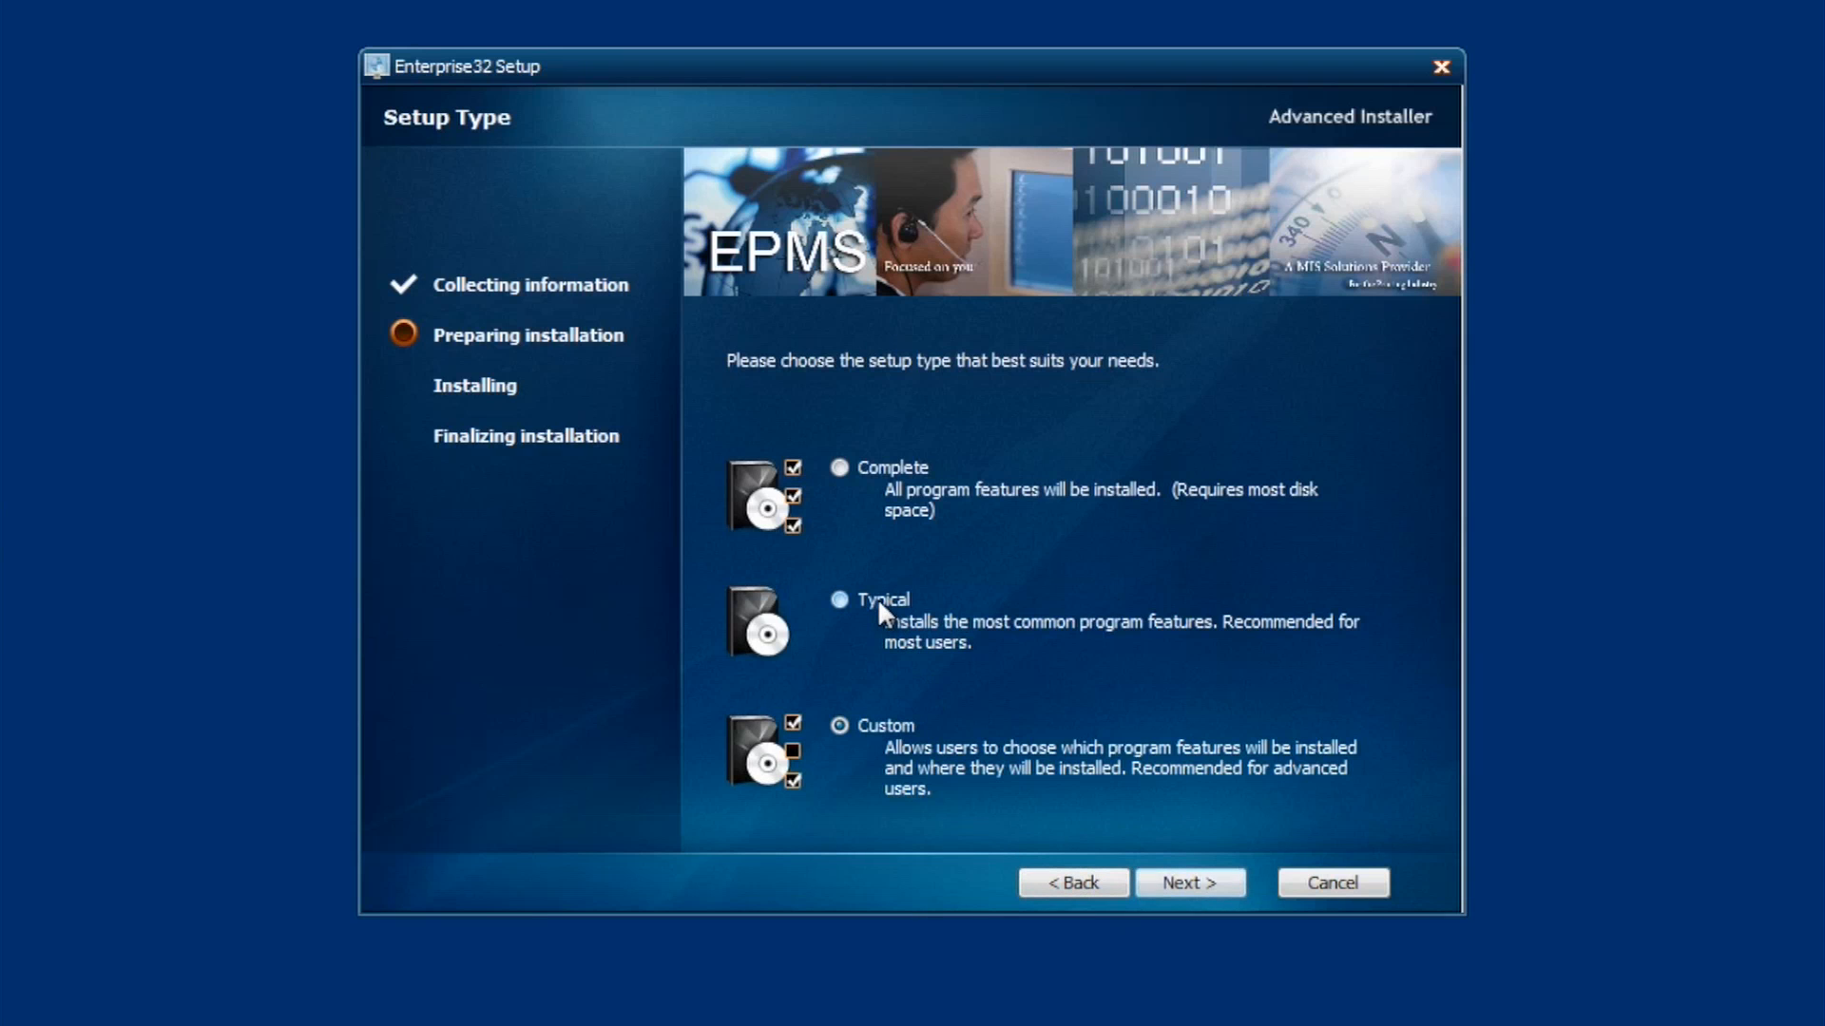
# Step: Choose Typical setup, keep C:\Enterprise32\ and all three shortcuts, reaching Ready to Install
pyautogui.click(838, 599)
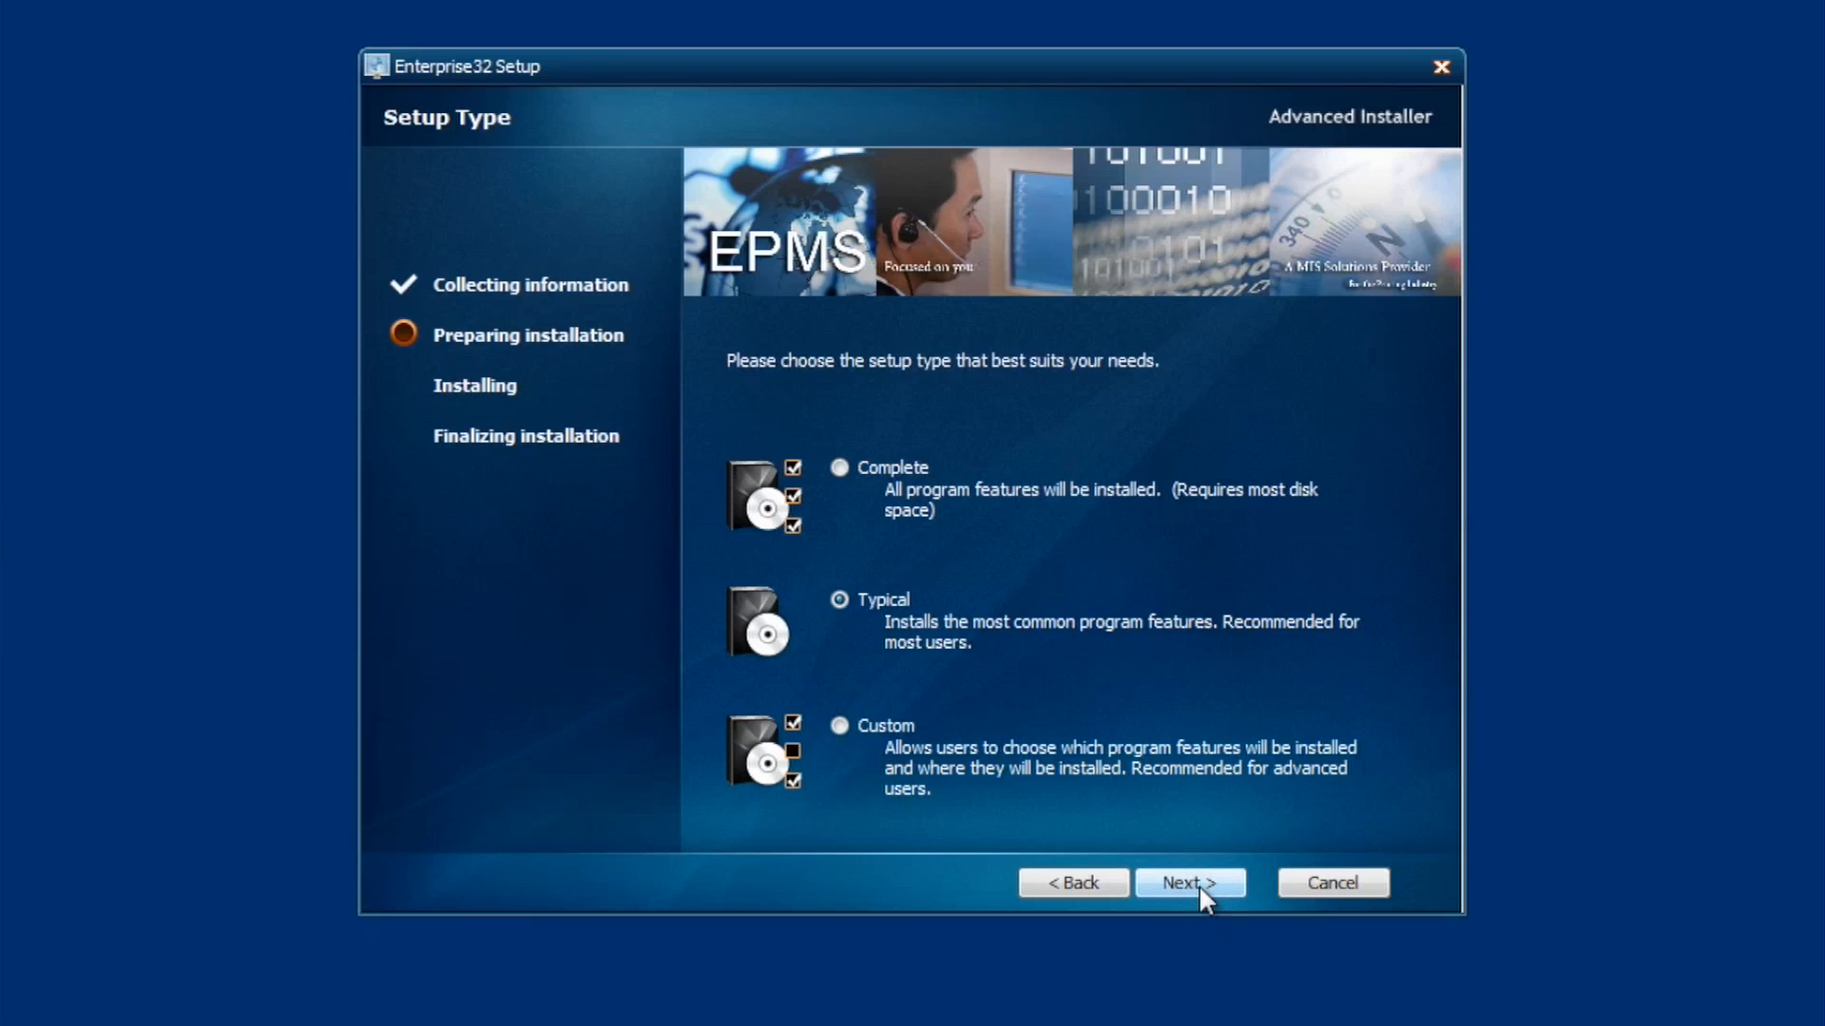
pyautogui.click(1187, 882)
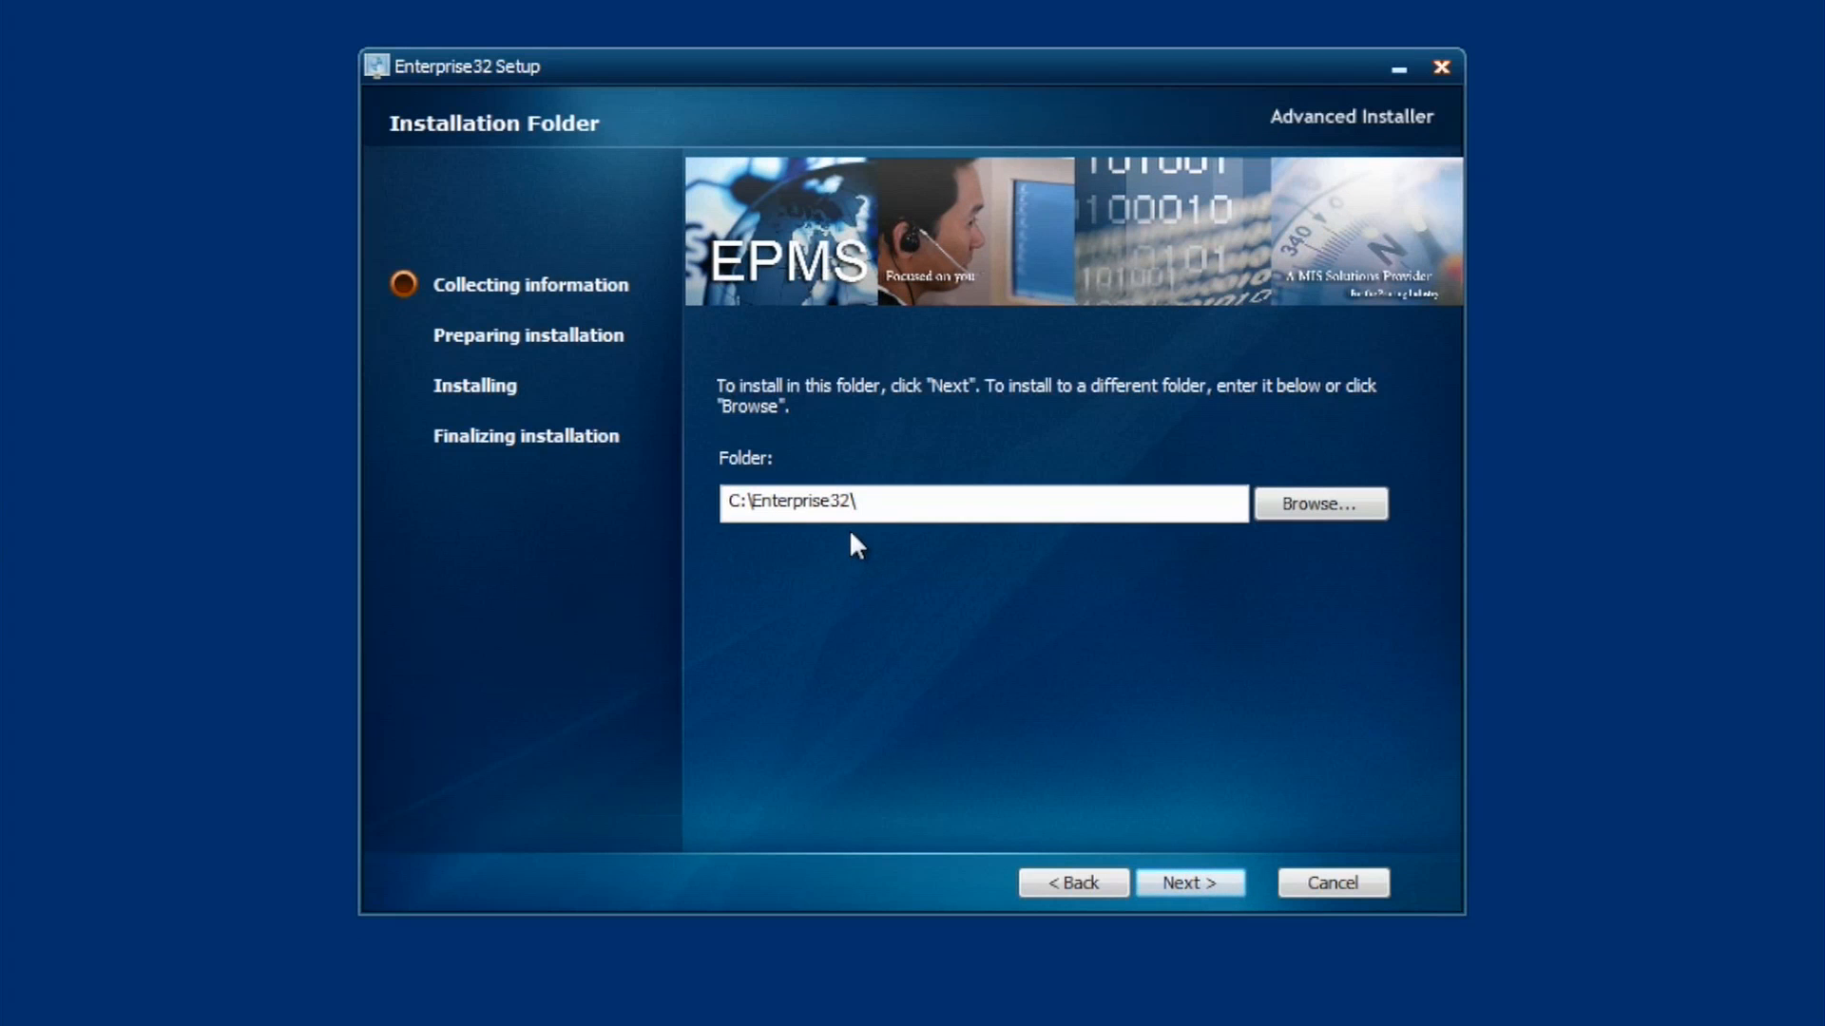
pyautogui.moveTo(1190, 882)
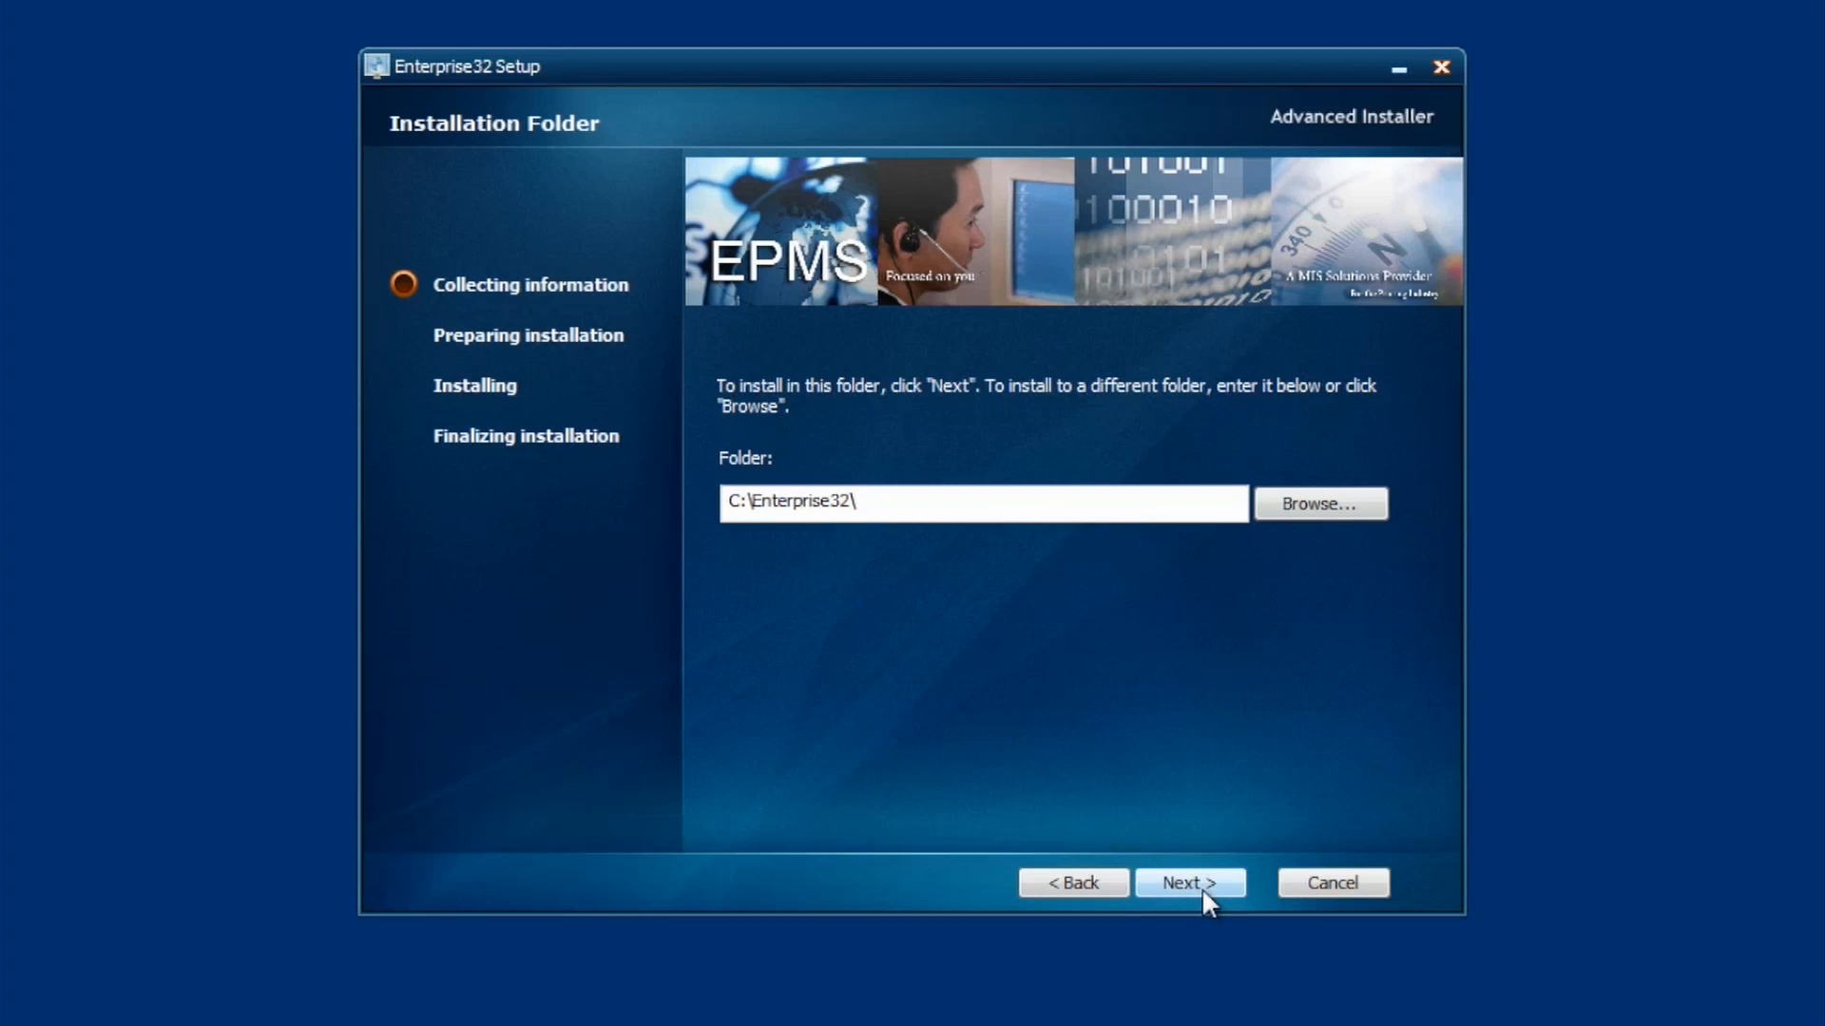
pyautogui.click(1188, 882)
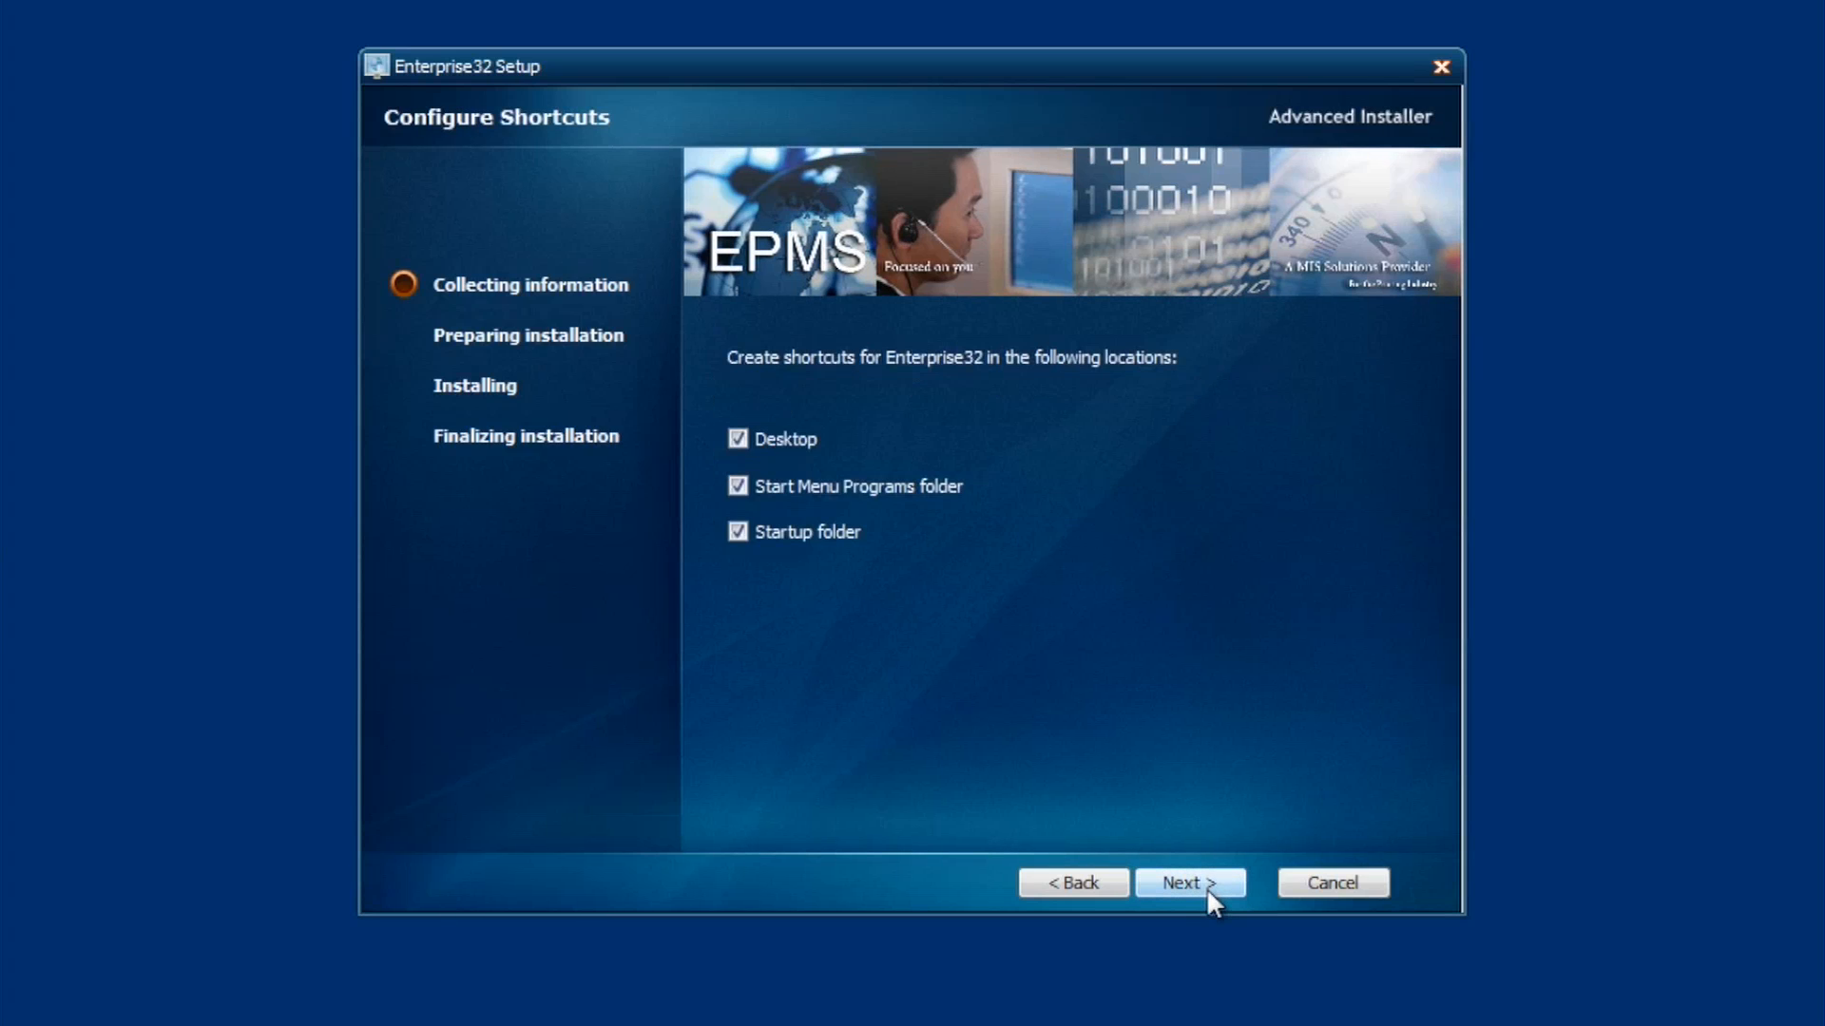
pyautogui.moveTo(821, 544)
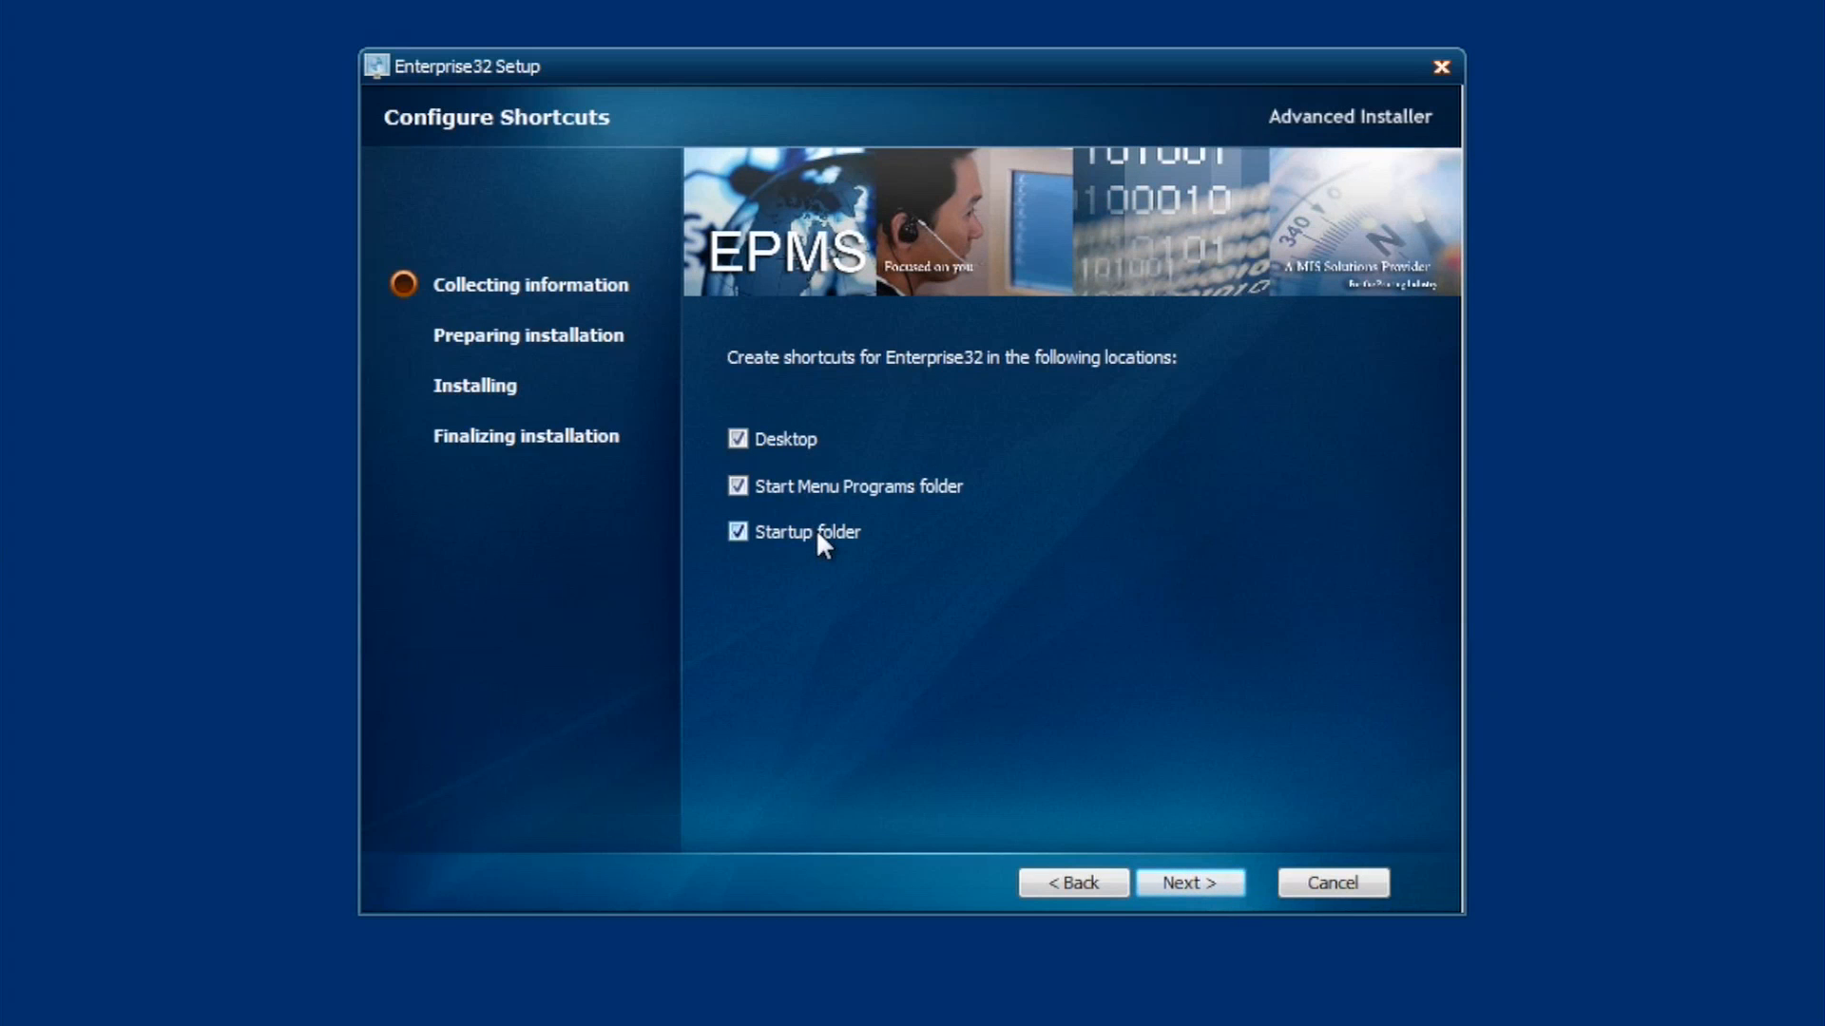
pyautogui.moveTo(831, 562)
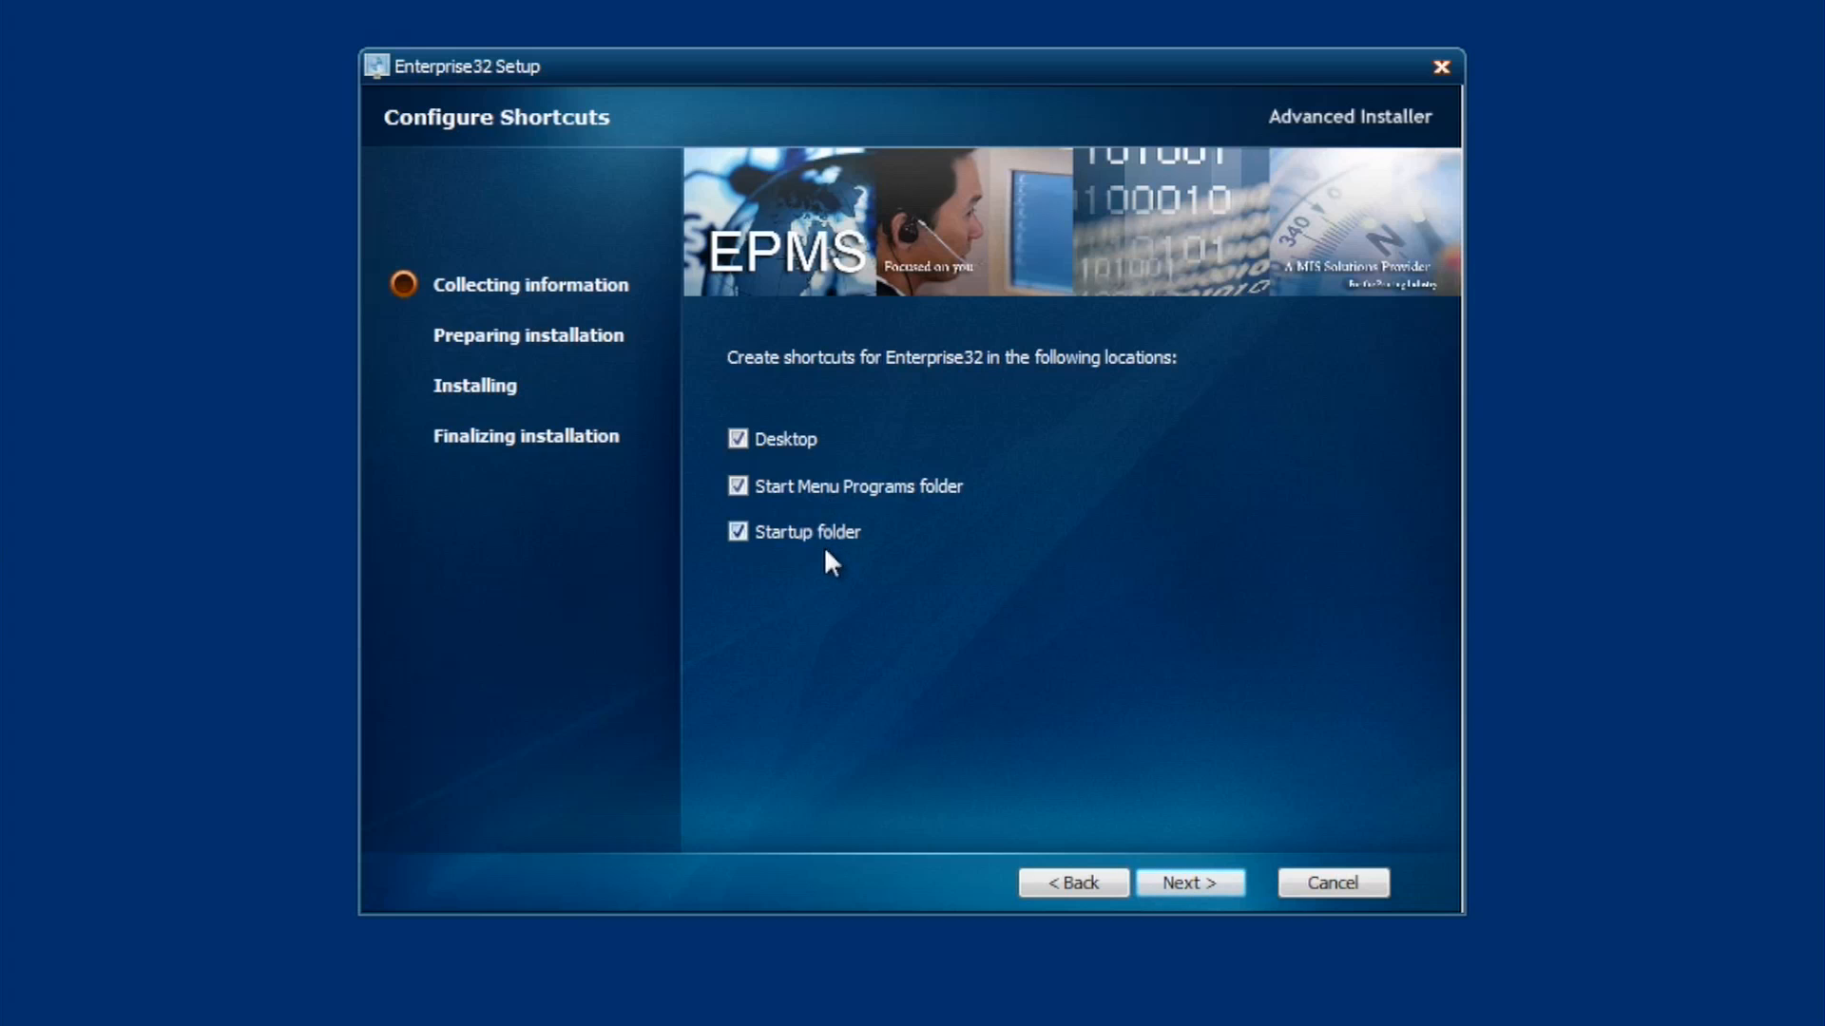
pyautogui.click(1190, 882)
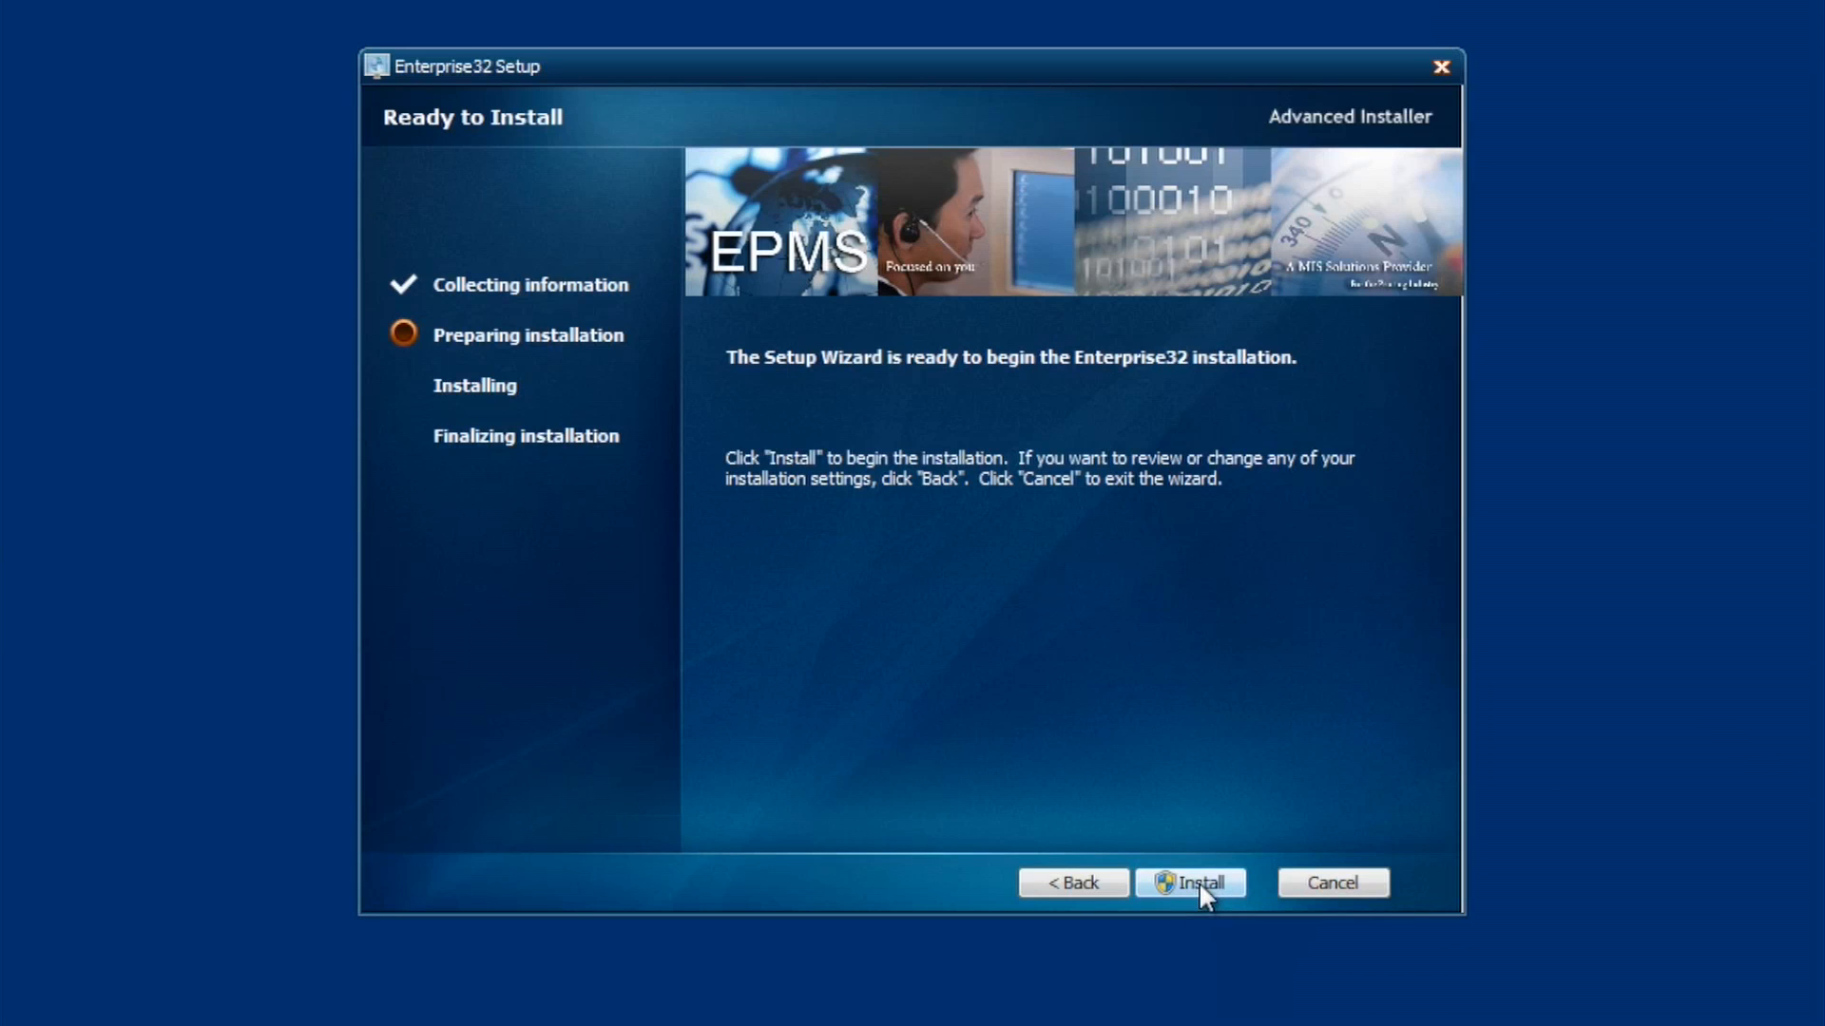
# Step: Start installing Enterprise32 and wait for the setup to complete
pyautogui.click(1190, 882)
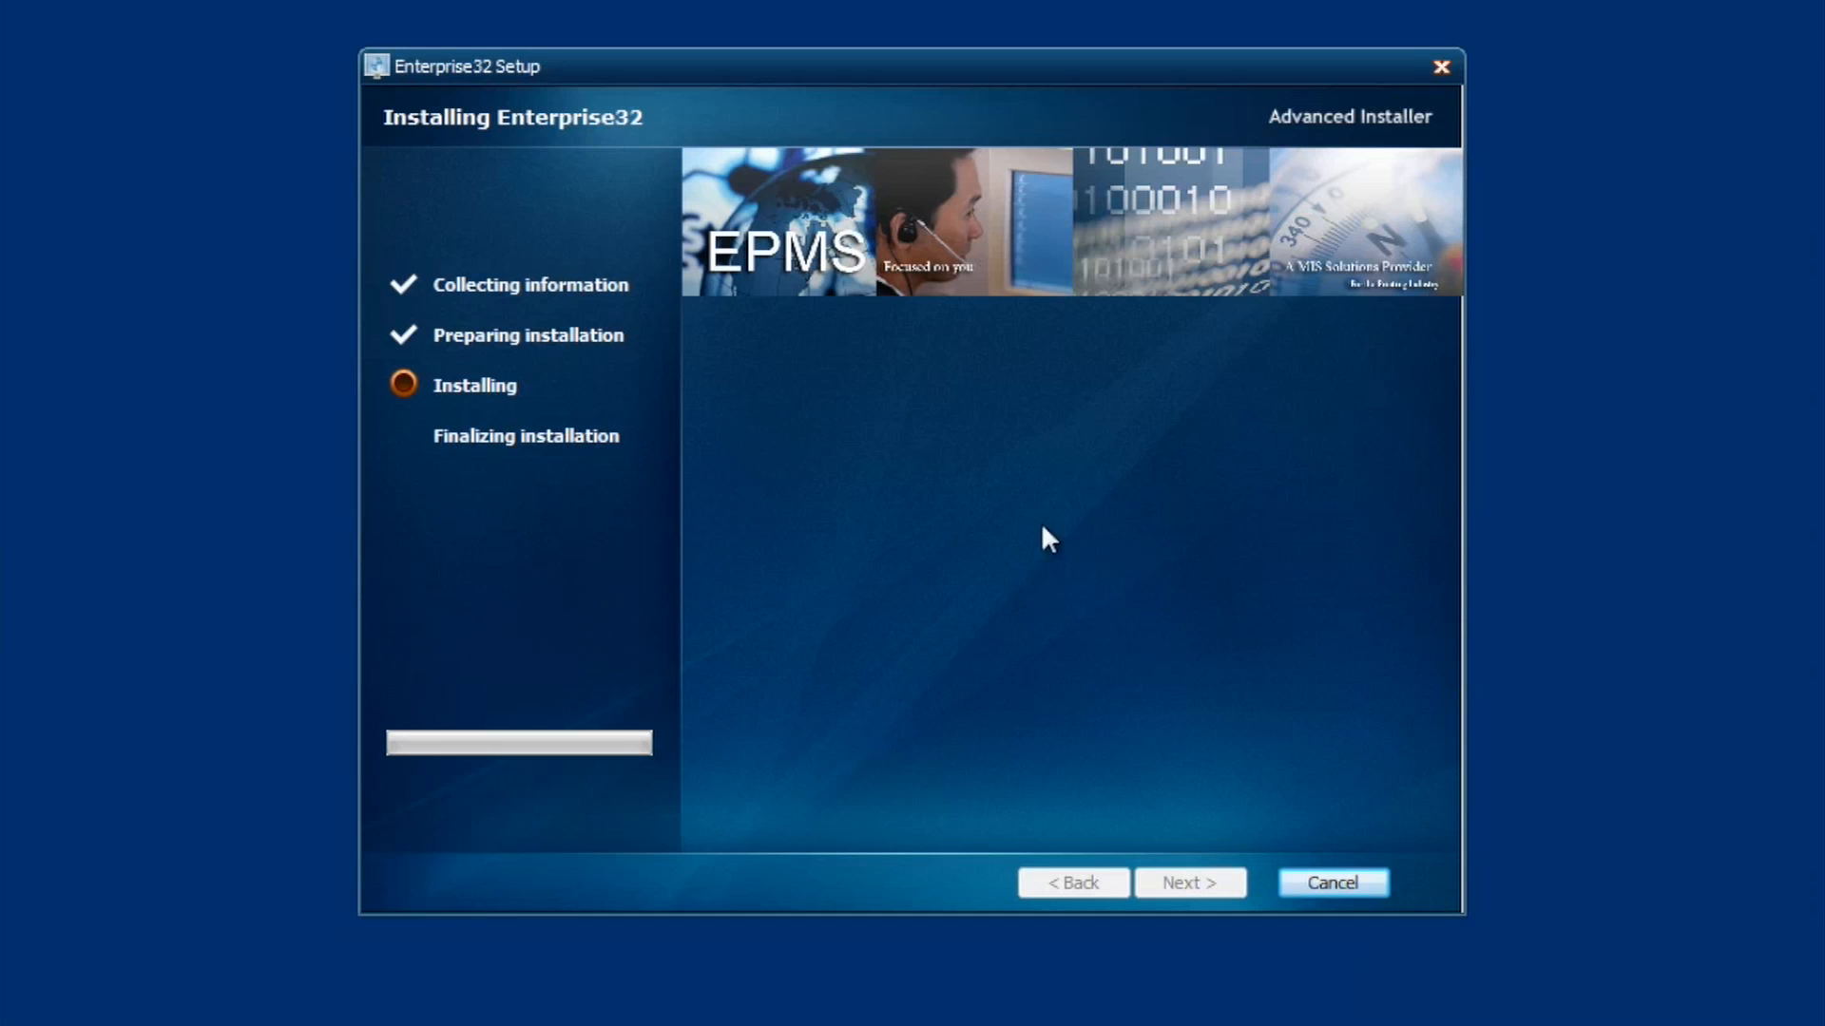
pyautogui.moveTo(1156, 483)
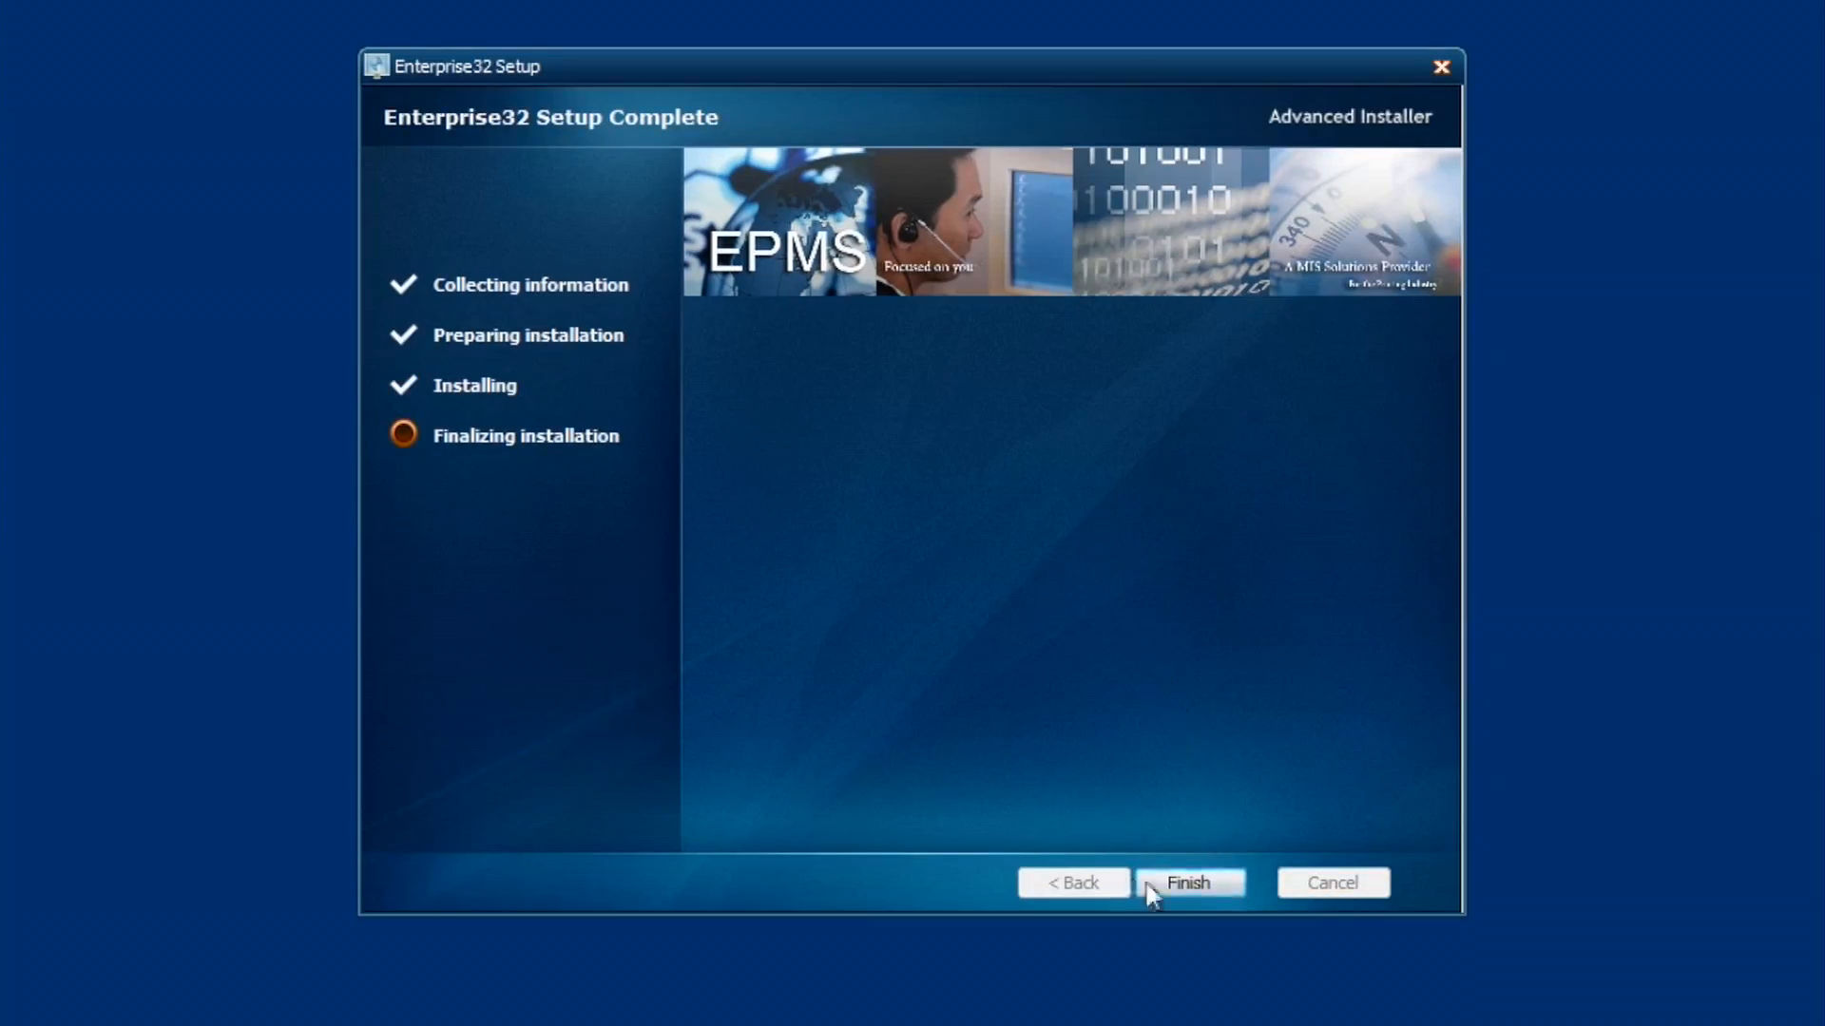
# Step: Finish setup, launch Enterprise32 from its shortcut, log in and dismiss the Enterprise Data Error
pyautogui.click(1188, 882)
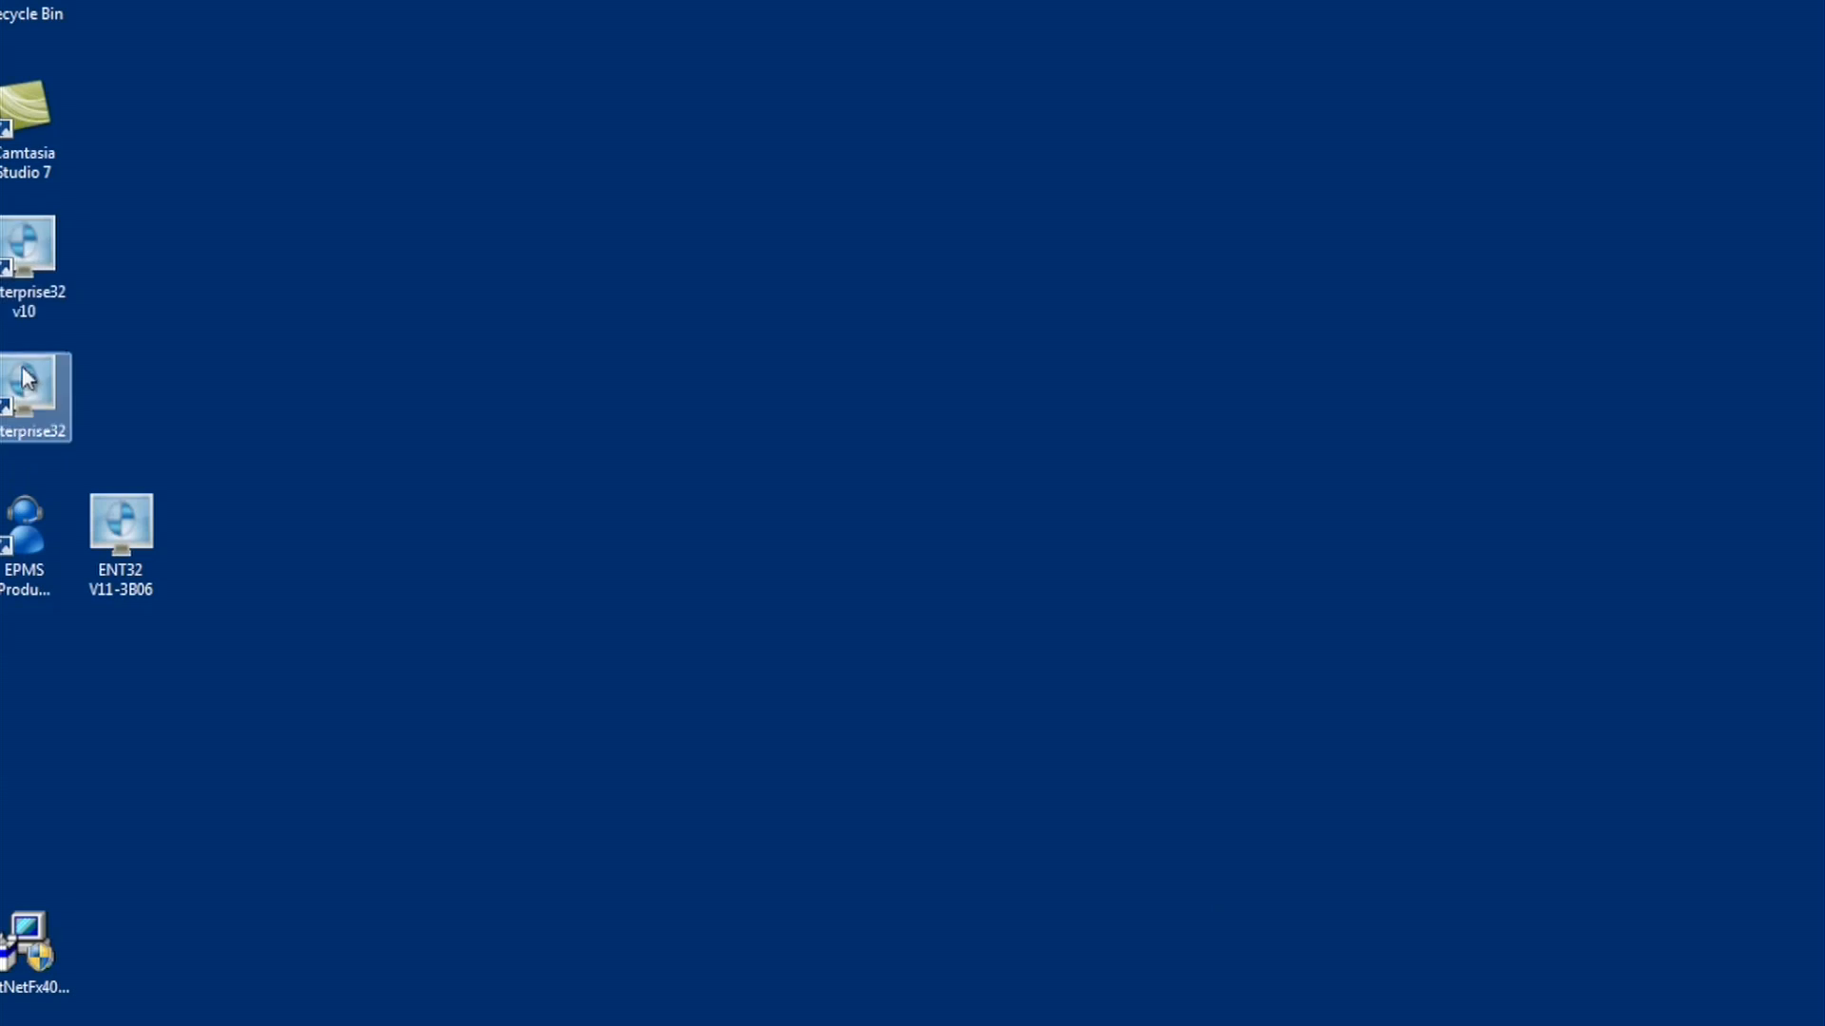
pyautogui.doubleClick(34, 395)
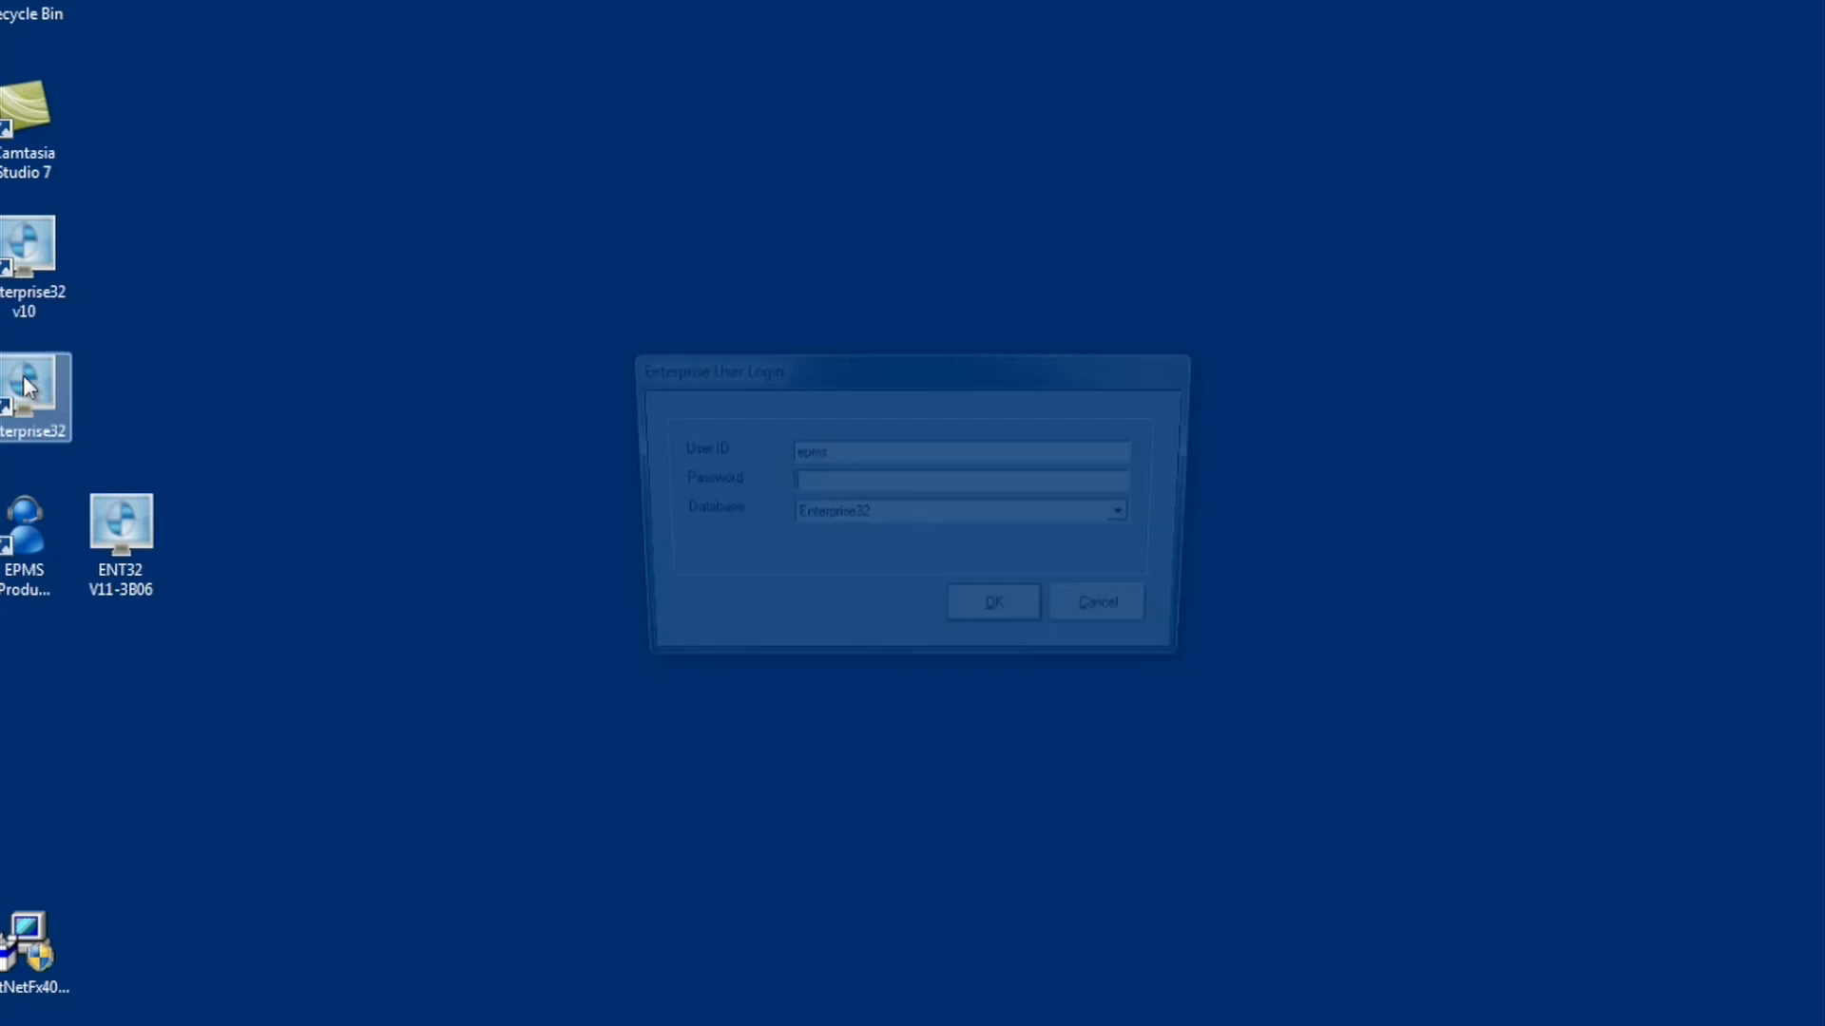
pyautogui.click(990, 603)
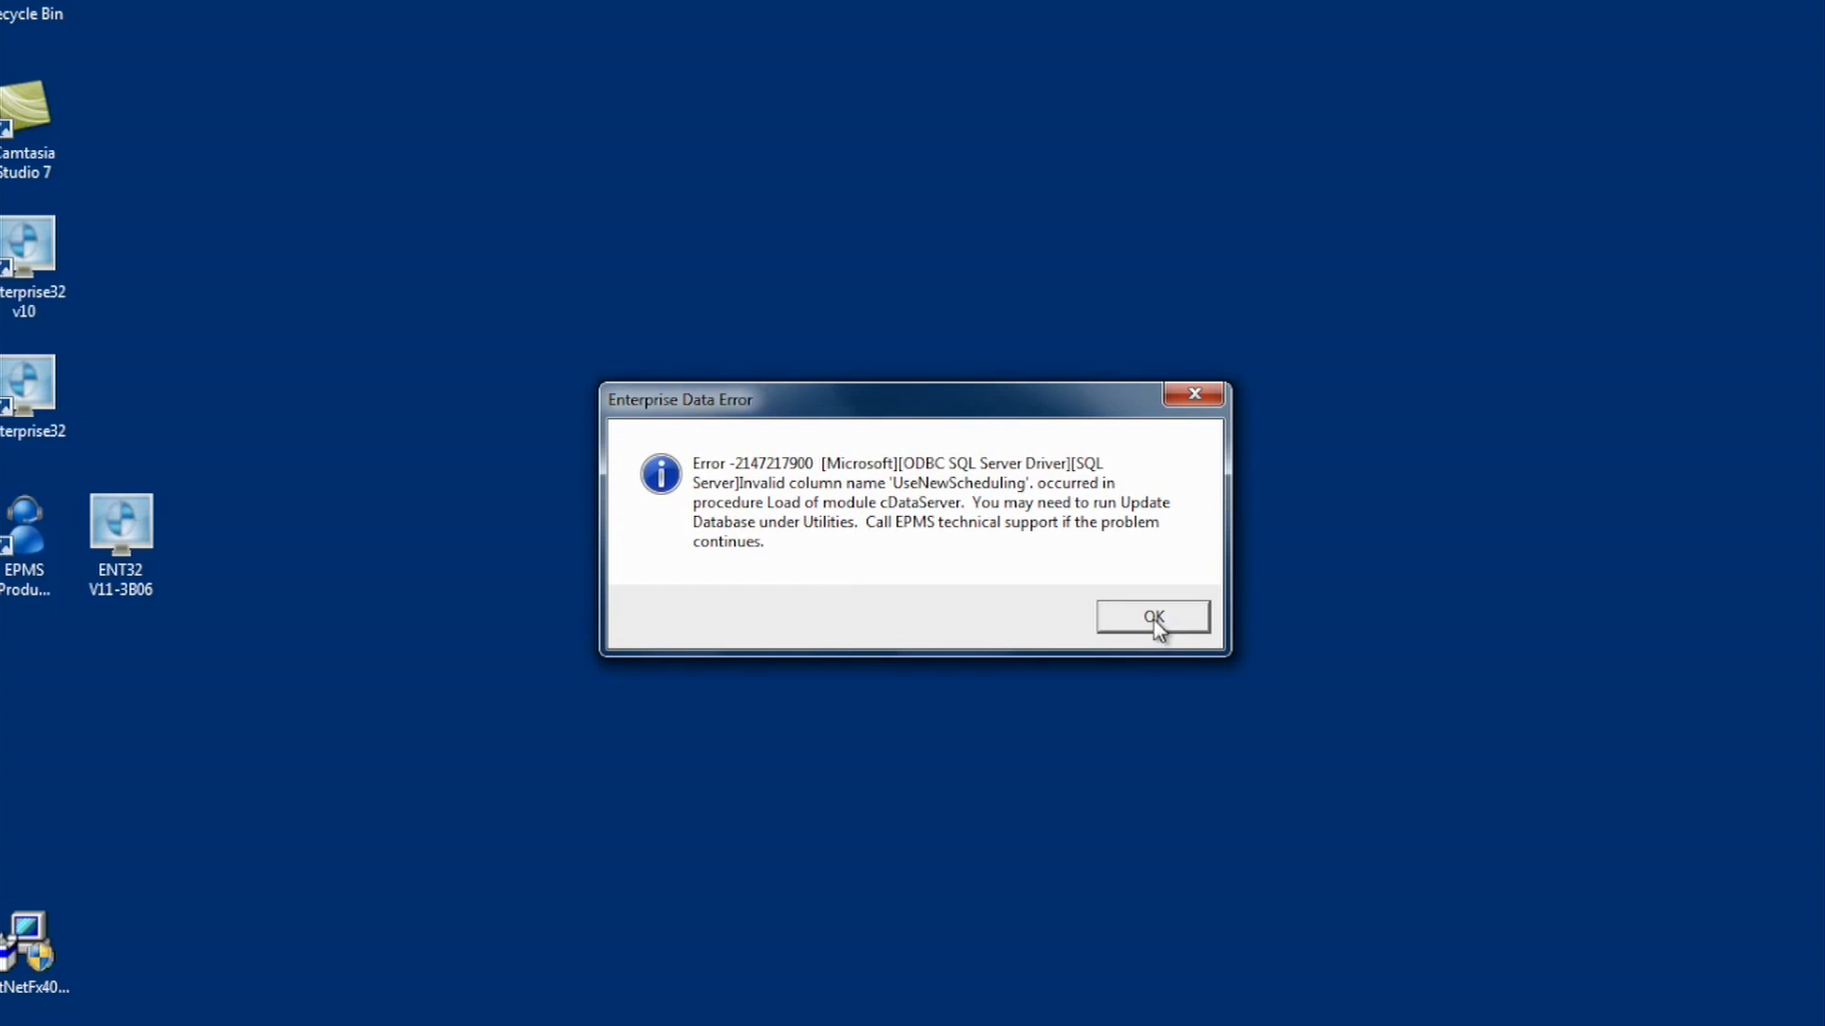
pyautogui.click(1152, 616)
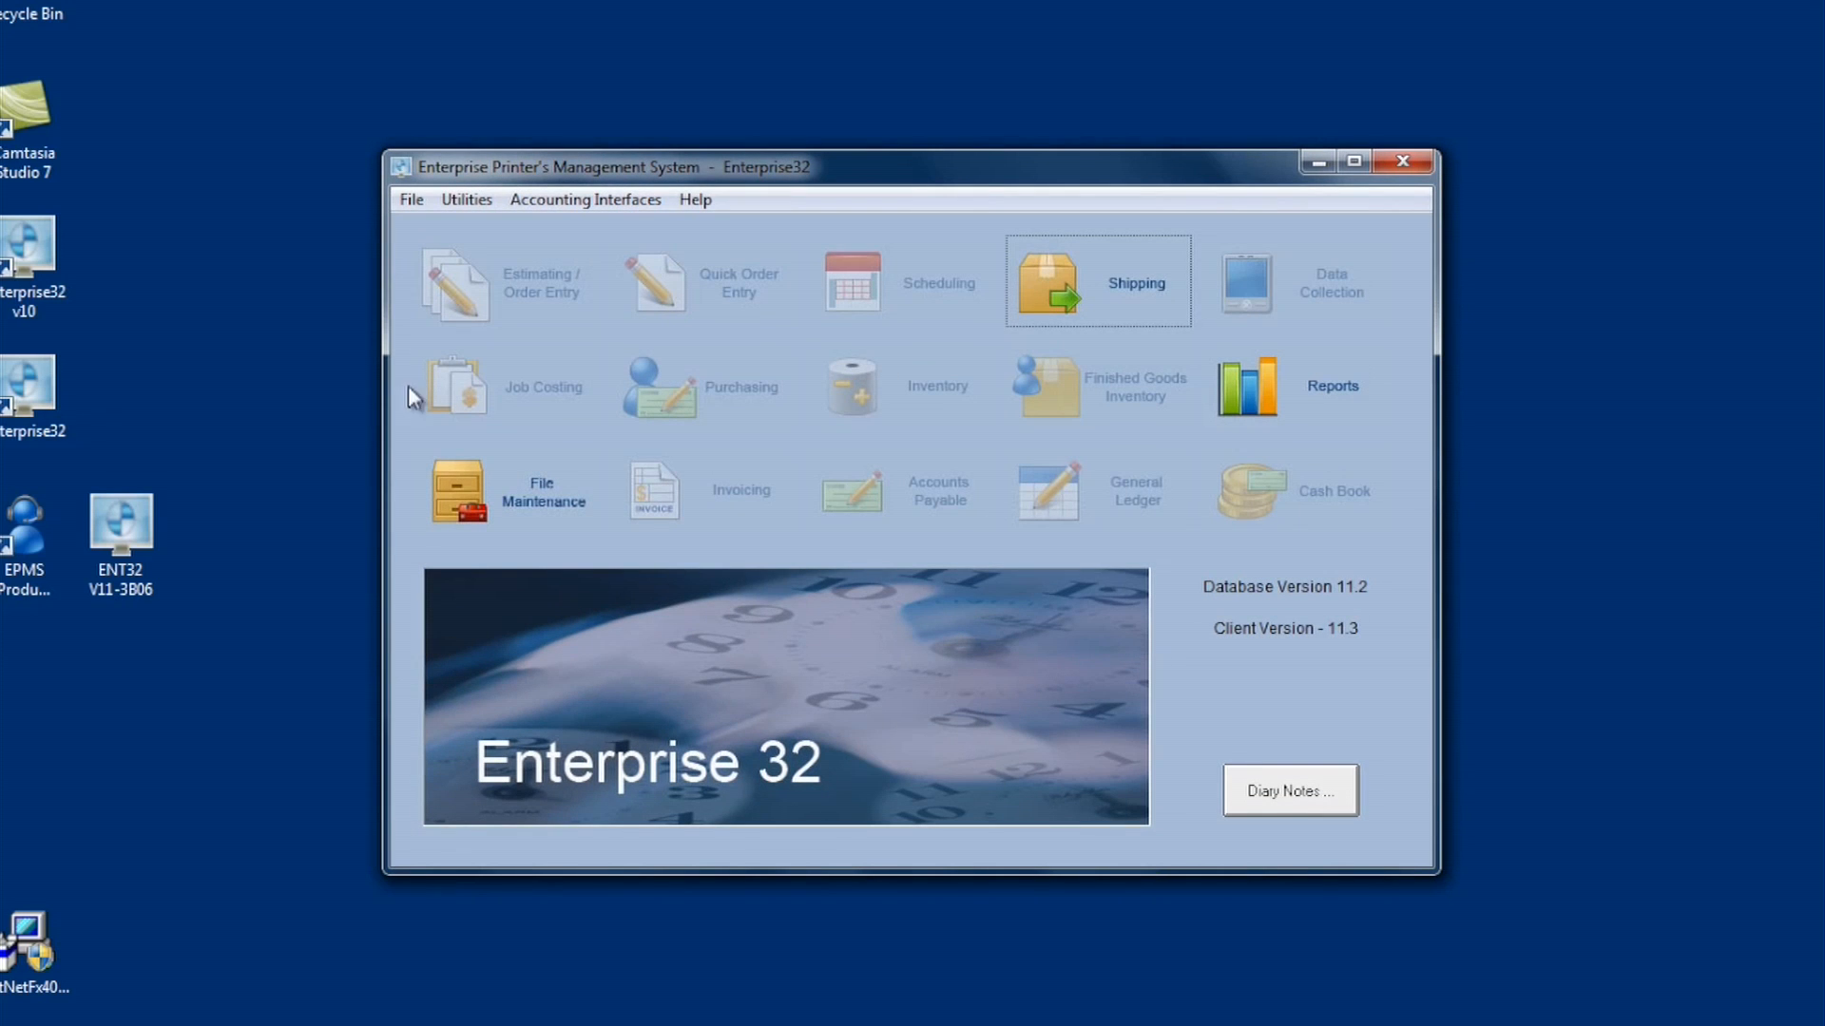
# Step: Run Utilities > Update Database and confirm, bringing the database to version 11.30
pyautogui.click(466, 200)
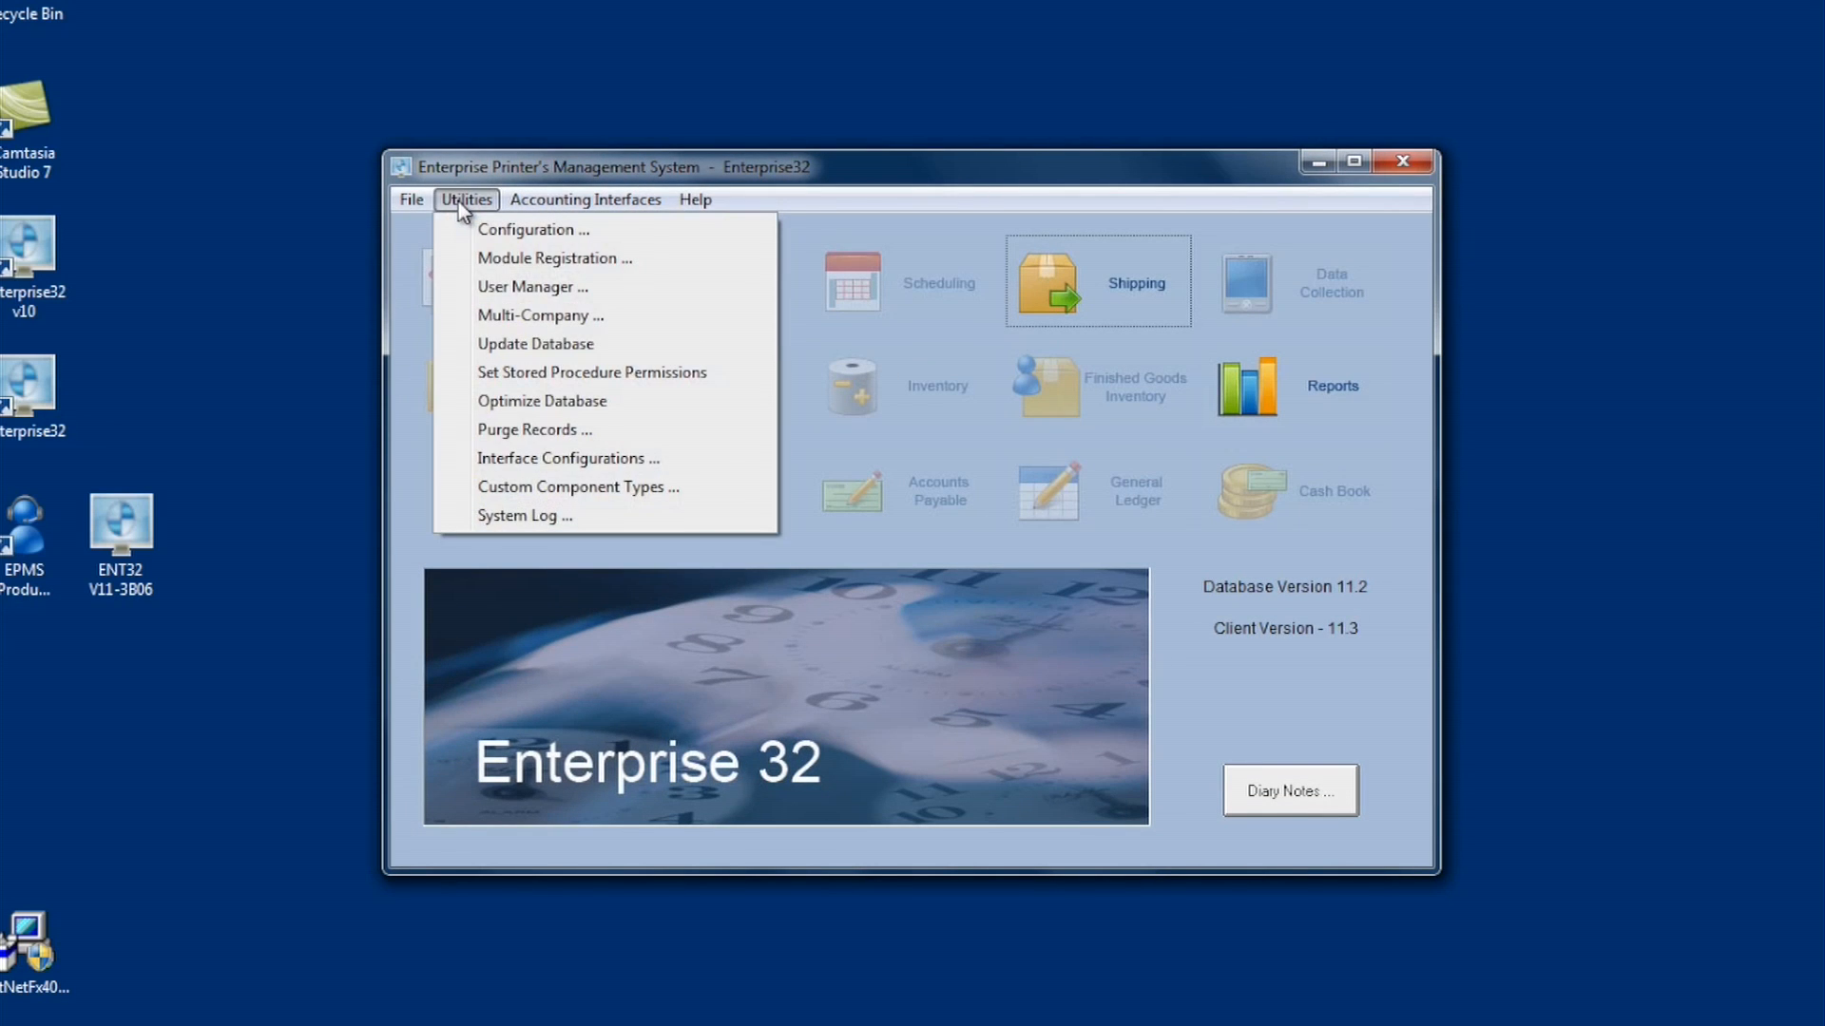
pyautogui.click(536, 344)
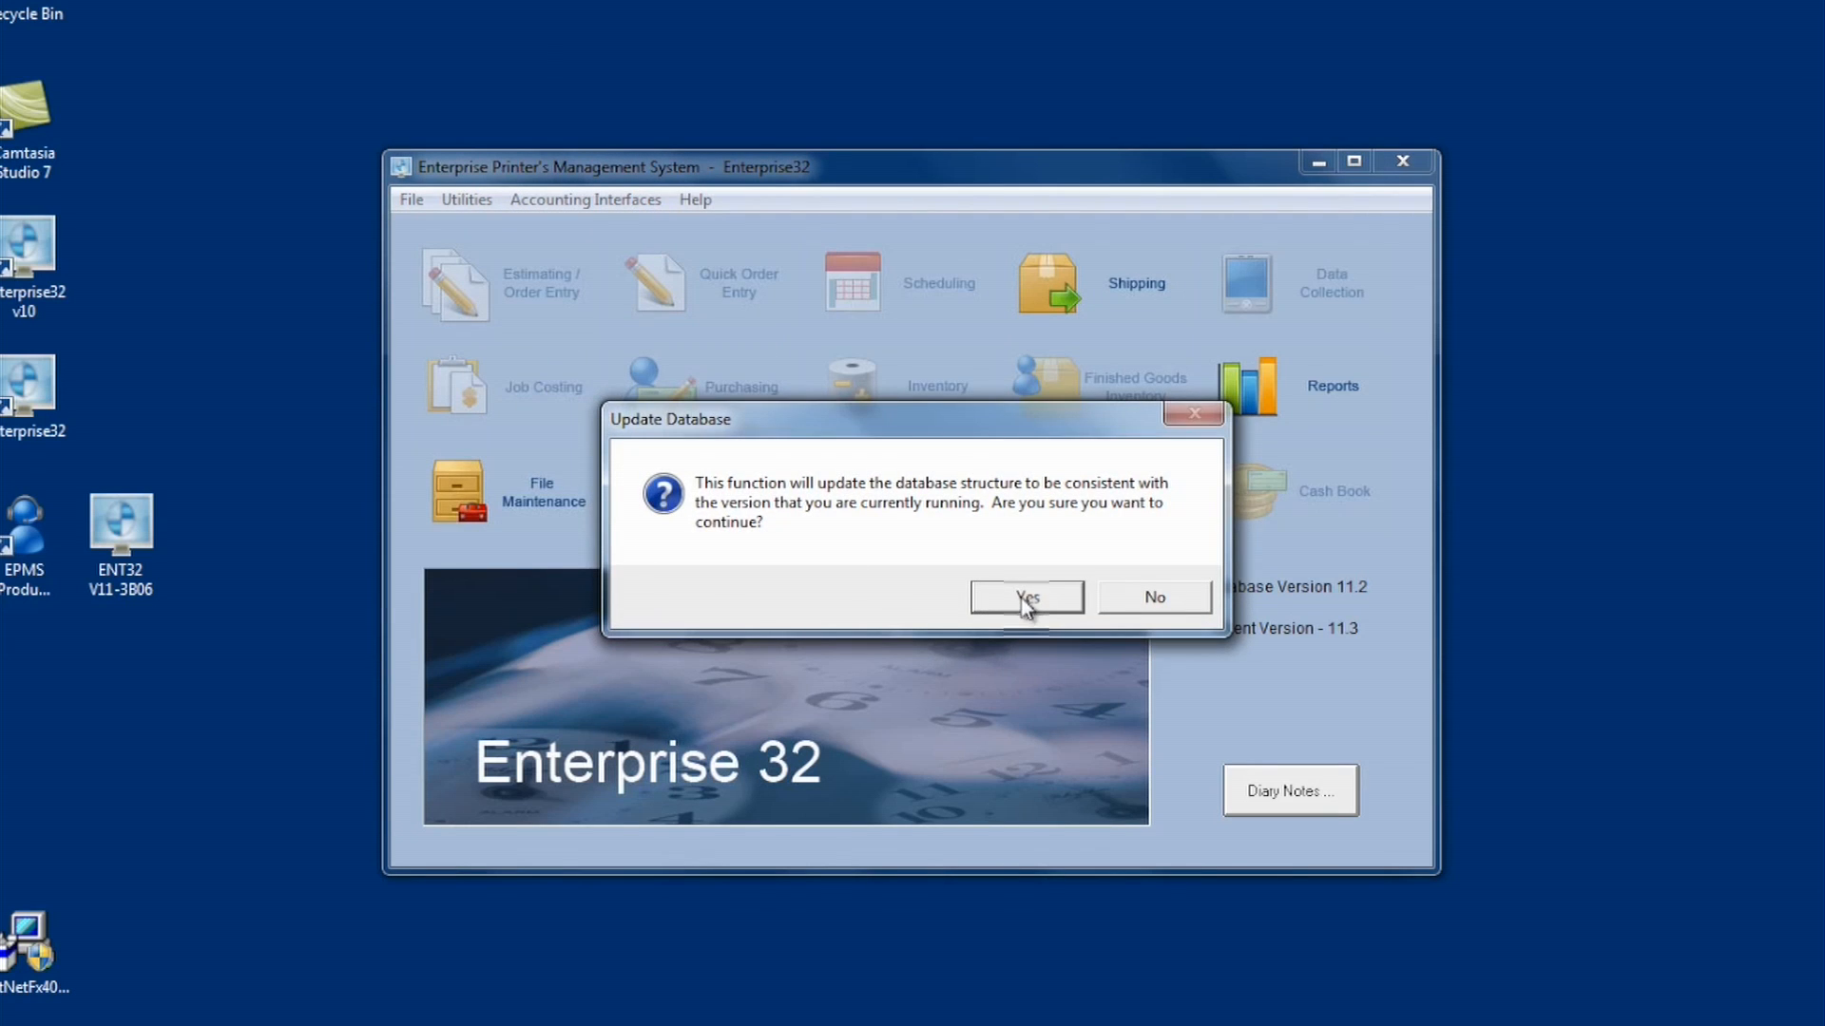
pyautogui.click(1027, 595)
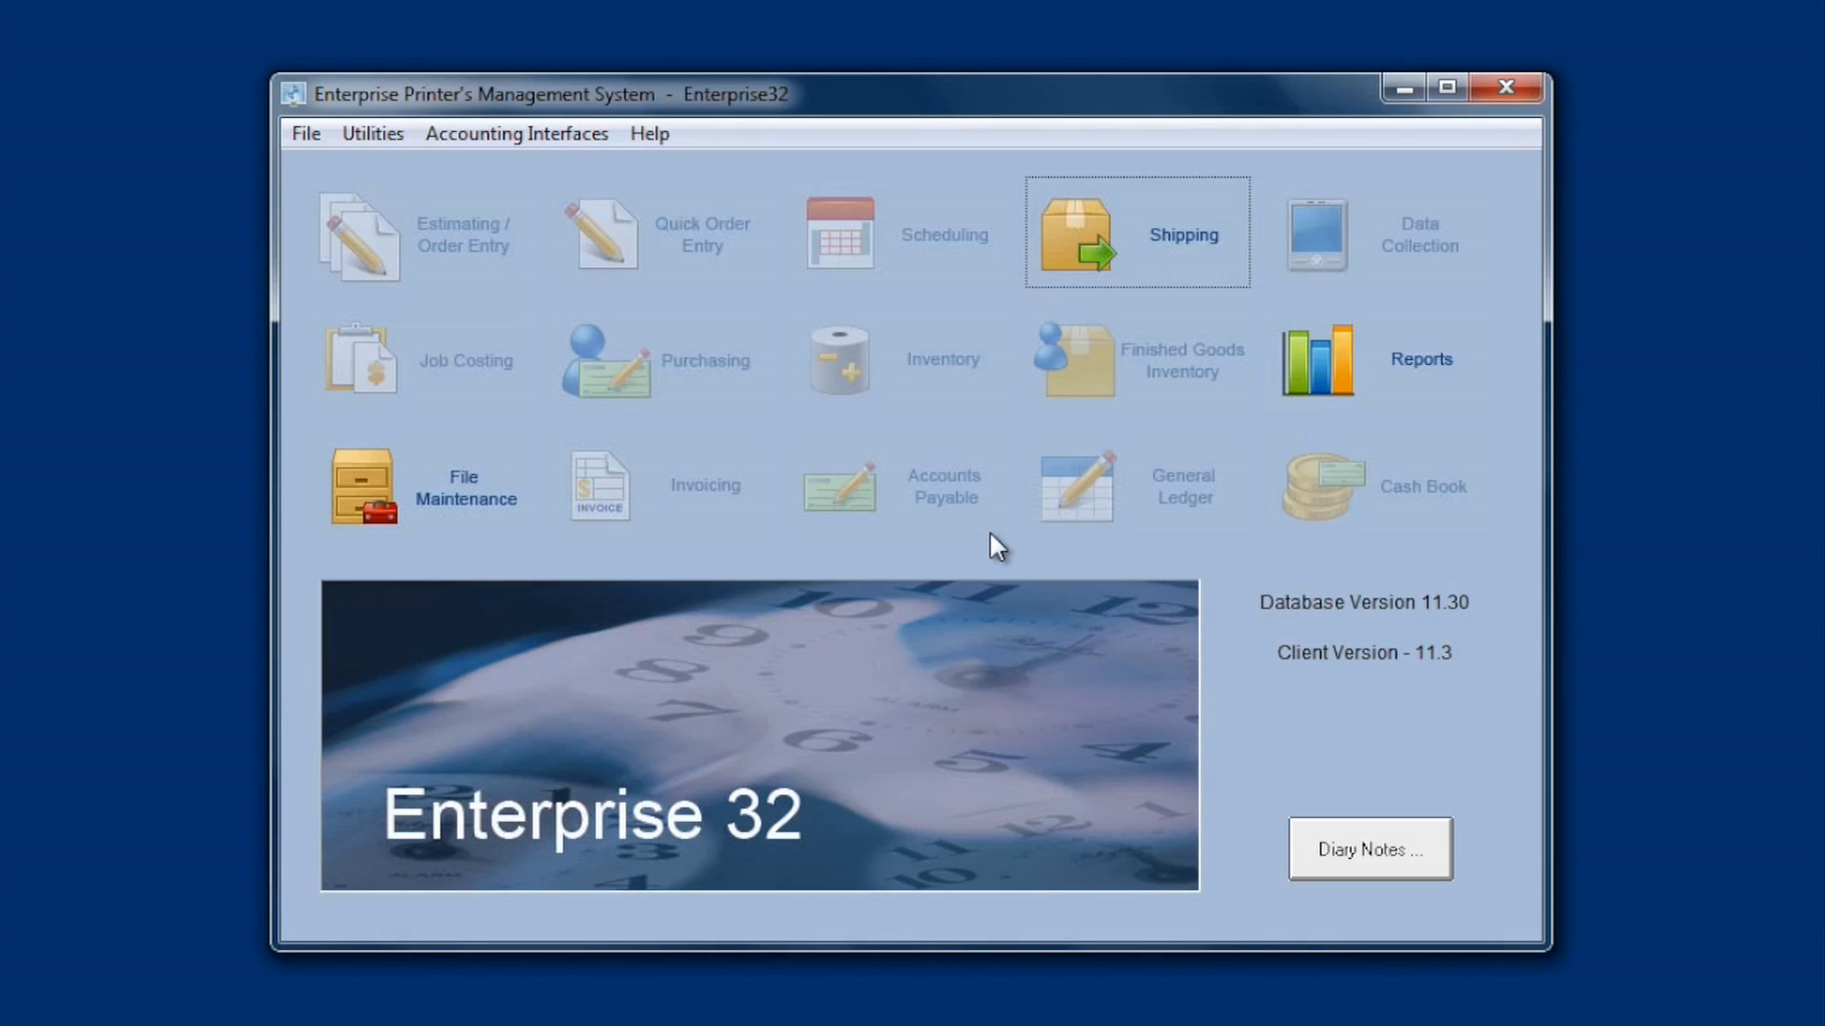
pyautogui.moveTo(1442, 631)
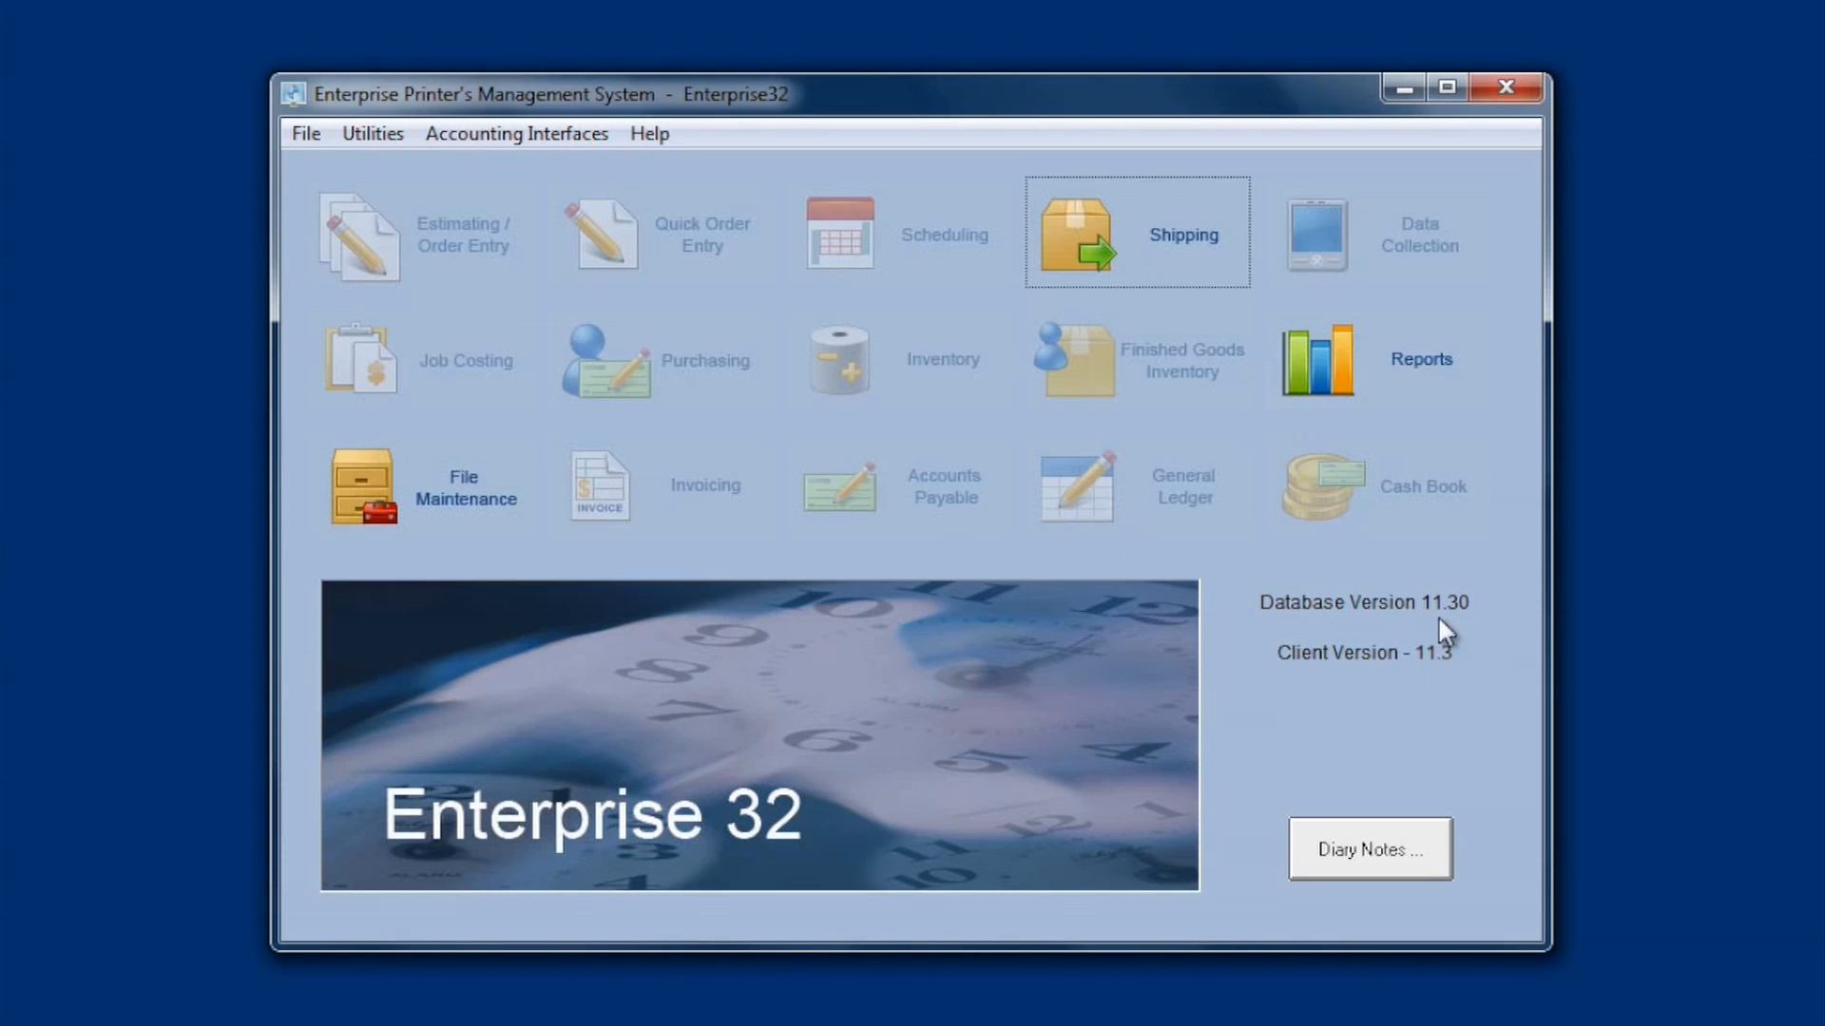
pyautogui.moveTo(1422, 690)
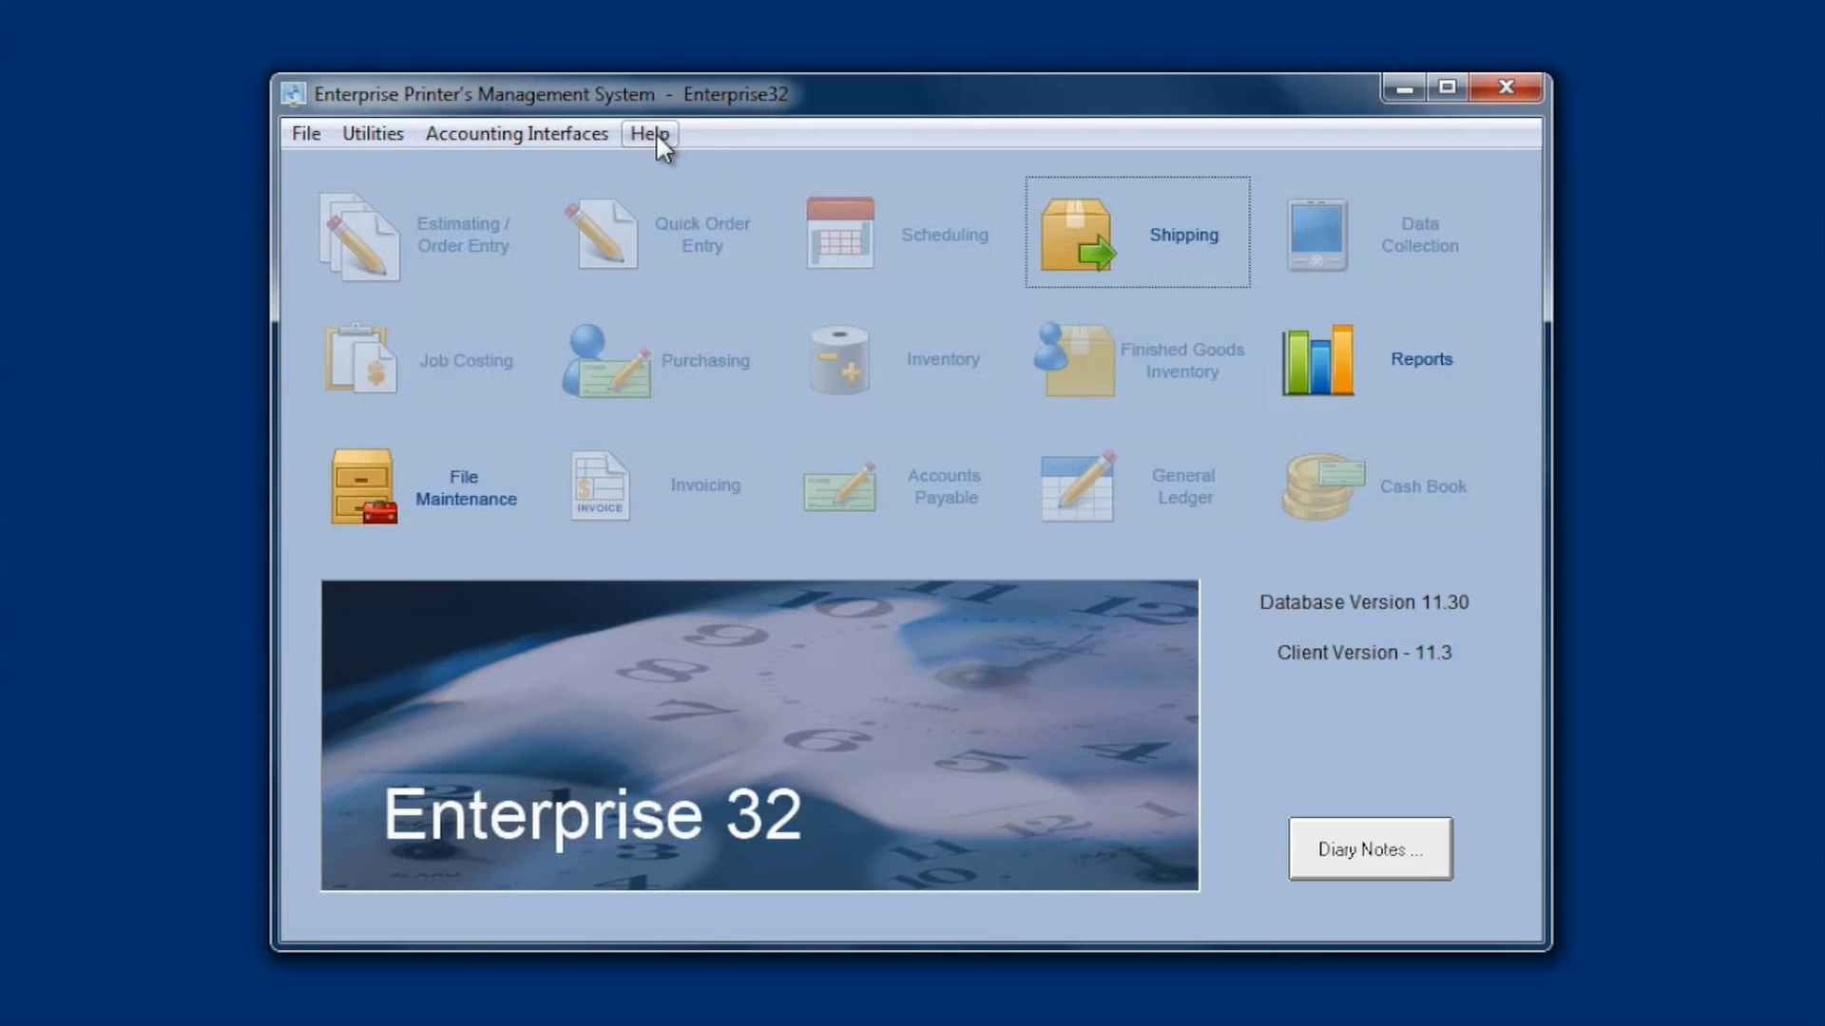
pyautogui.click(648, 133)
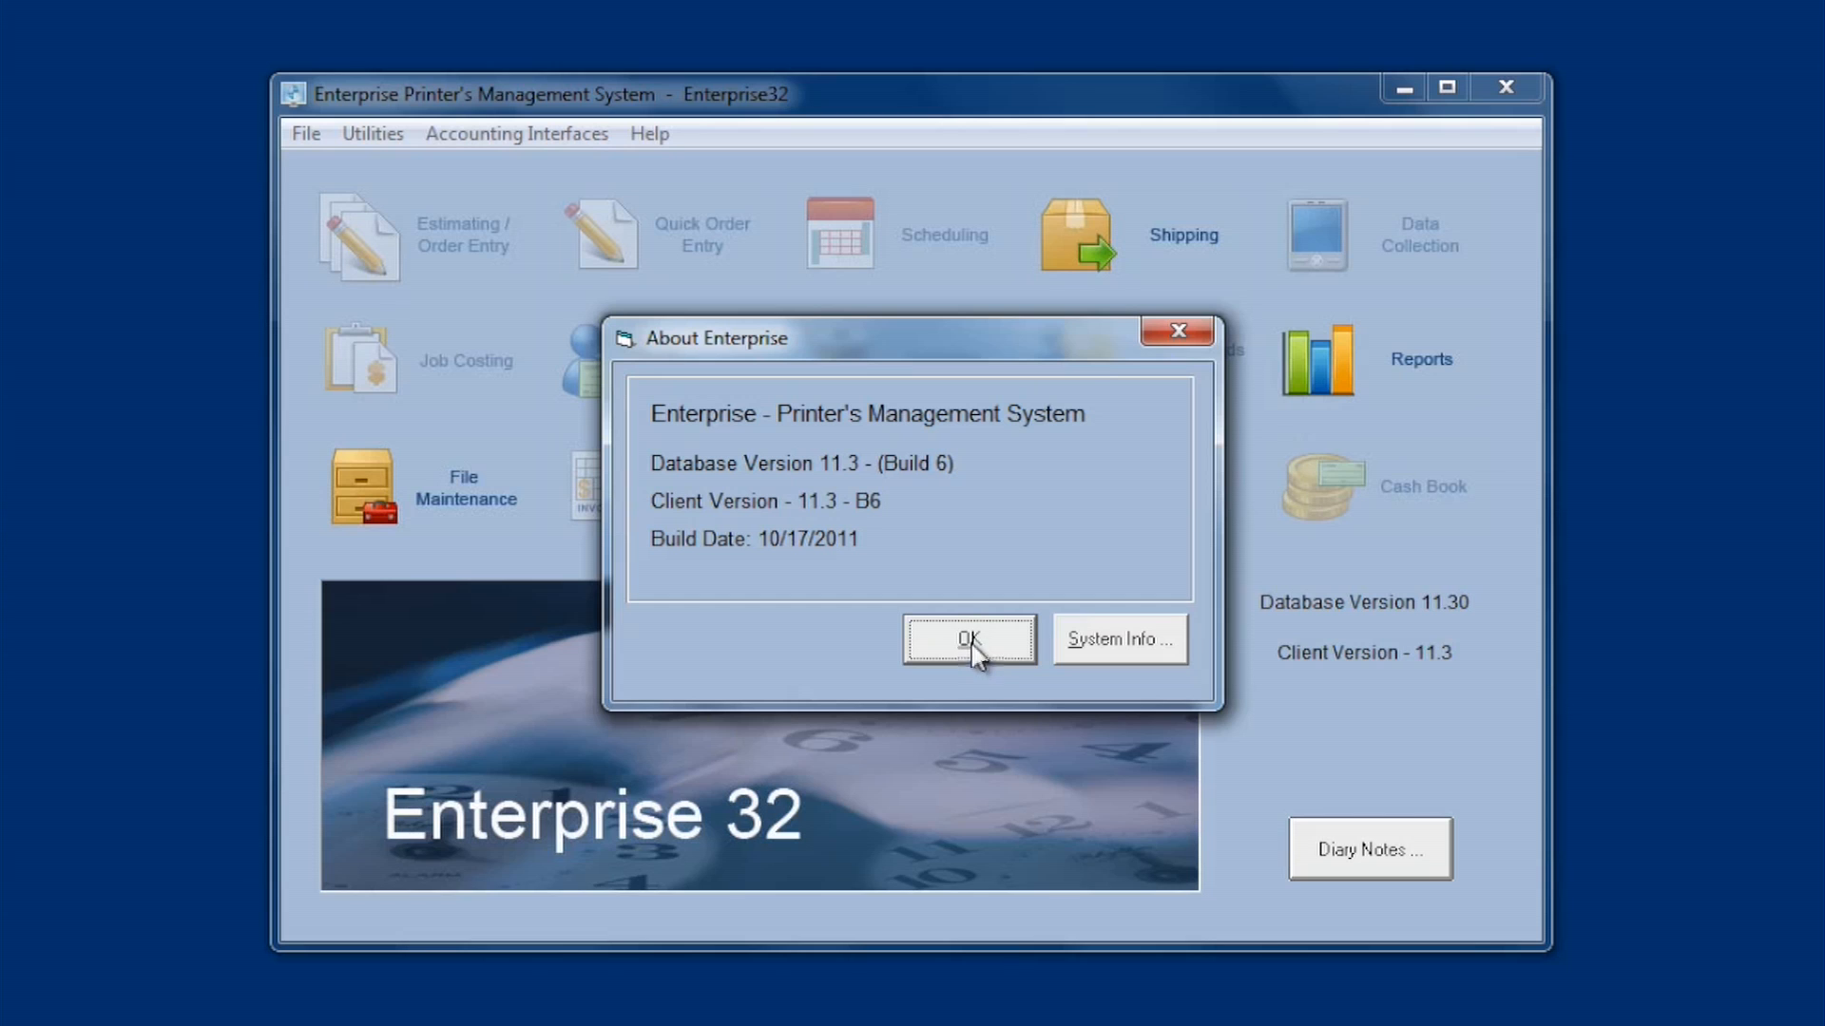
pyautogui.click(967, 640)
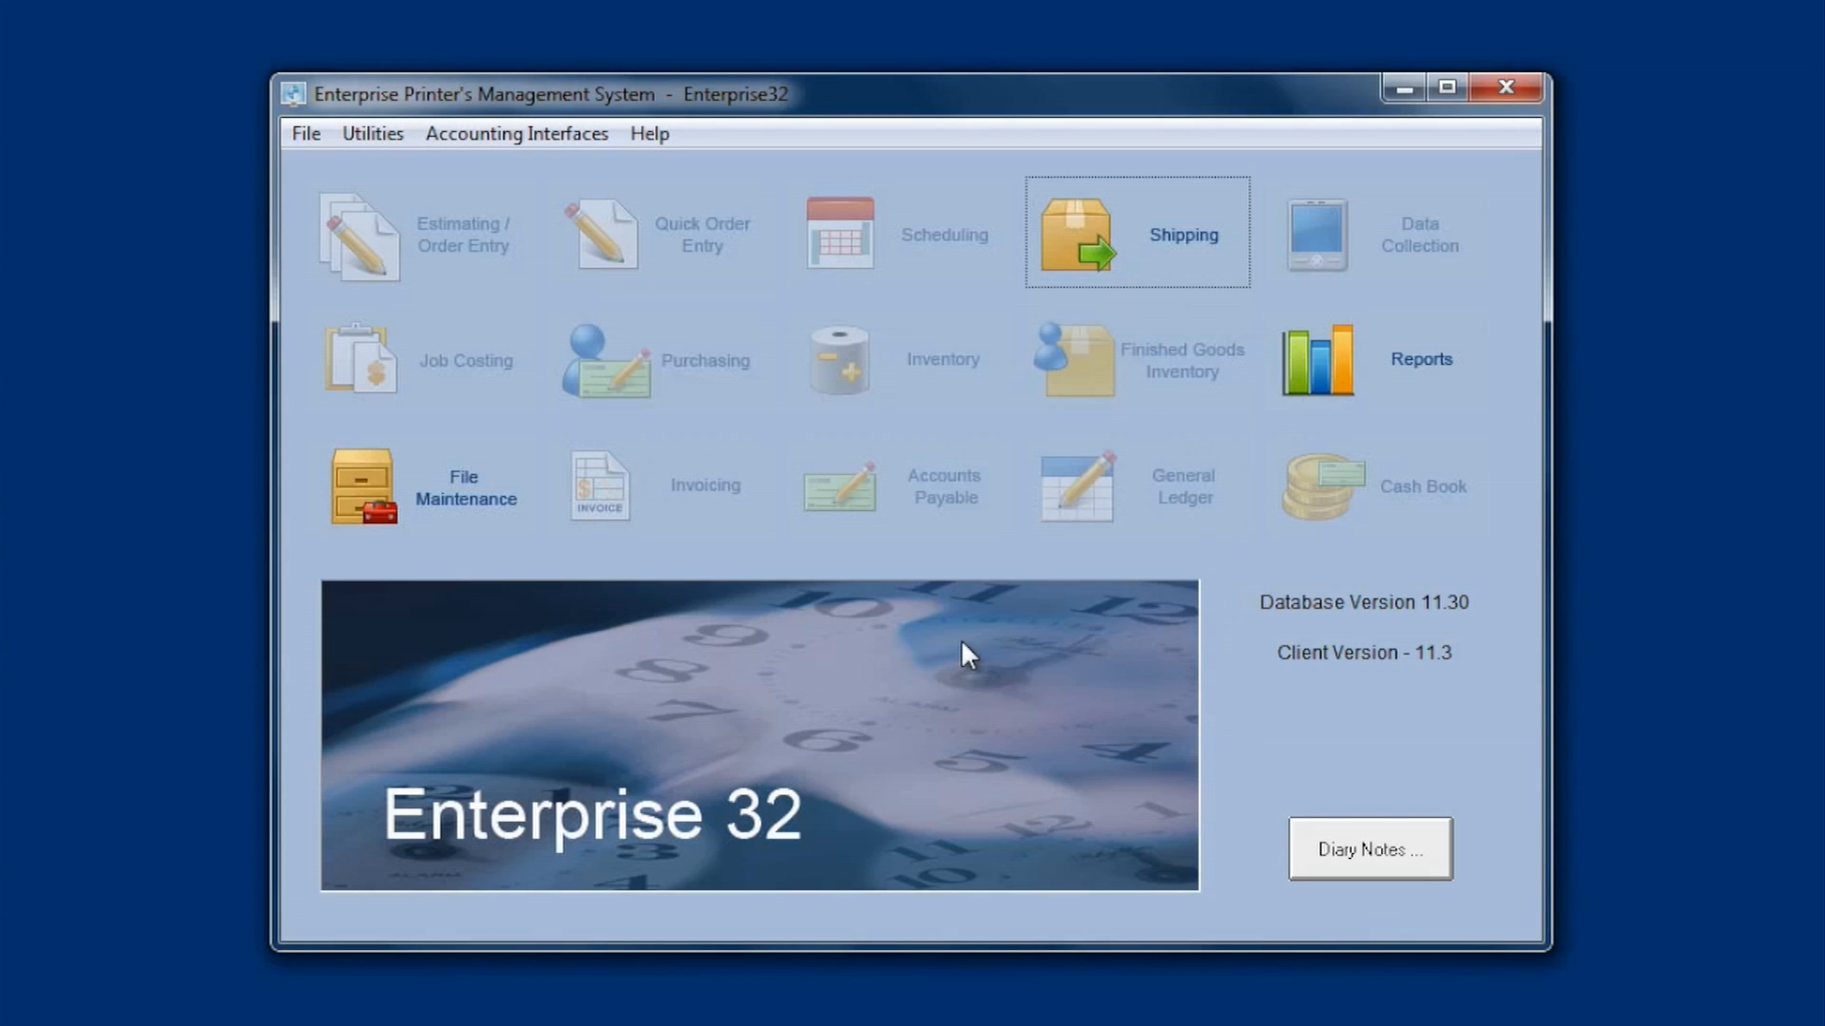